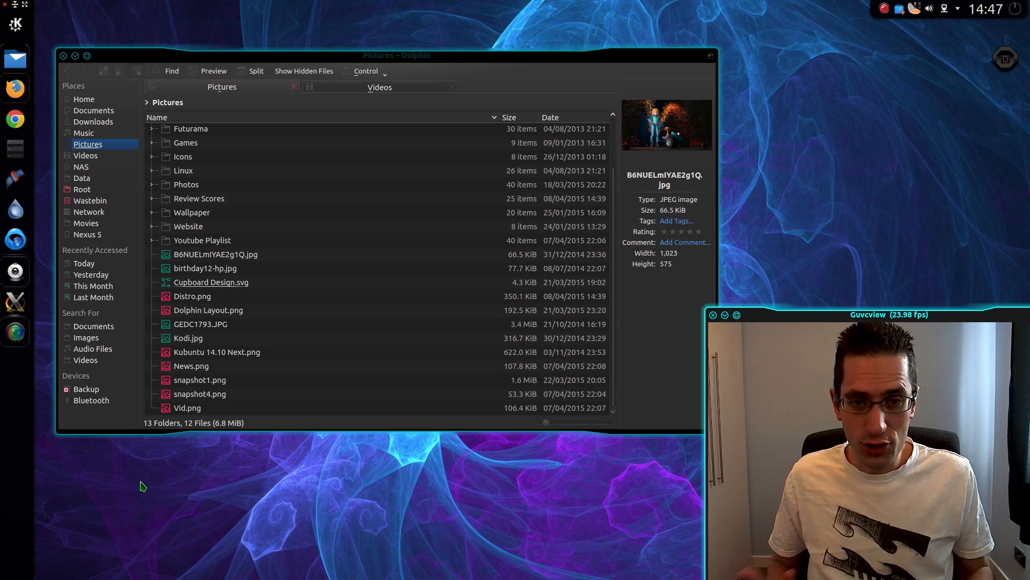
{"action": "mouse_move", "coordinate": [228, 454]}
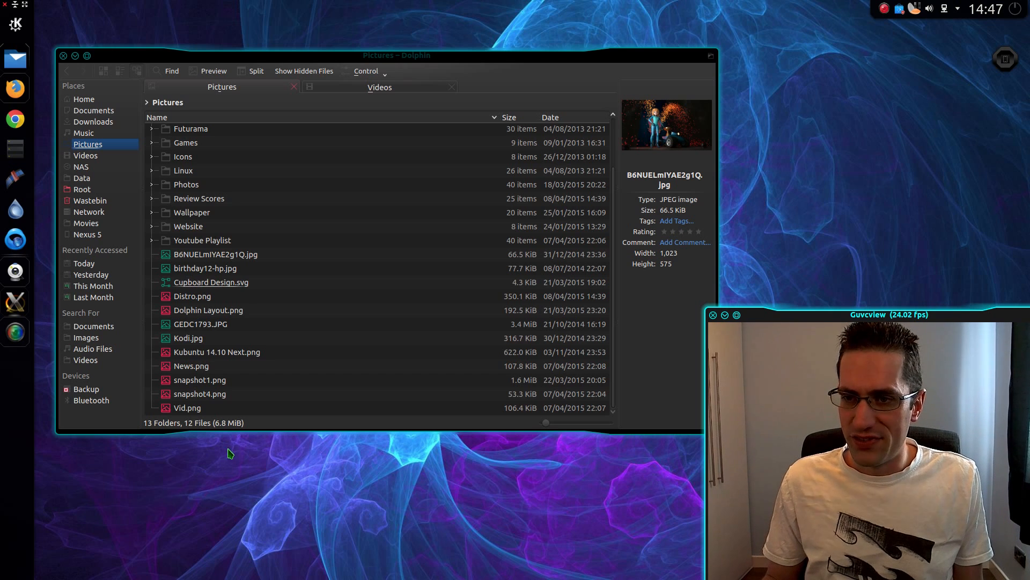
Step: Switch Dolphin from the Pictures tab to the Videos tab listing the MKV recordings
{"action": "left_click", "coordinate": [199, 393]}
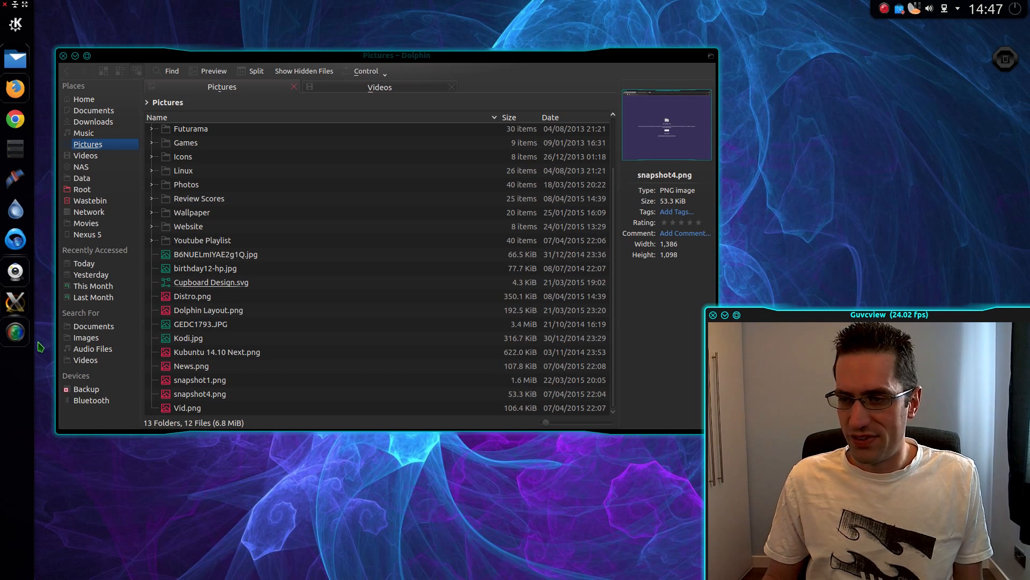
{"action": "mouse_move", "coordinate": [231, 479]}
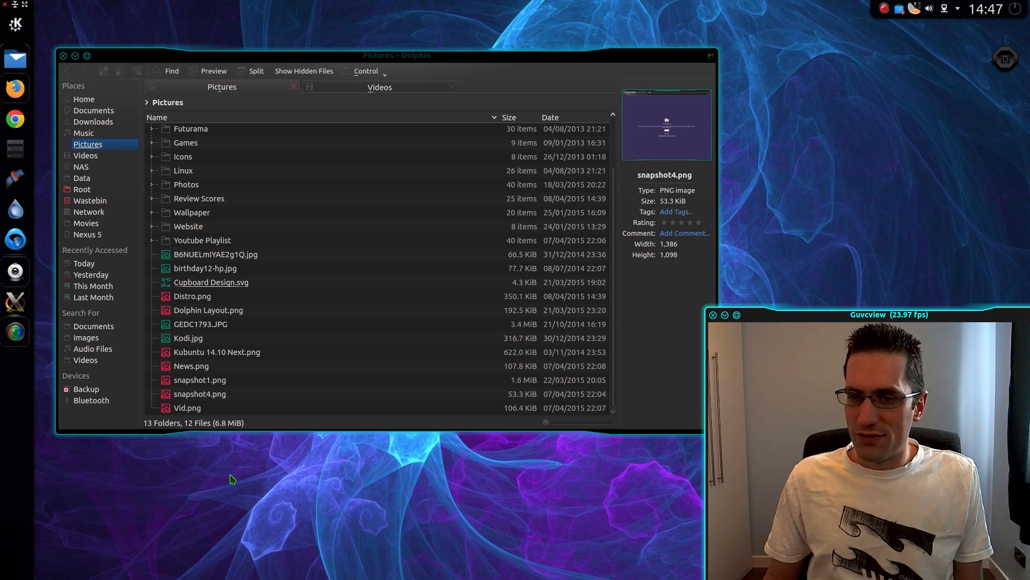
{"action": "mouse_move", "coordinate": [96, 29]}
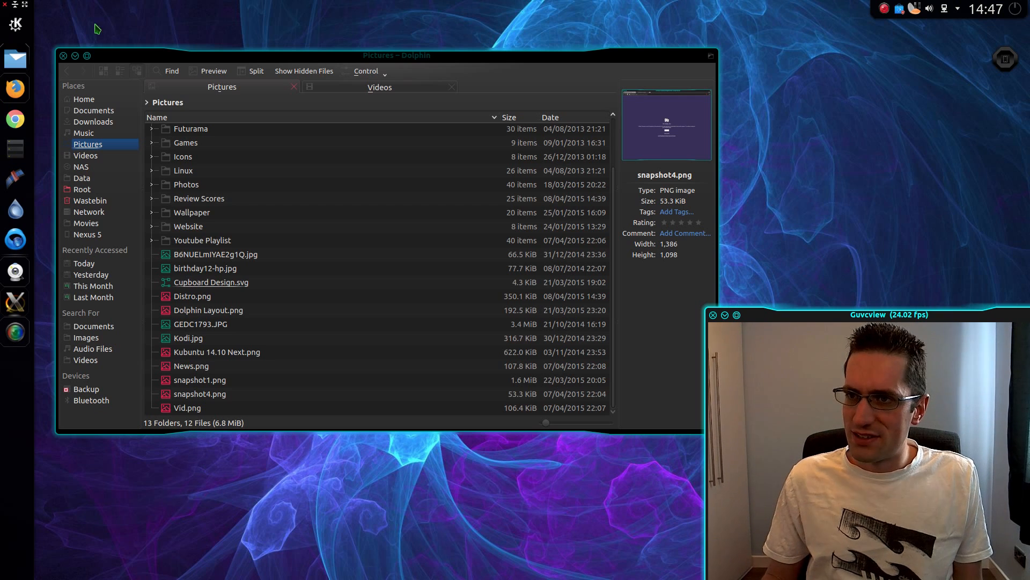
{"action": "mouse_move", "coordinate": [683, 422]}
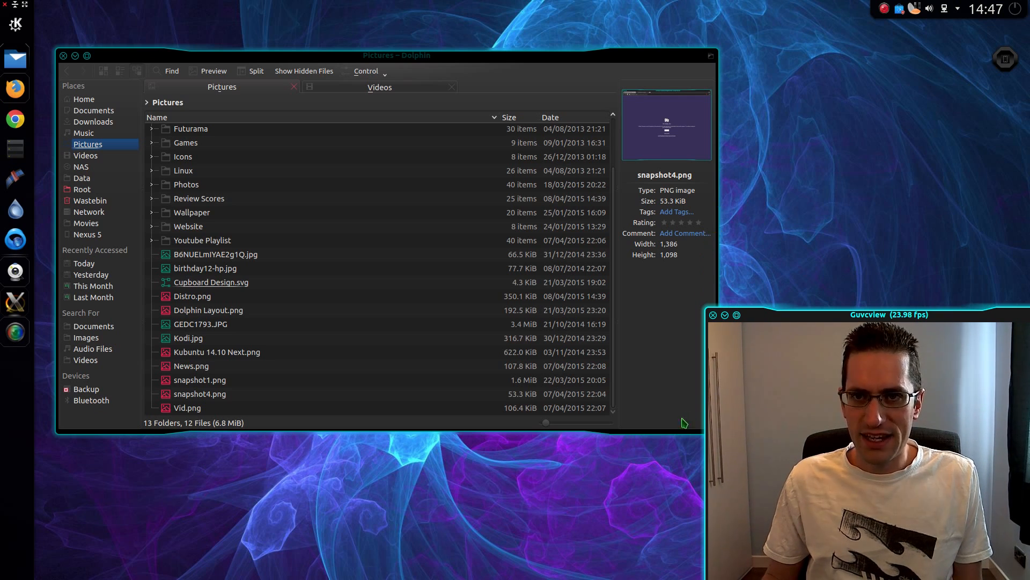
{"action": "mouse_move", "coordinate": [428, 392]}
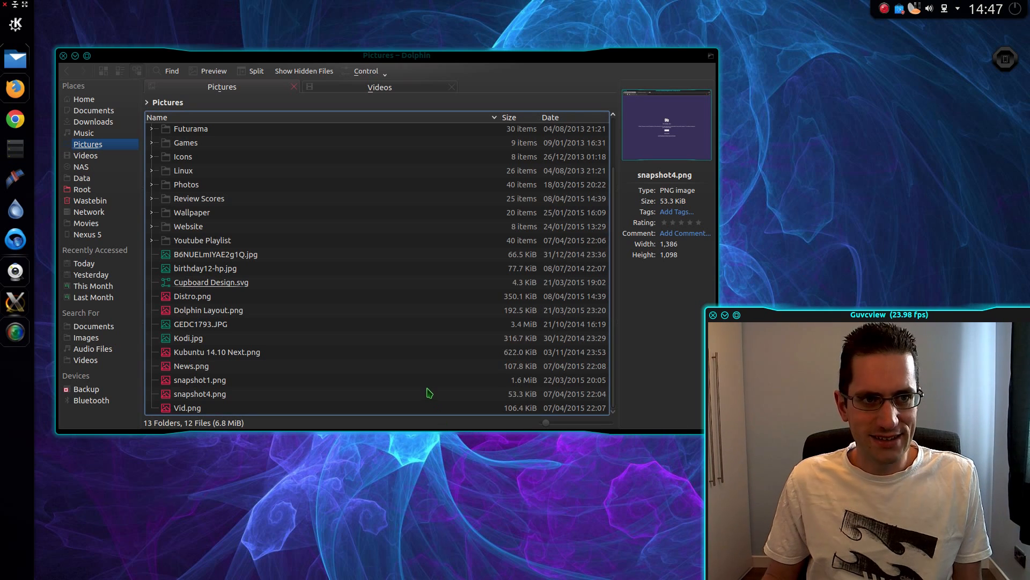
{"action": "left_click", "coordinate": [379, 87]}
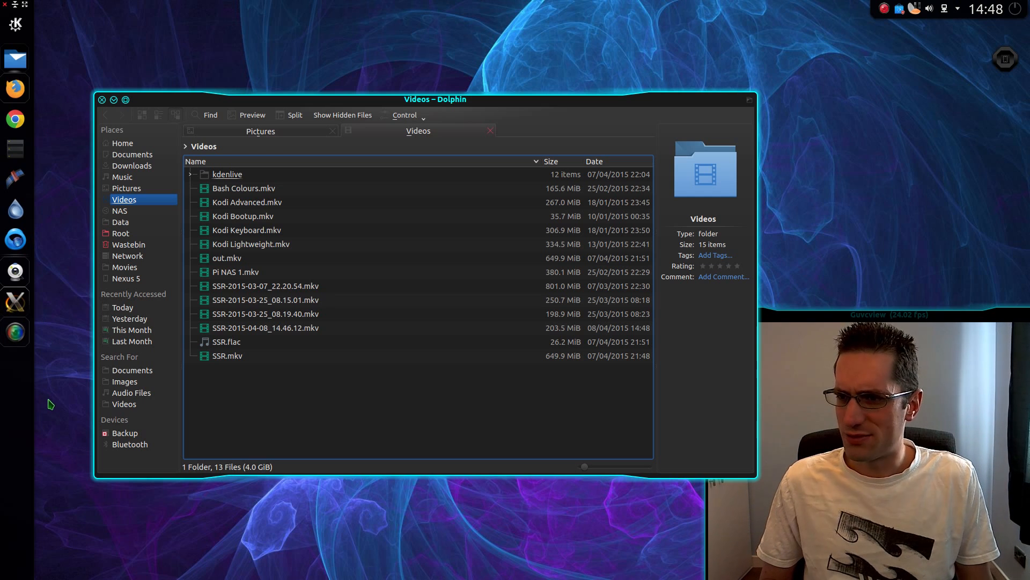
{"action": "mouse_move", "coordinate": [42, 410]}
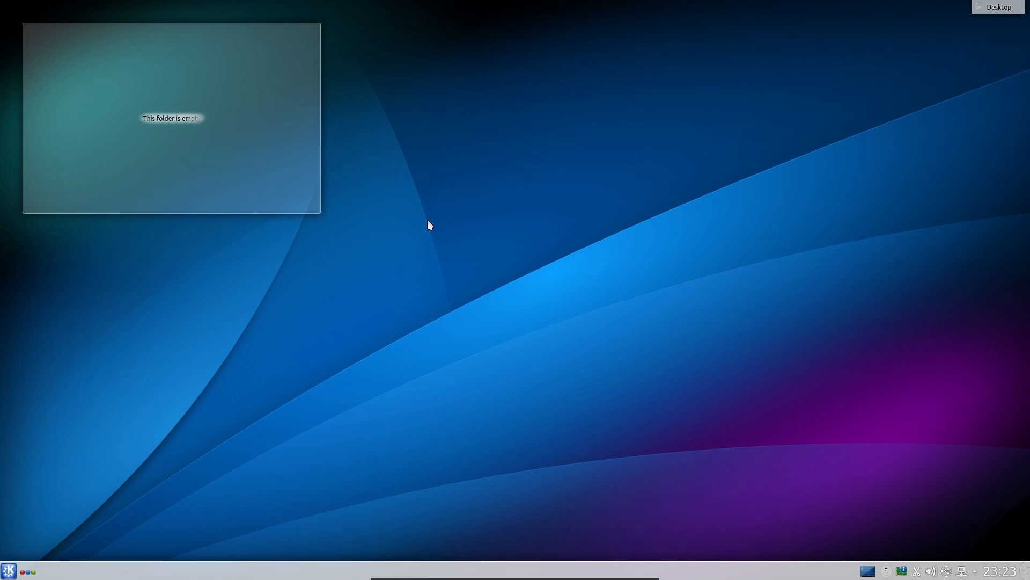
{"action": "mouse_move", "coordinate": [329, 186]}
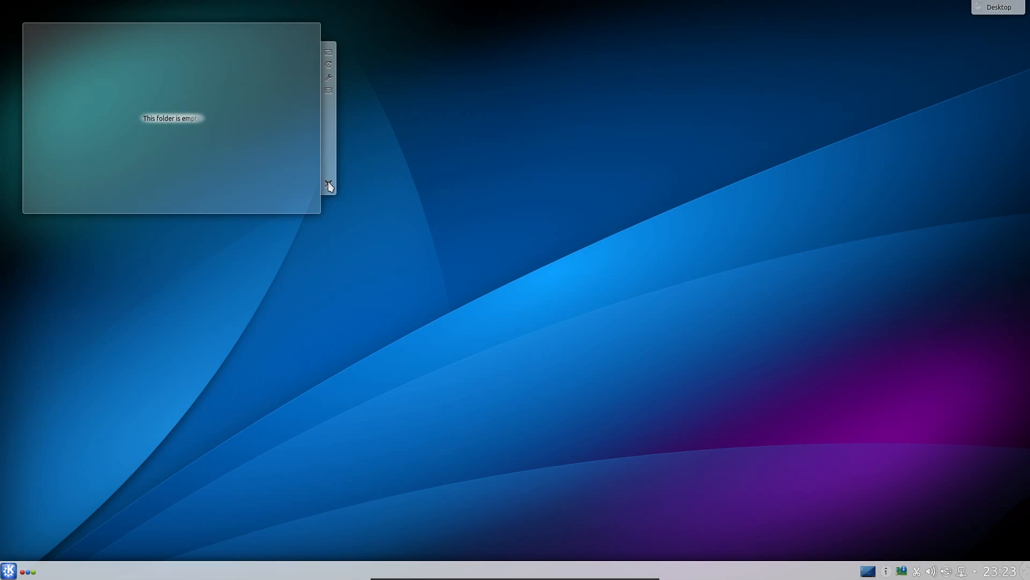
Step: Delete the empty Folder View widget using its X handle button
{"action": "left_click", "coordinate": [329, 184]}
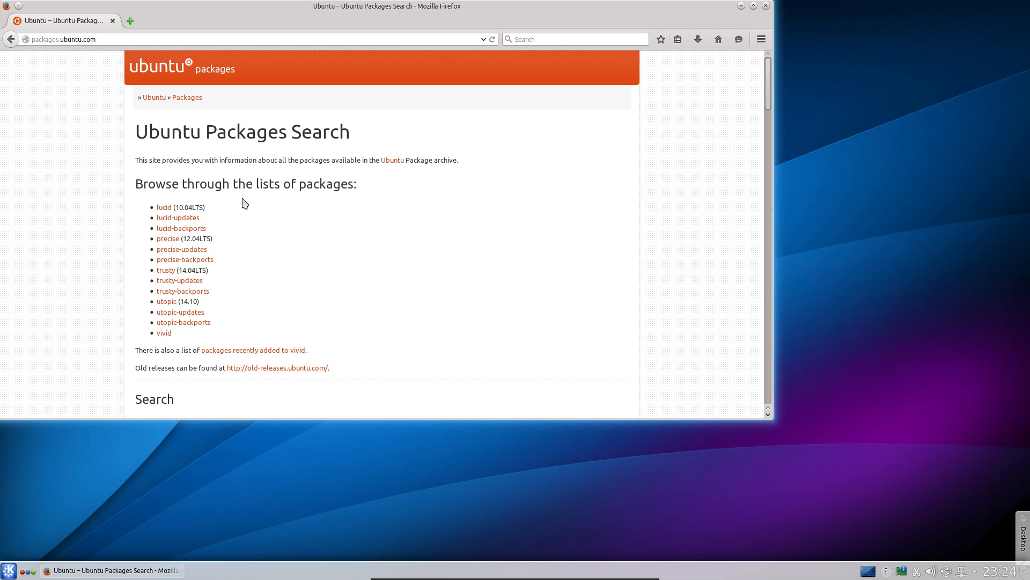
Step: Search packages.ubuntu.com for 'breez', limit to vivid, and open breeze-icon-theme
{"action": "scroll", "scroll_direction": "down", "scroll_amount": 3}
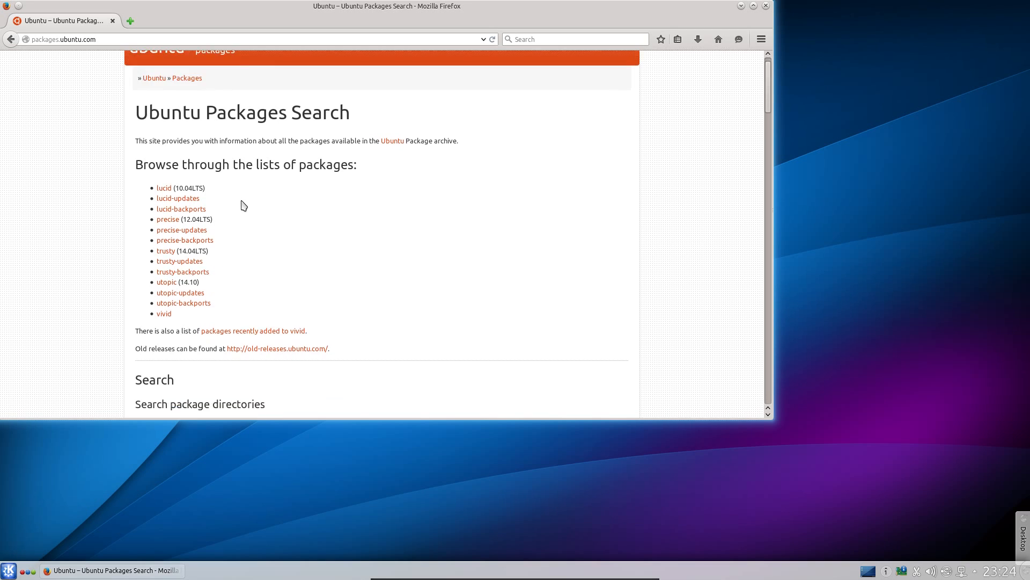
{"action": "scroll", "scroll_direction": "down", "scroll_amount": 3}
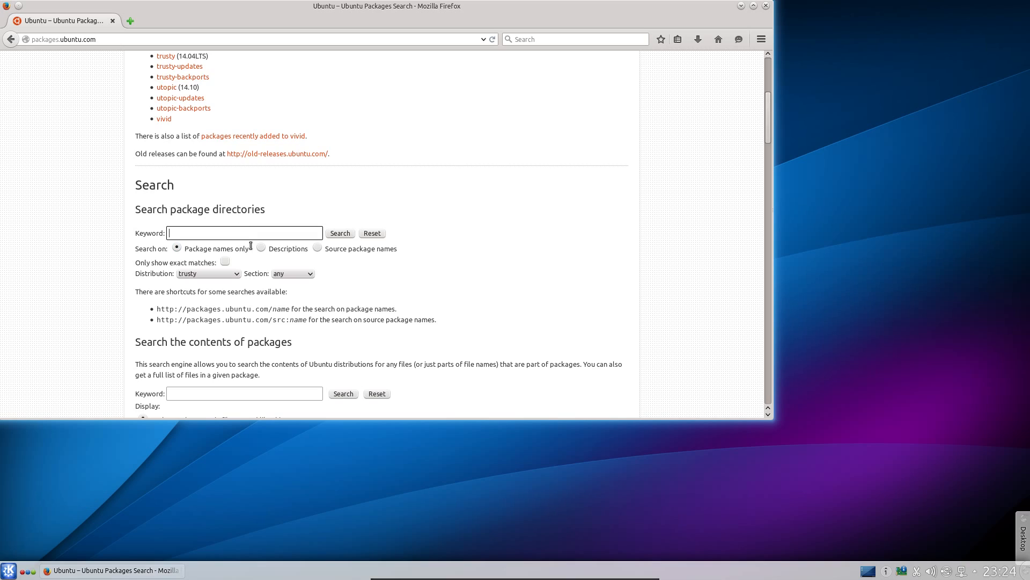
{"action": "type", "text": "breez"}
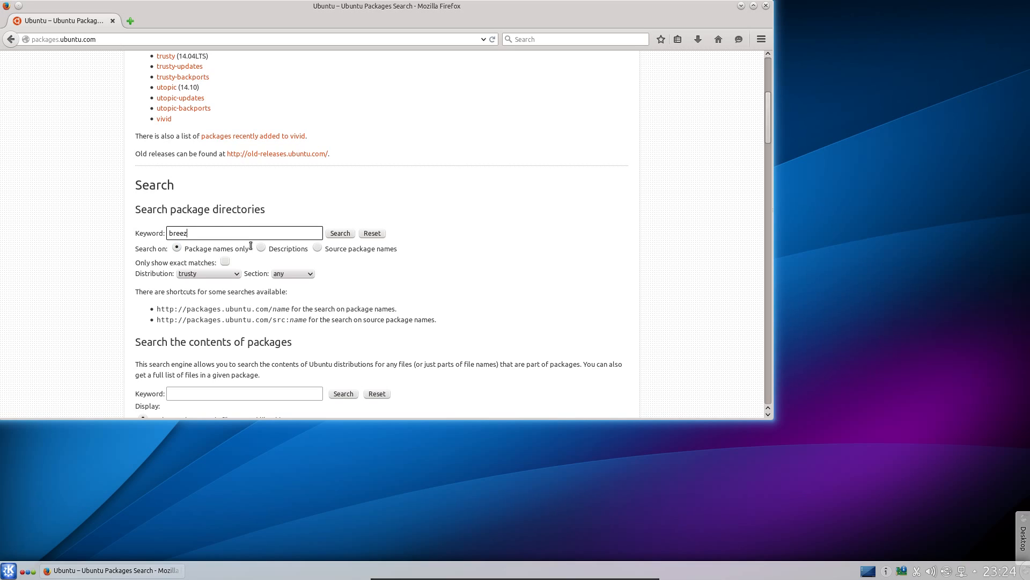
{"action": "left_click", "coordinate": [340, 233]}
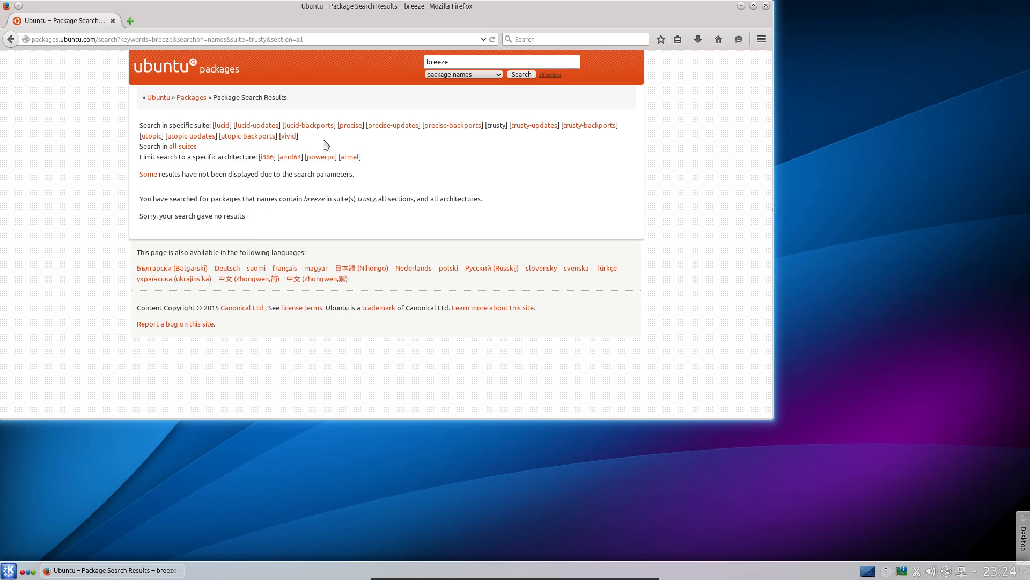
{"action": "left_click", "coordinate": [288, 136]}
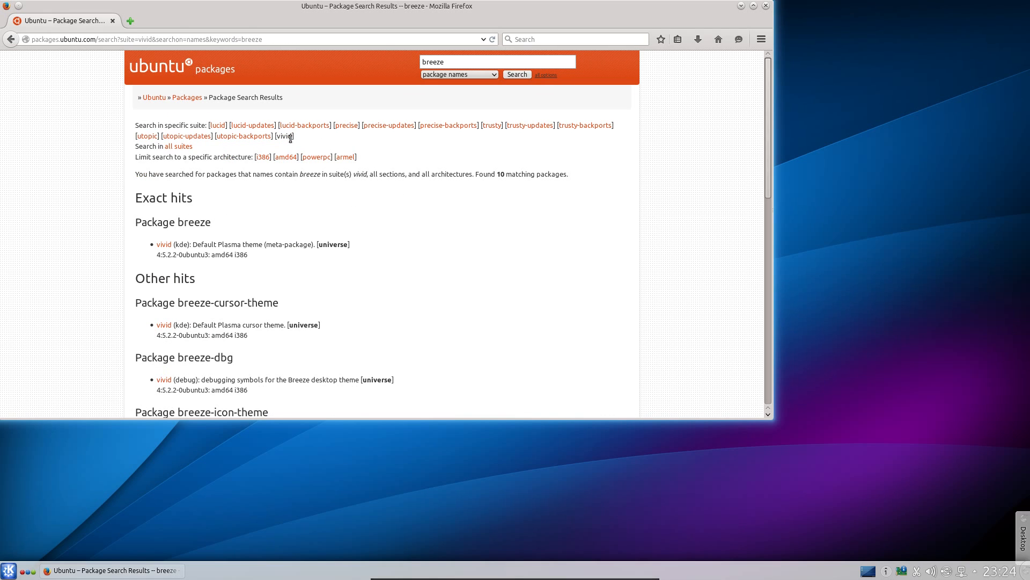
{"action": "left_click", "coordinate": [202, 412]}
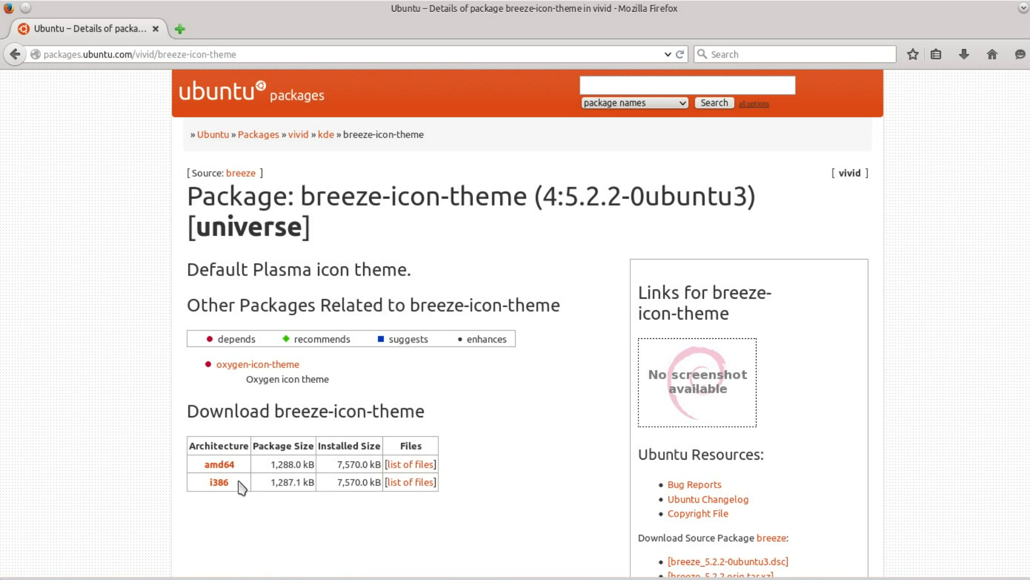
{"action": "mouse_move", "coordinate": [218, 464]}
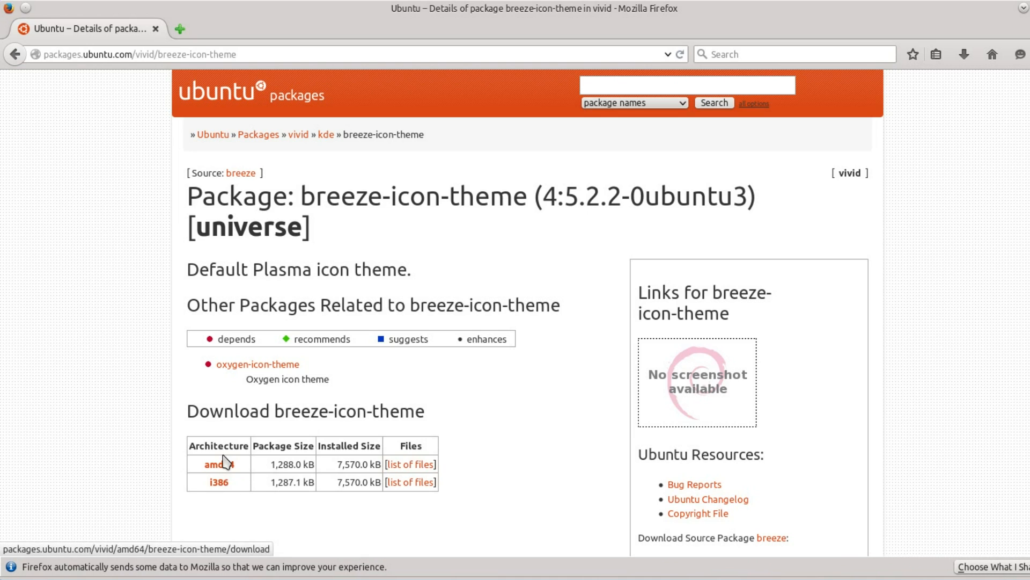
{"action": "mouse_move", "coordinate": [227, 470]}
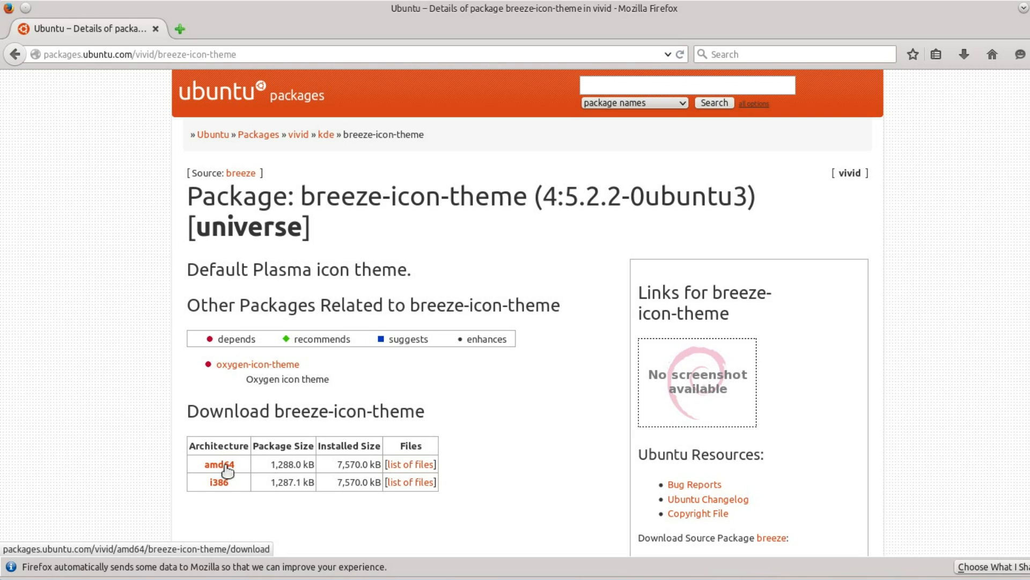
Step: Download the amd64 .deb from mirrors.kernel.org and save the file
{"action": "left_click", "coordinate": [219, 463]}
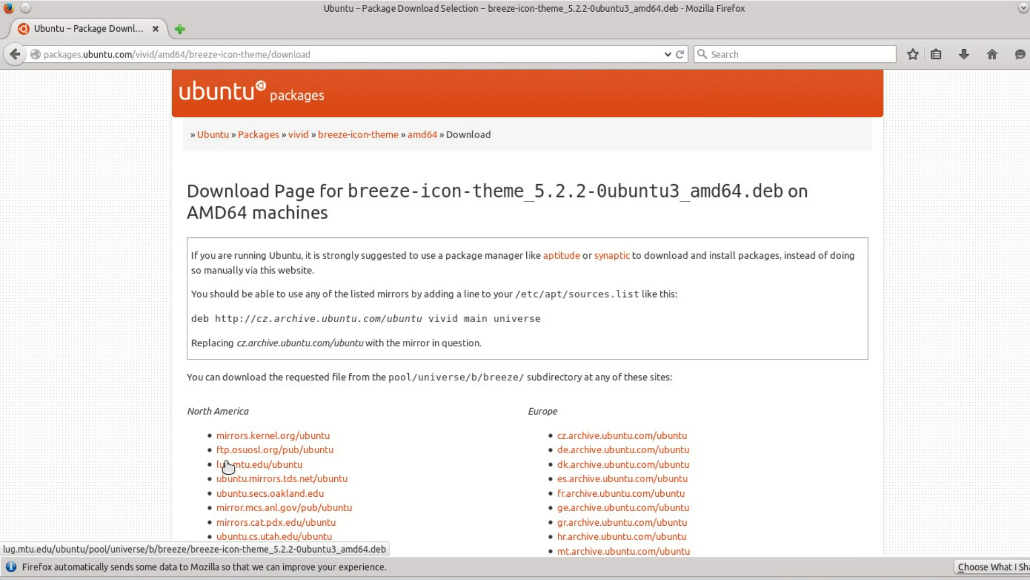
{"action": "scroll", "scroll_direction": "down", "scroll_amount": 3}
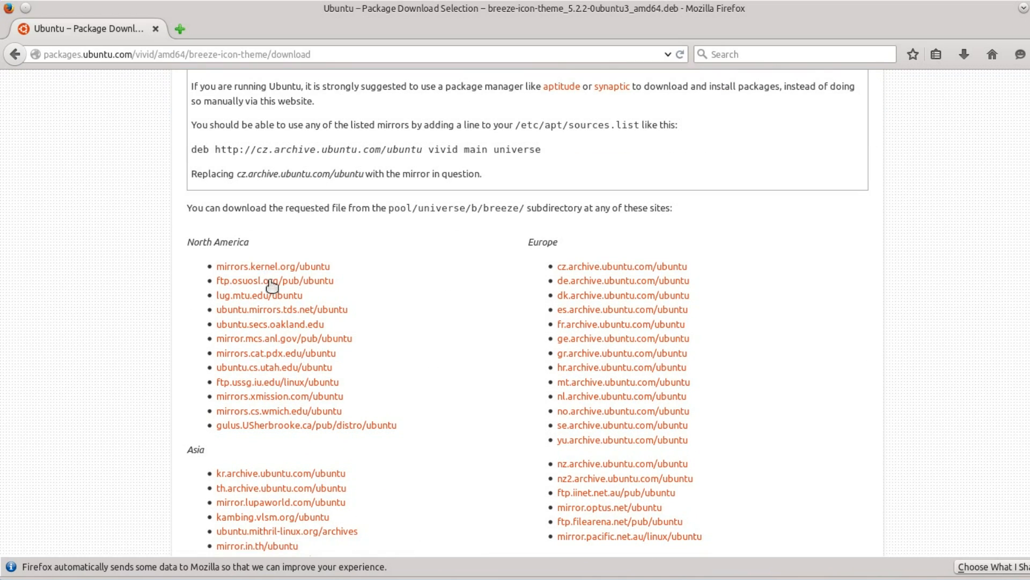
{"action": "left_click", "coordinate": [272, 267]}
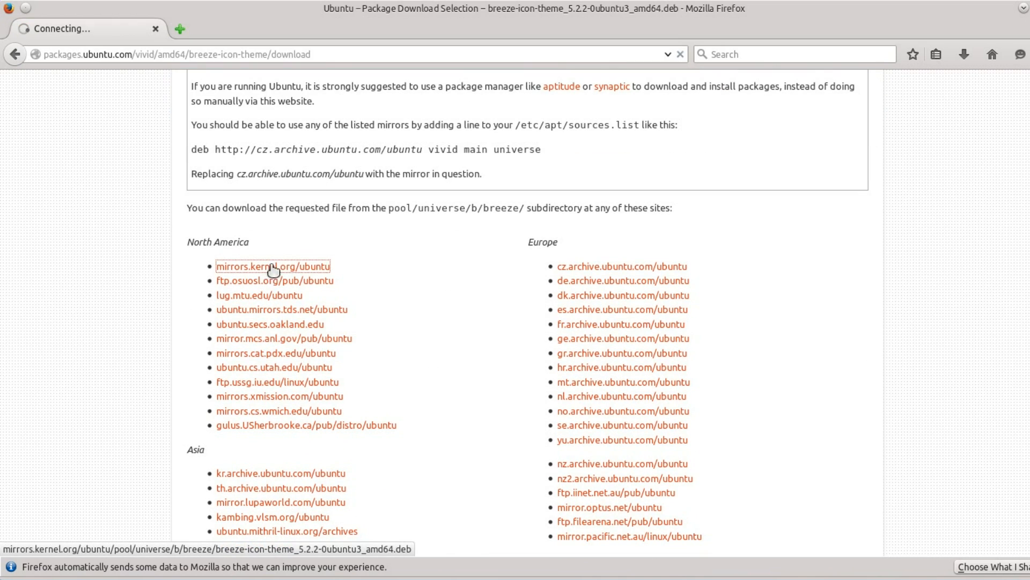
{"action": "left_click", "coordinate": [273, 266]}
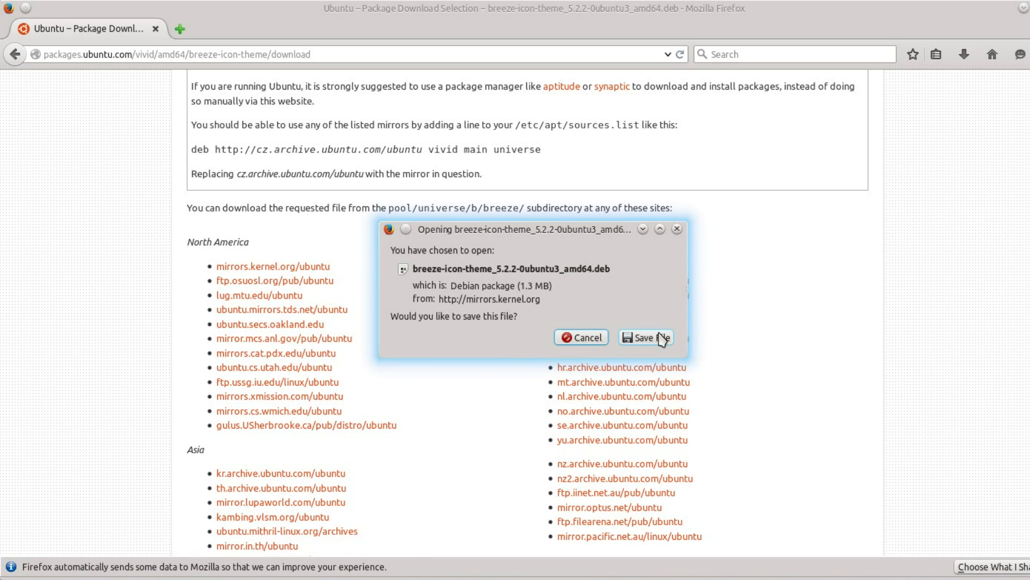
{"action": "left_click", "coordinate": [644, 337]}
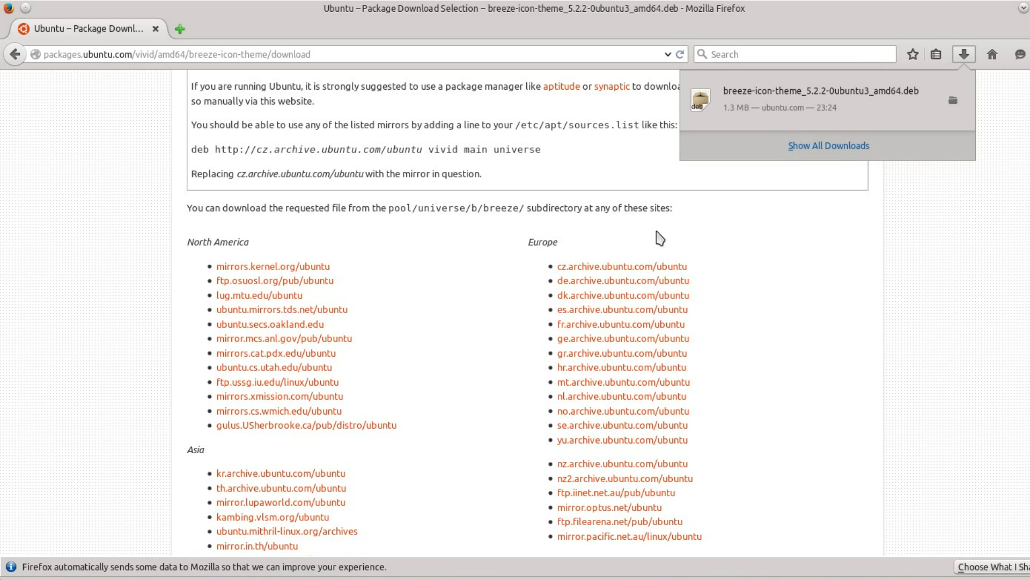
Step: Launch File Manager from Kickoff and open the breeze-icon-theme .deb in Downloads
{"action": "left_click", "coordinate": [9, 570]}
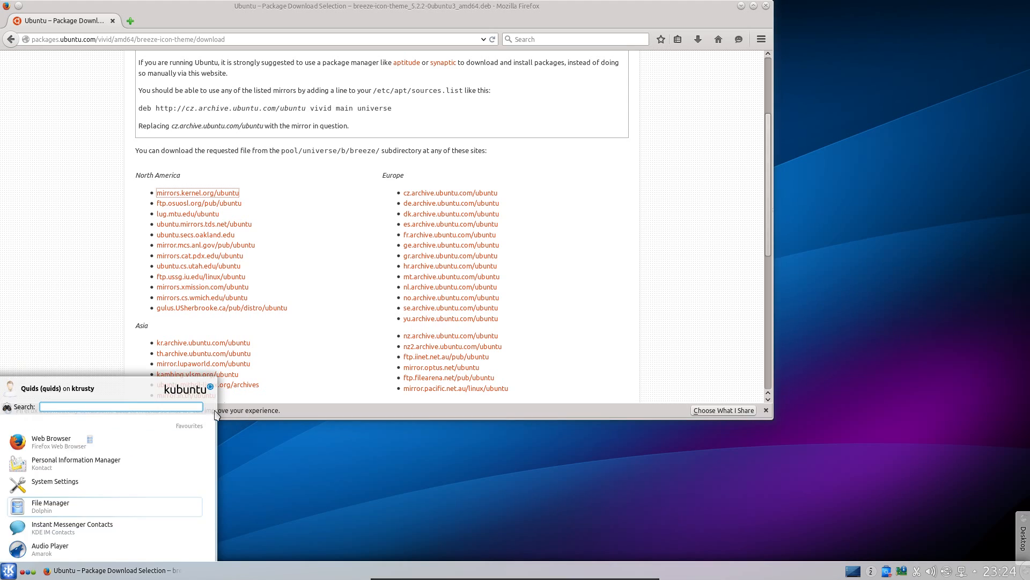
{"action": "left_click", "coordinate": [50, 503]}
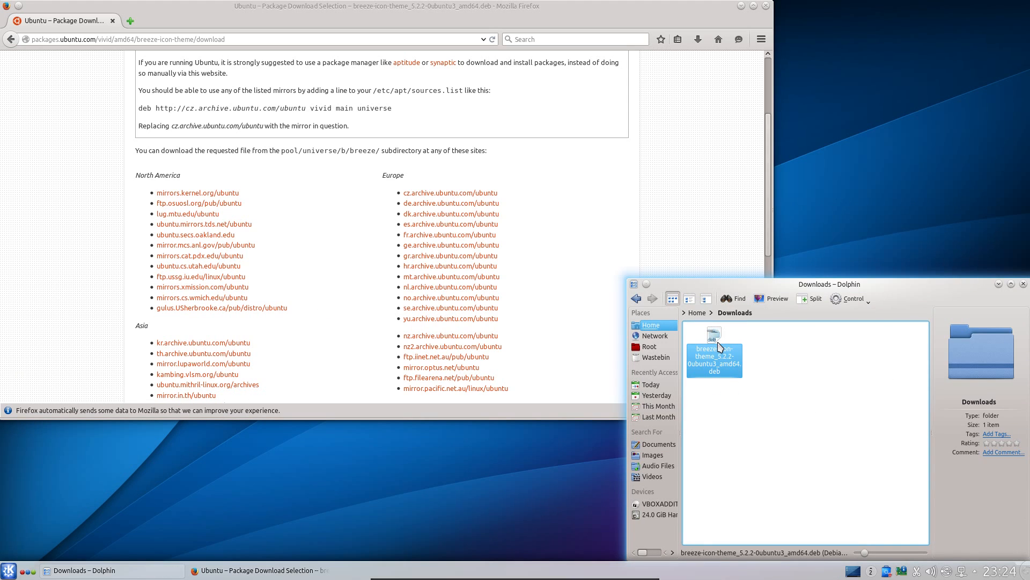
{"action": "double_click", "coordinate": [714, 355]}
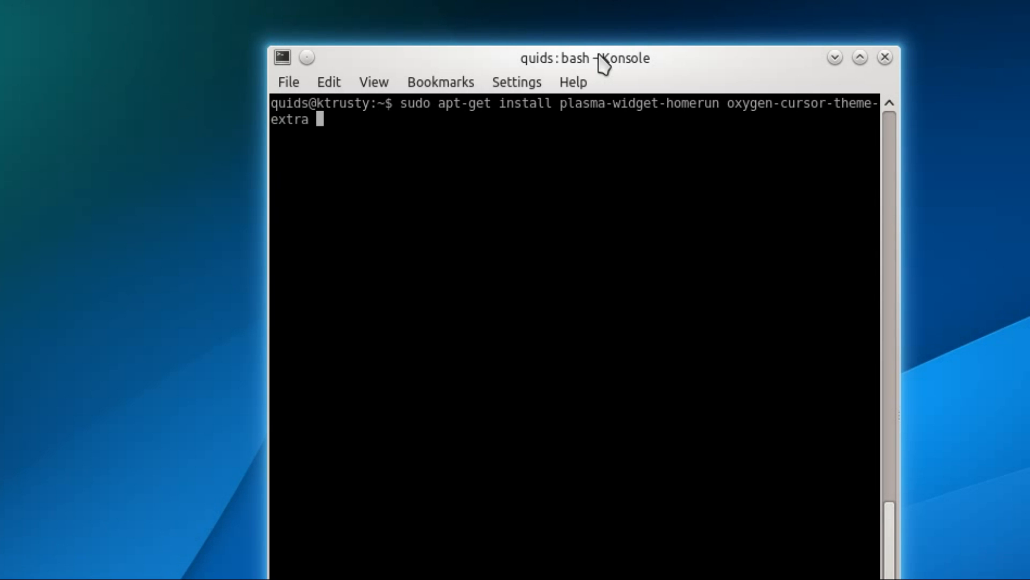
Step: Run sudo apt-get install plasma-widget-homerun oxygen-cursor-theme-extra in Konsole
{"action": "key", "text": "Return"}
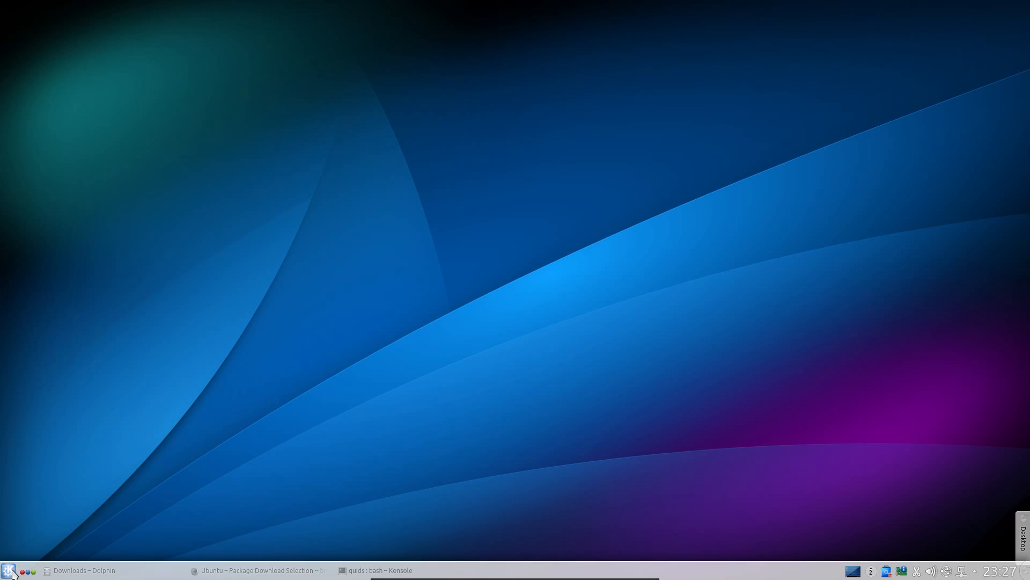
Step: Open Application Style settings and set the Oxygen scrollbar width to 12px
{"action": "left_click", "coordinate": [9, 570]}
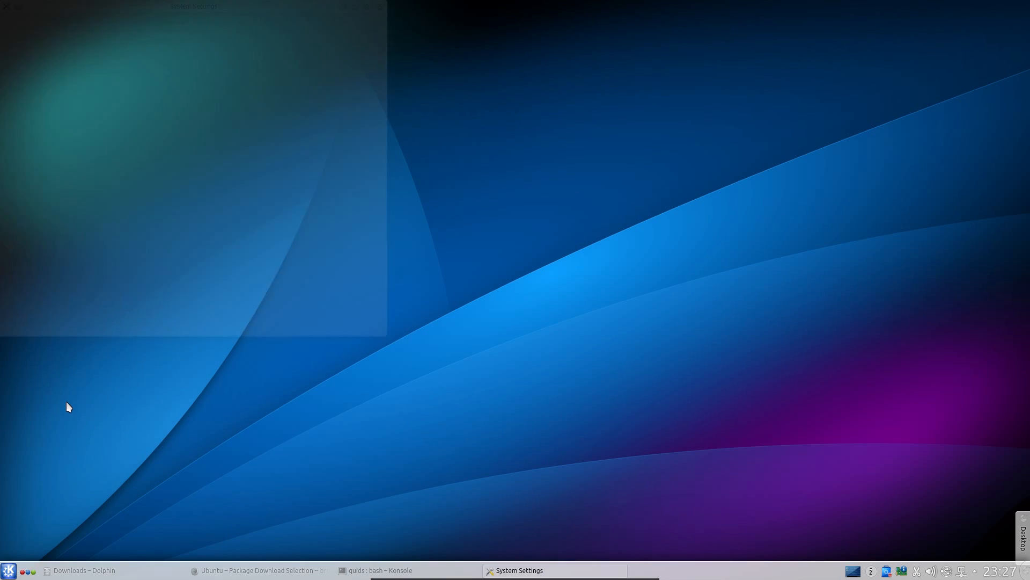
{"action": "left_click", "coordinate": [519, 570]}
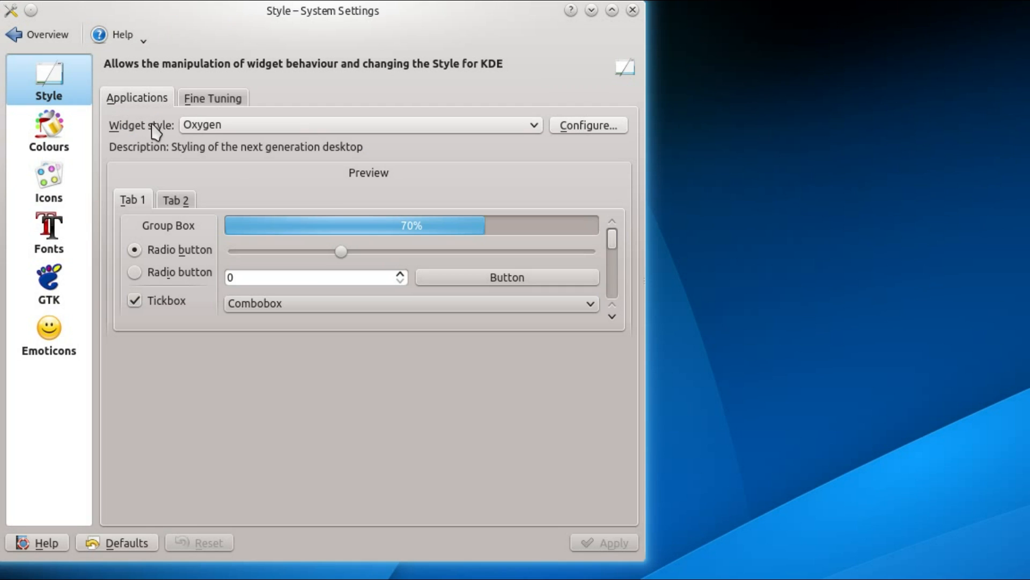
{"action": "mouse_move", "coordinate": [504, 136]}
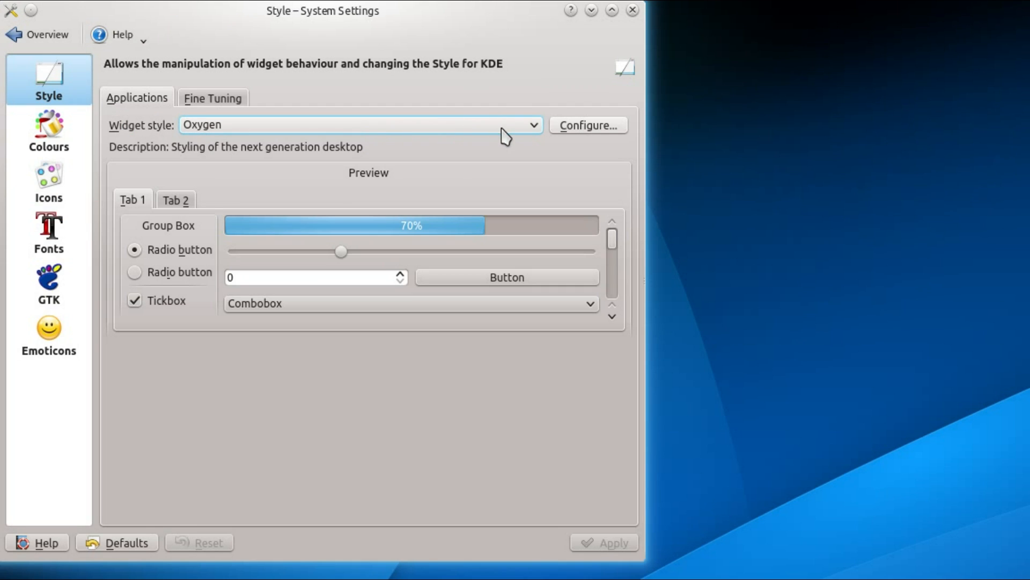
{"action": "mouse_move", "coordinate": [588, 125]}
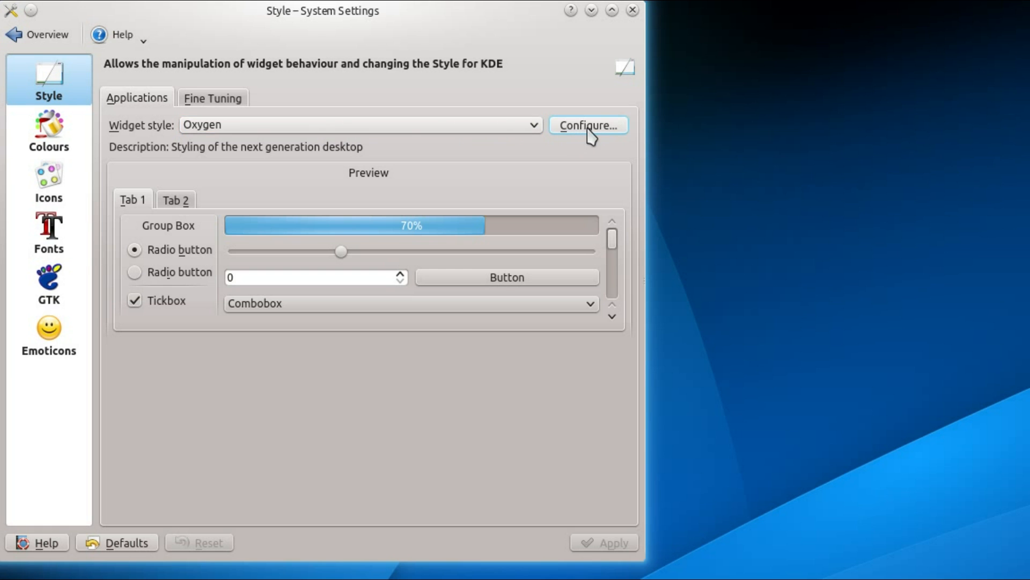
{"action": "left_click", "coordinate": [588, 125]}
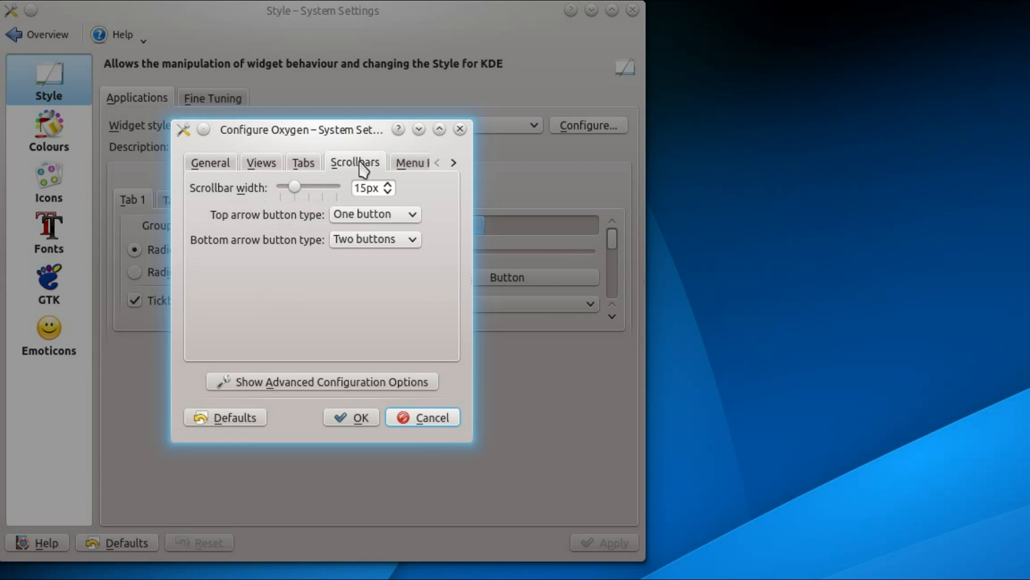
{"action": "left_click_drag", "start_coordinate": [295, 188], "coordinate": [281, 188]}
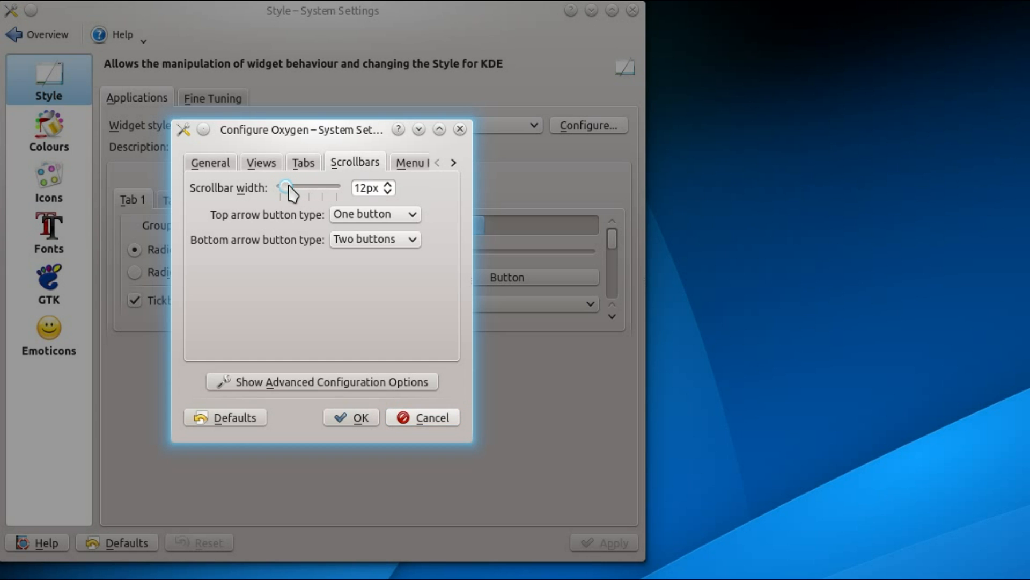
Step: Pick a bottom arrow button type and set effects to High display resolution and Very High CPU
{"action": "left_click", "coordinate": [374, 238]}
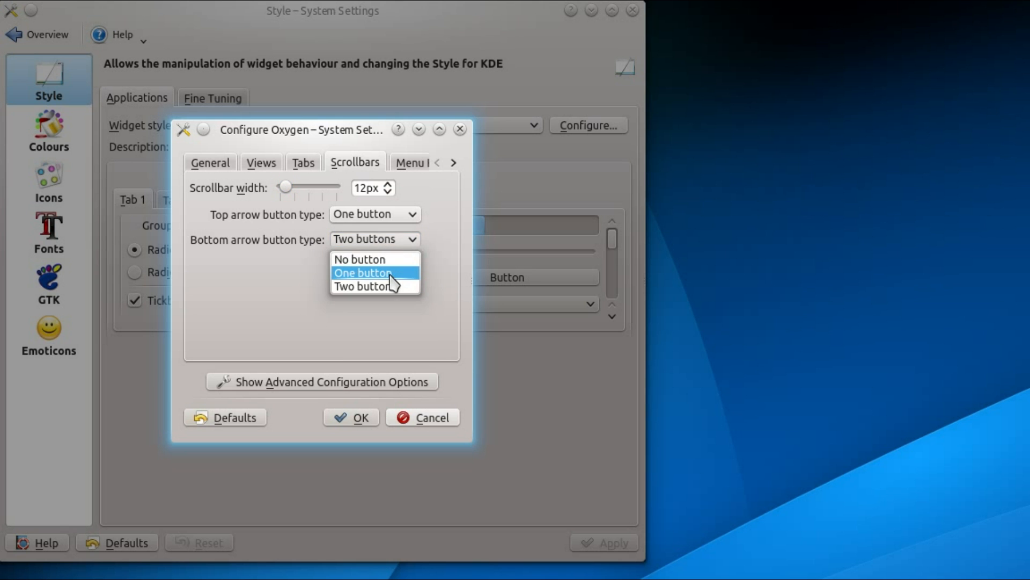
{"action": "left_click", "coordinate": [362, 272]}
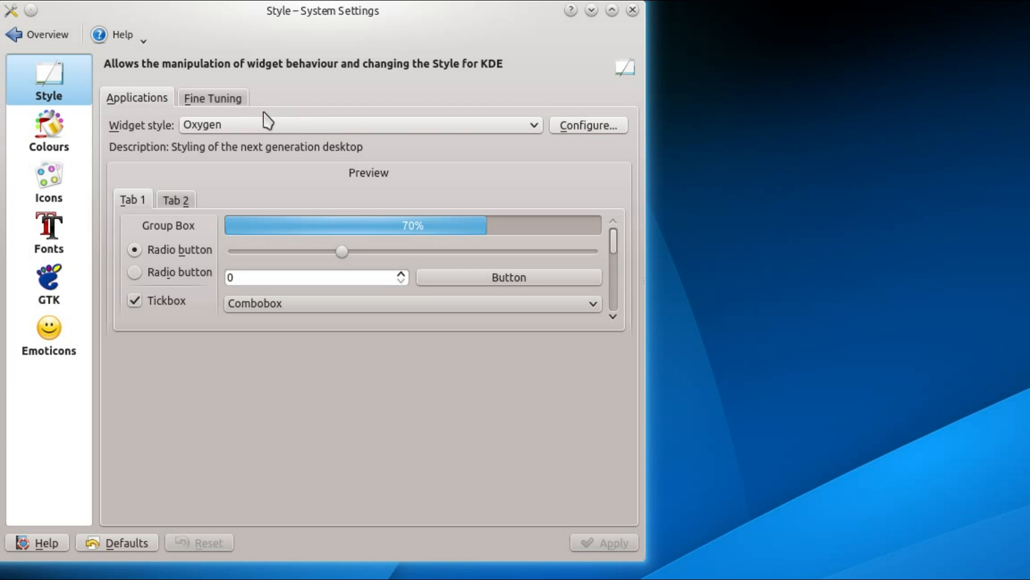
{"action": "left_click", "coordinate": [213, 98]}
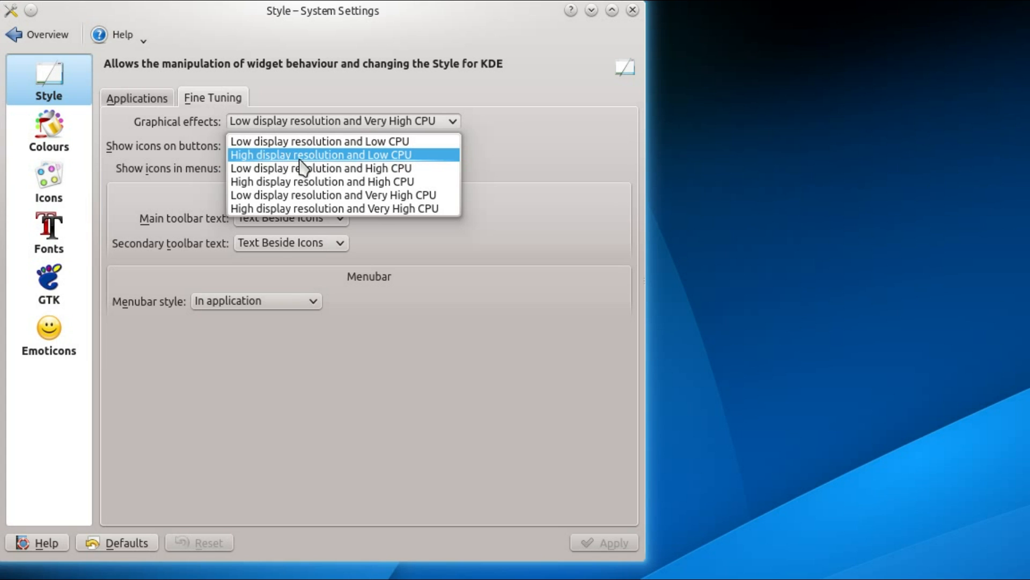
{"action": "mouse_move", "coordinate": [316, 209]}
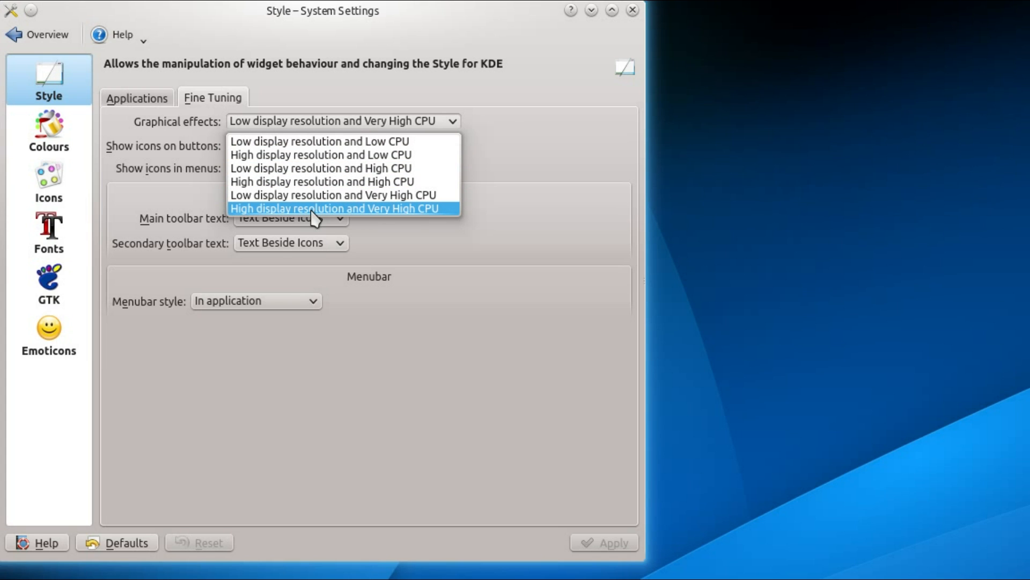
{"action": "left_click", "coordinate": [336, 209]}
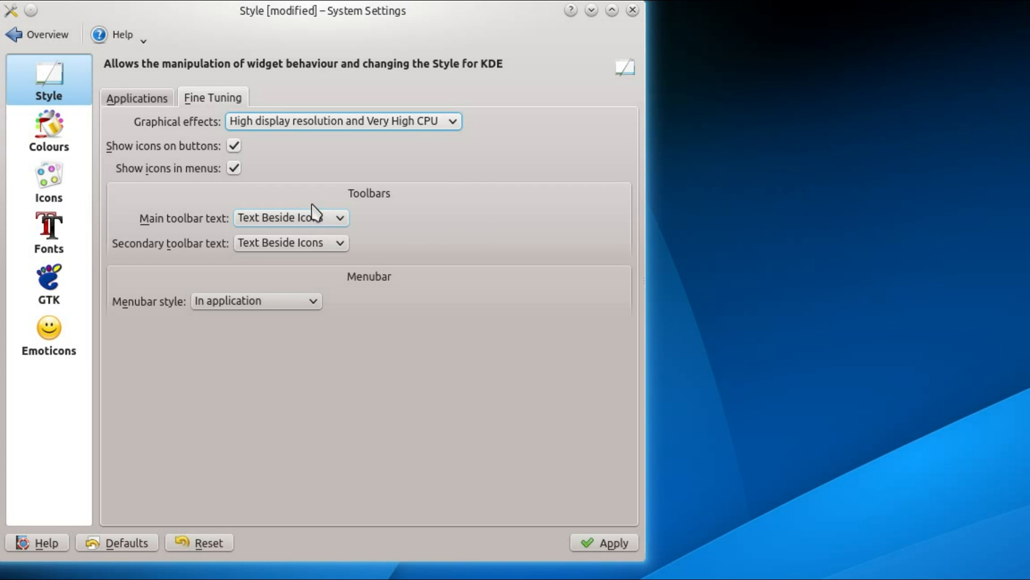
Step: Keep the pending style changes and apply the Obsidian Coast colour scheme
{"action": "left_click", "coordinate": [48, 131]}
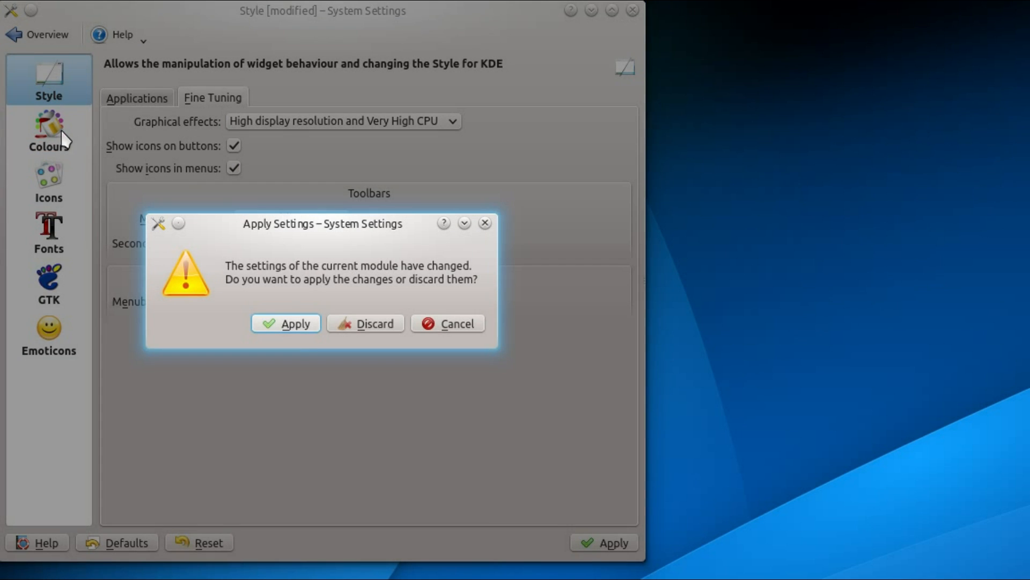
{"action": "left_click", "coordinate": [365, 322]}
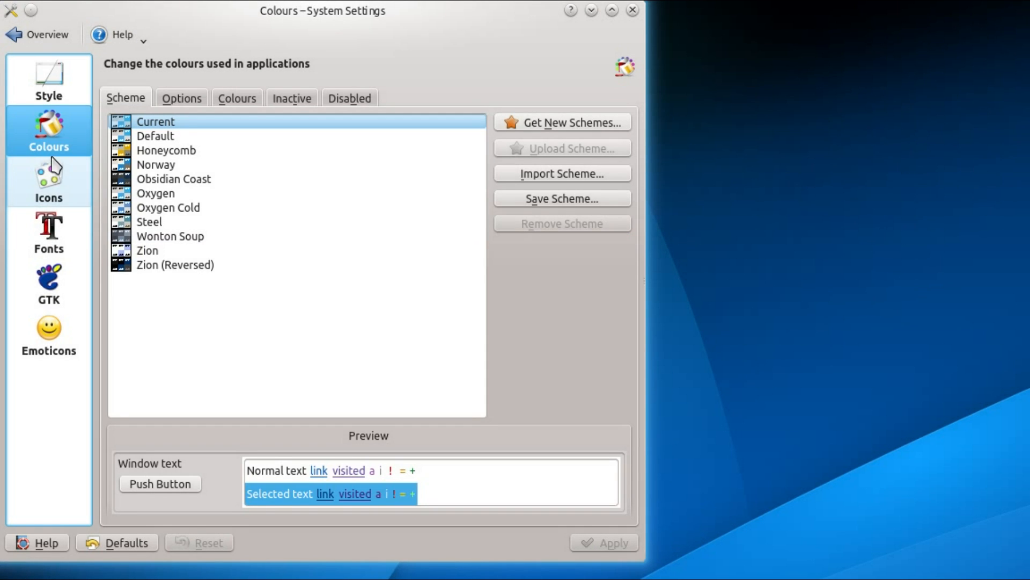
{"action": "mouse_move", "coordinate": [187, 193]}
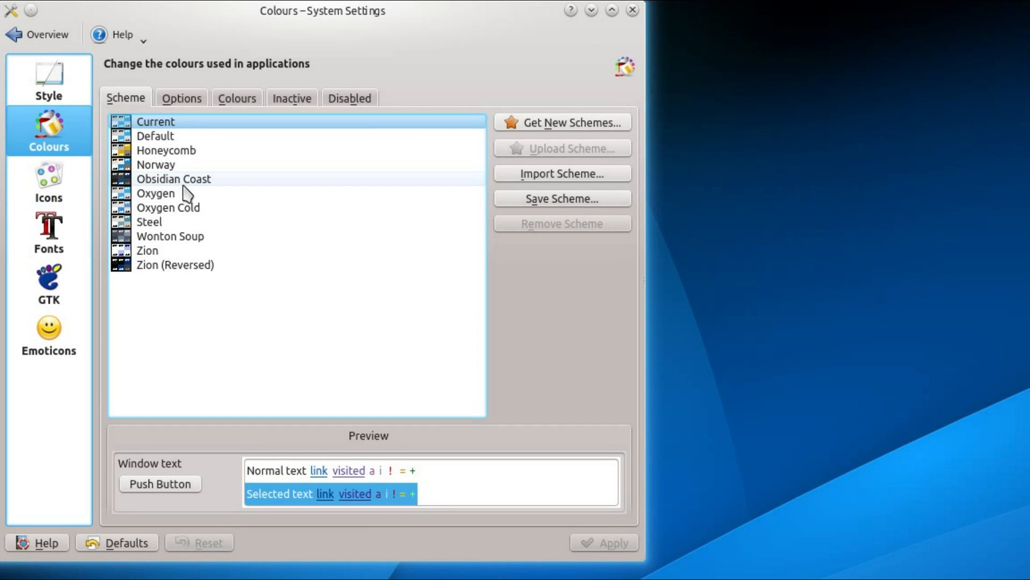
{"action": "left_click", "coordinate": [173, 178]}
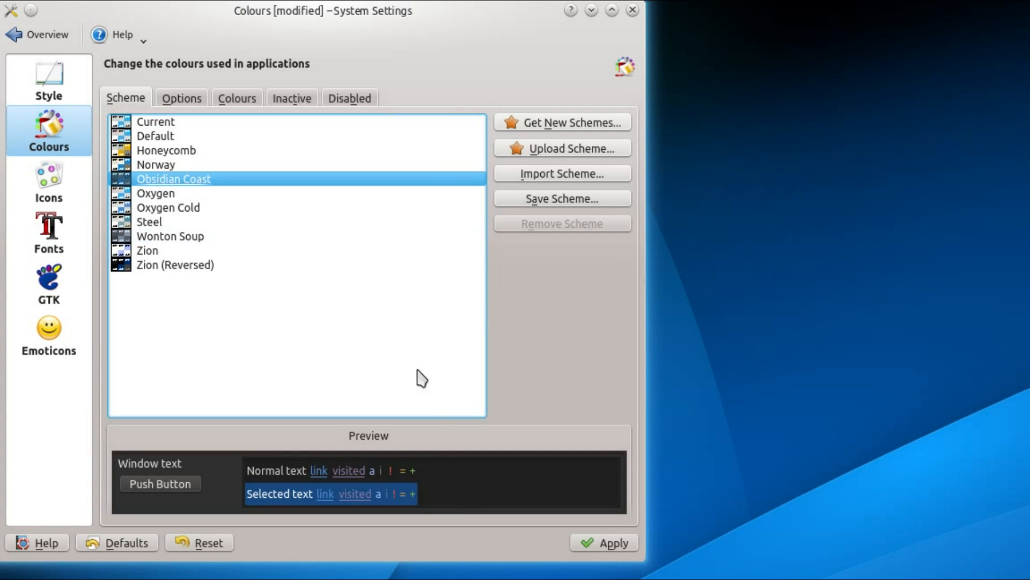
{"action": "left_click", "coordinate": [604, 542]}
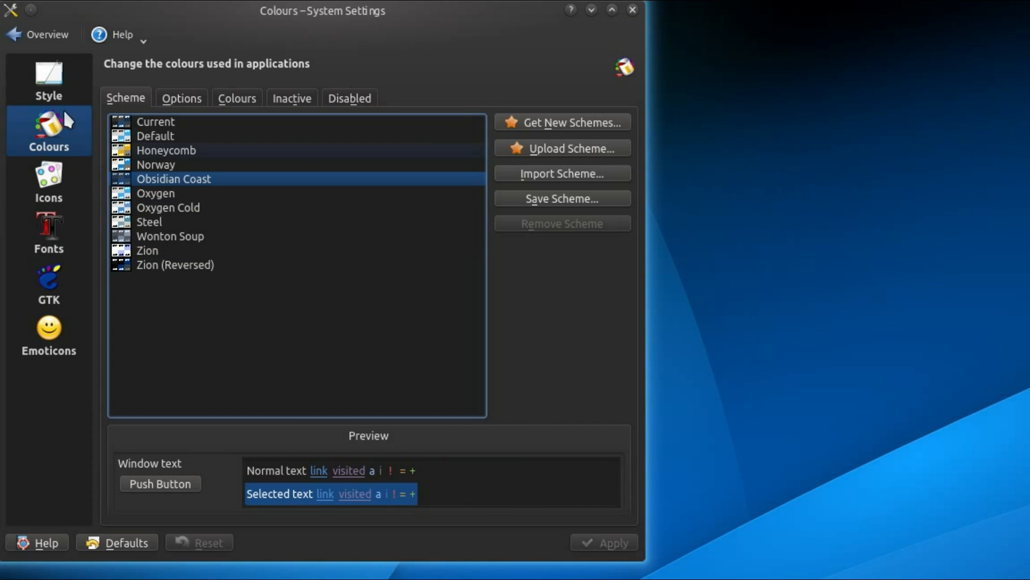
Step: Select Breeze, rather than Breeze Dark, as the icon theme
{"action": "left_click", "coordinate": [48, 182]}
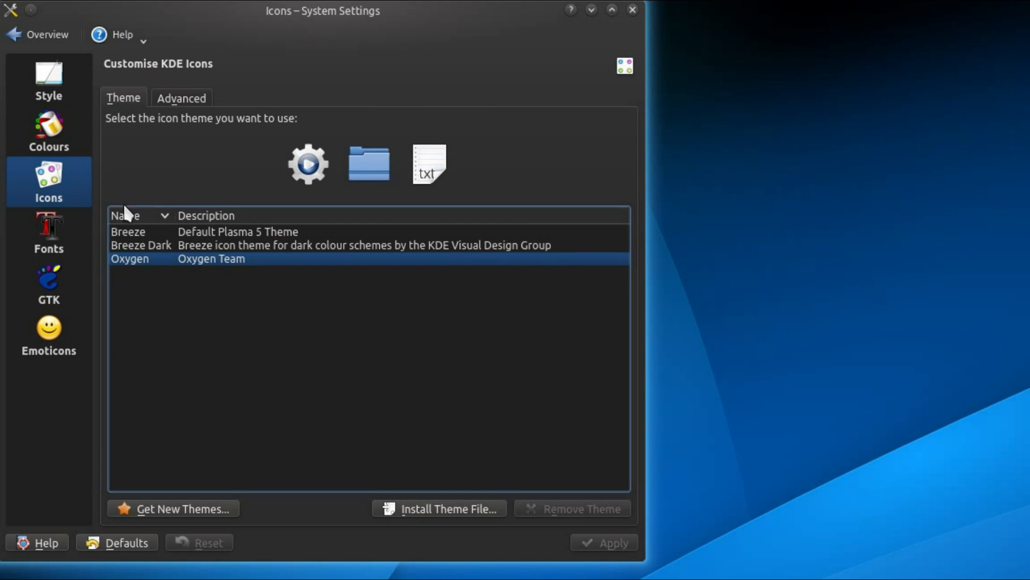
{"action": "left_click", "coordinate": [128, 231]}
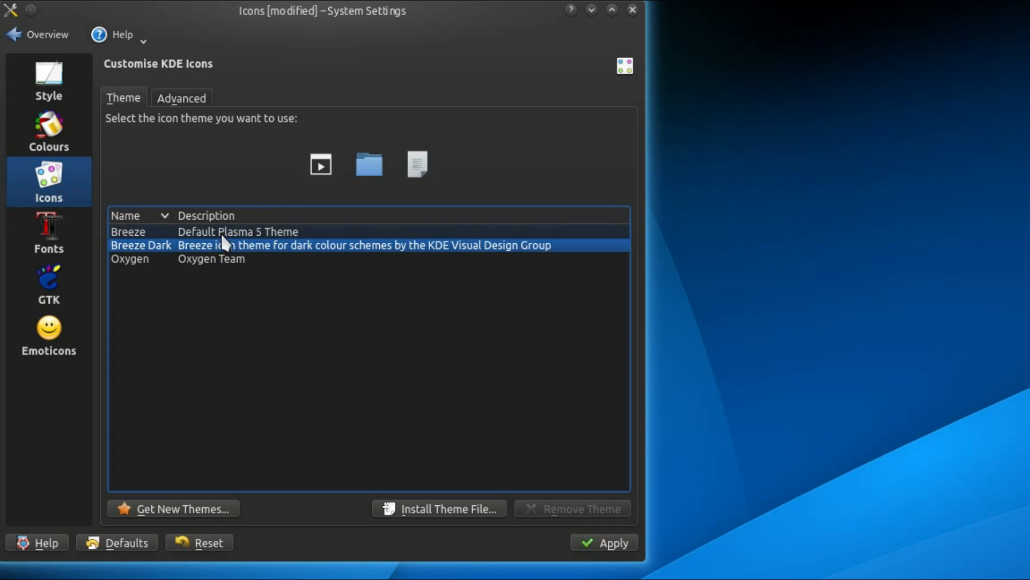
{"action": "left_click", "coordinate": [129, 231]}
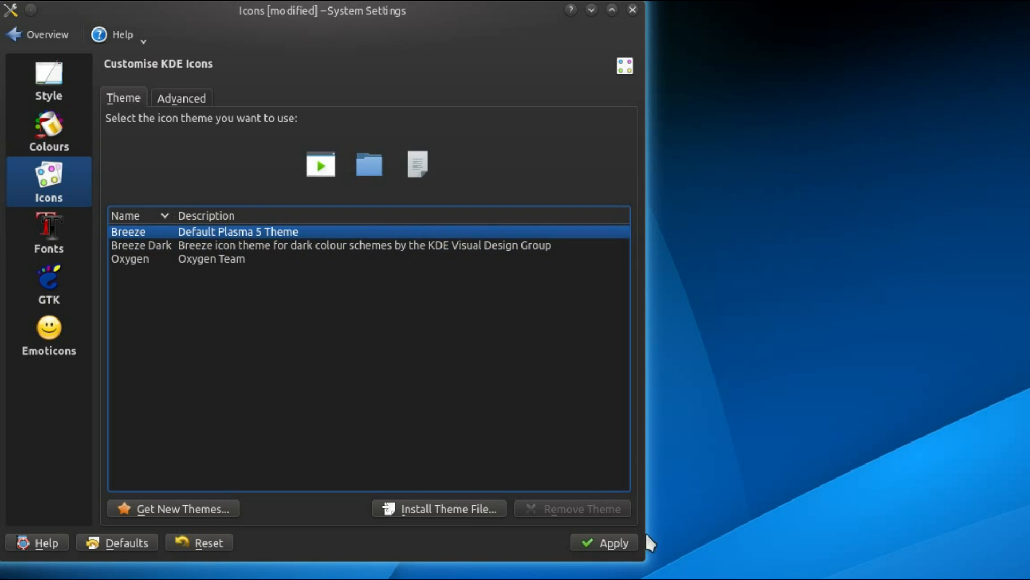
Step: Apply the Breeze icons and set font anti-aliasing to Enabled
{"action": "left_click", "coordinate": [48, 231]}
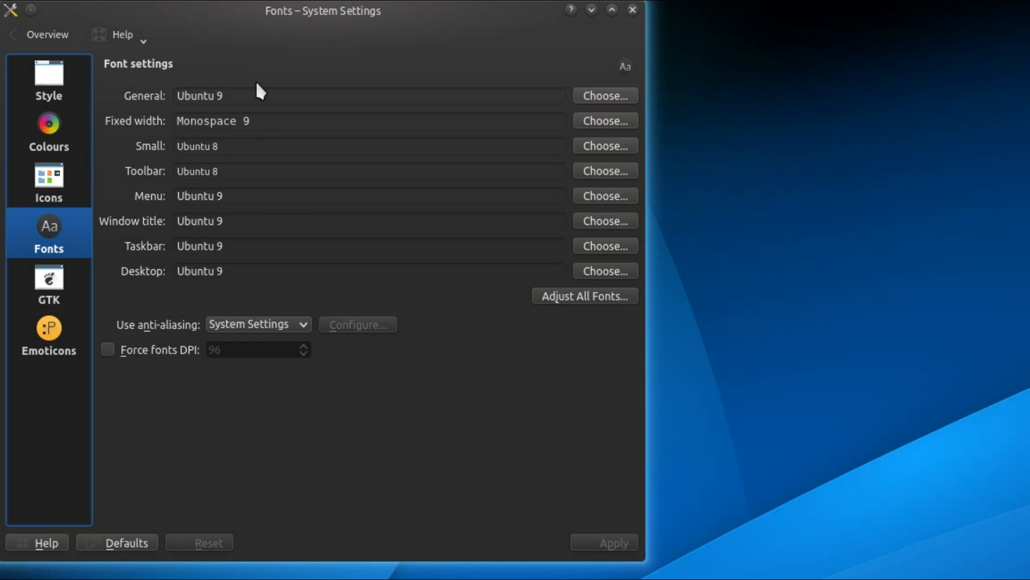
{"action": "left_click", "coordinate": [258, 324]}
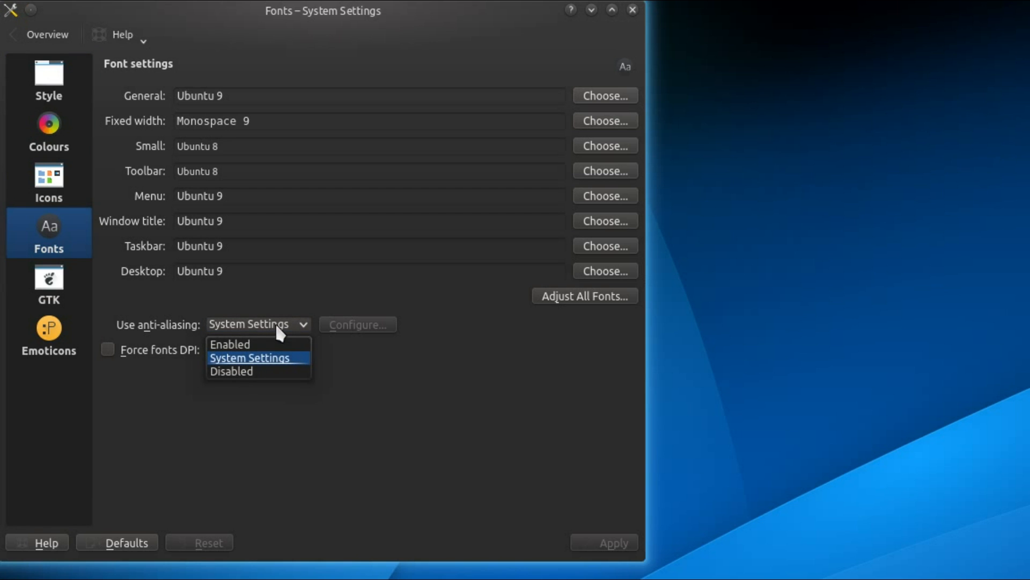
{"action": "left_click", "coordinate": [229, 344]}
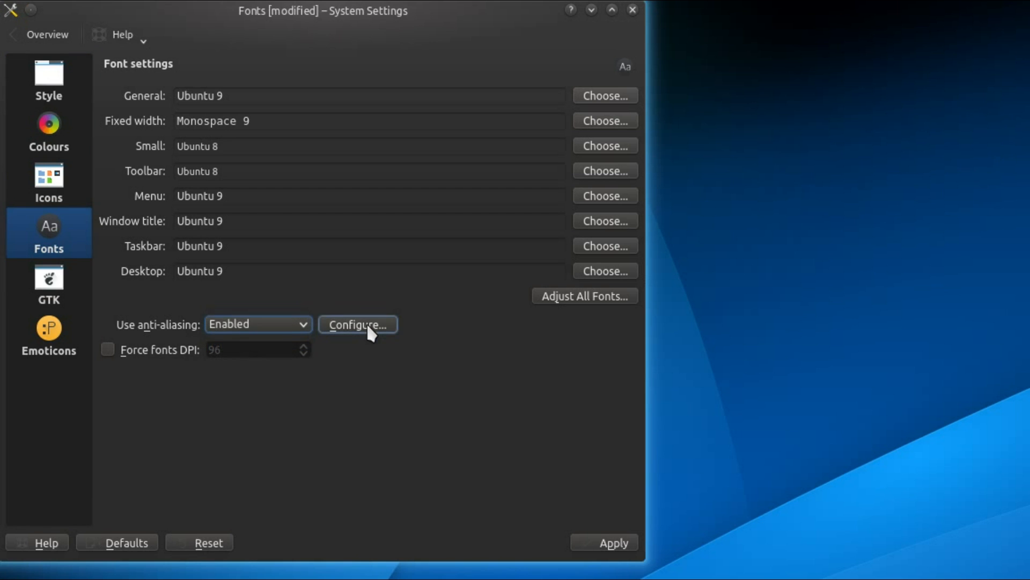
Step: Enable RGB sub-pixel rendering with Slight hinting and apply the font settings
{"action": "left_click", "coordinate": [357, 324]}
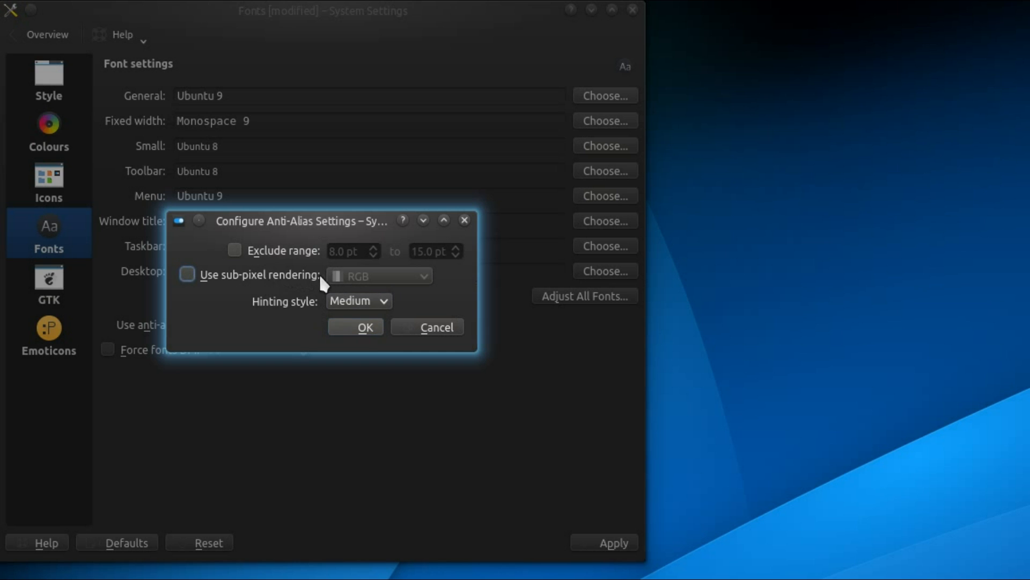
{"action": "left_click", "coordinate": [188, 274]}
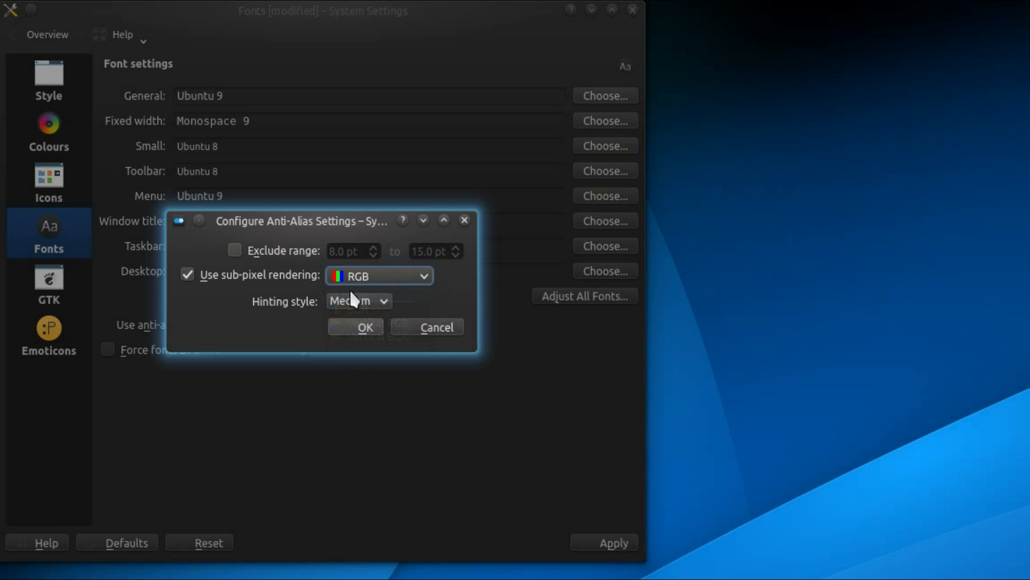
{"action": "left_click", "coordinate": [358, 300]}
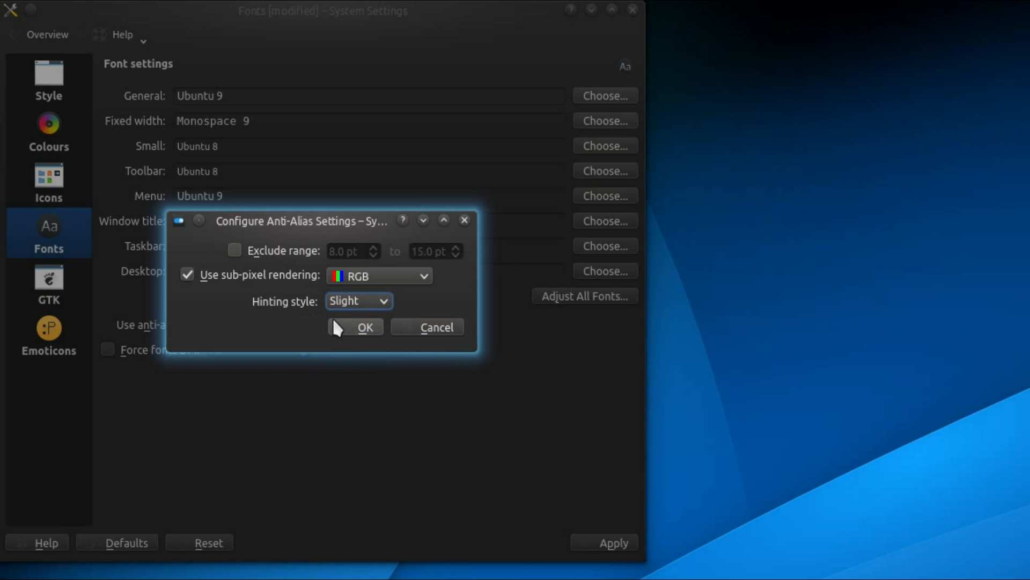
{"action": "left_click", "coordinate": [355, 327]}
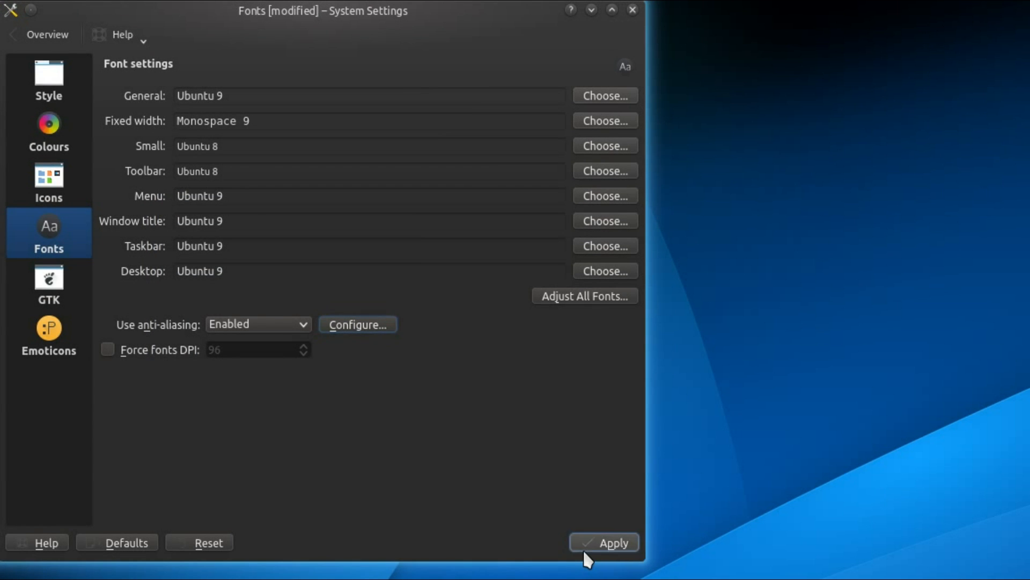
{"action": "left_click", "coordinate": [603, 542]}
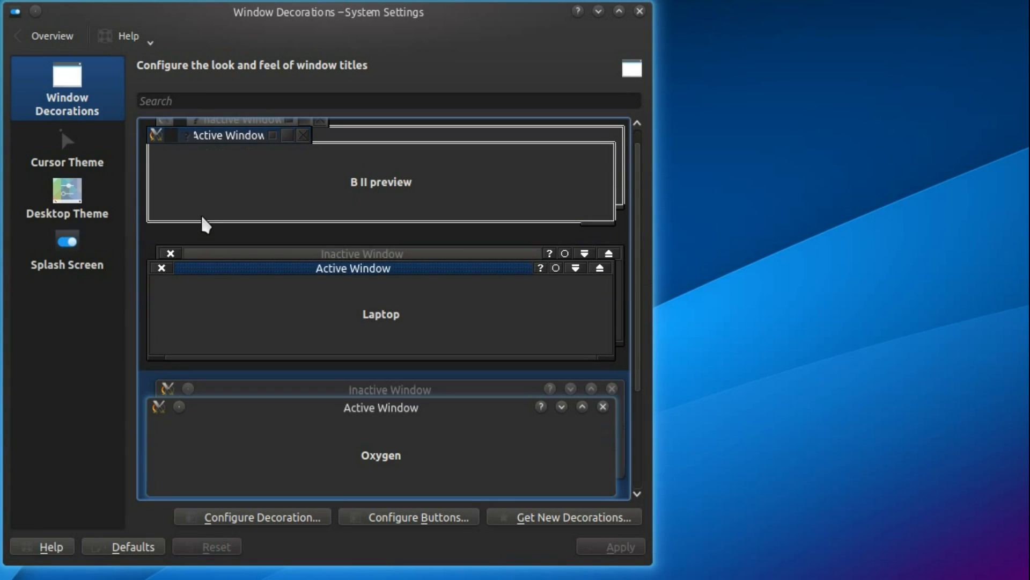
{"action": "mouse_move", "coordinate": [355, 440]}
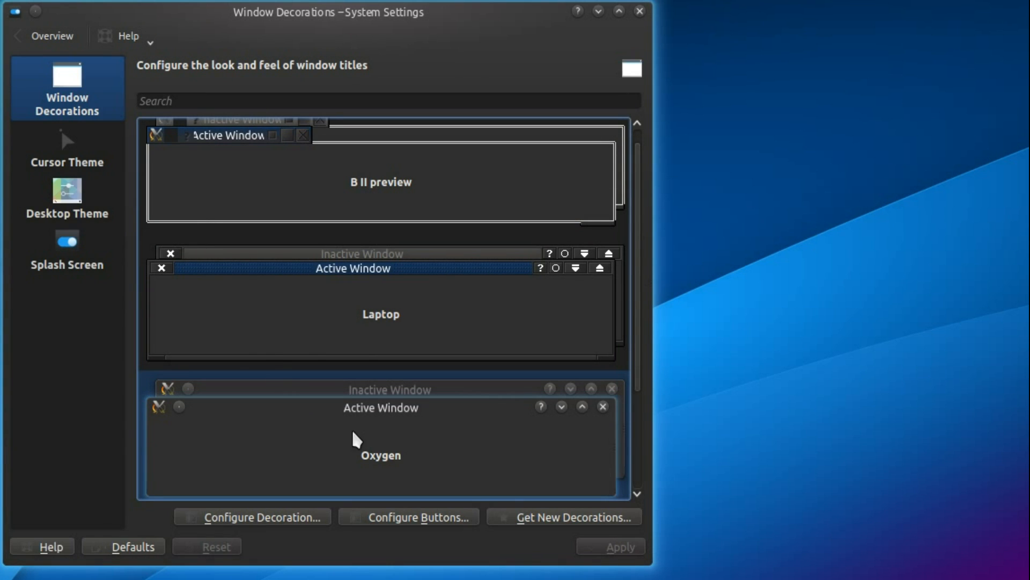
Step: Search Get New Decorations for 'ghost', install Ghost (Aurorae), and close the installer
{"action": "left_click", "coordinate": [564, 516]}
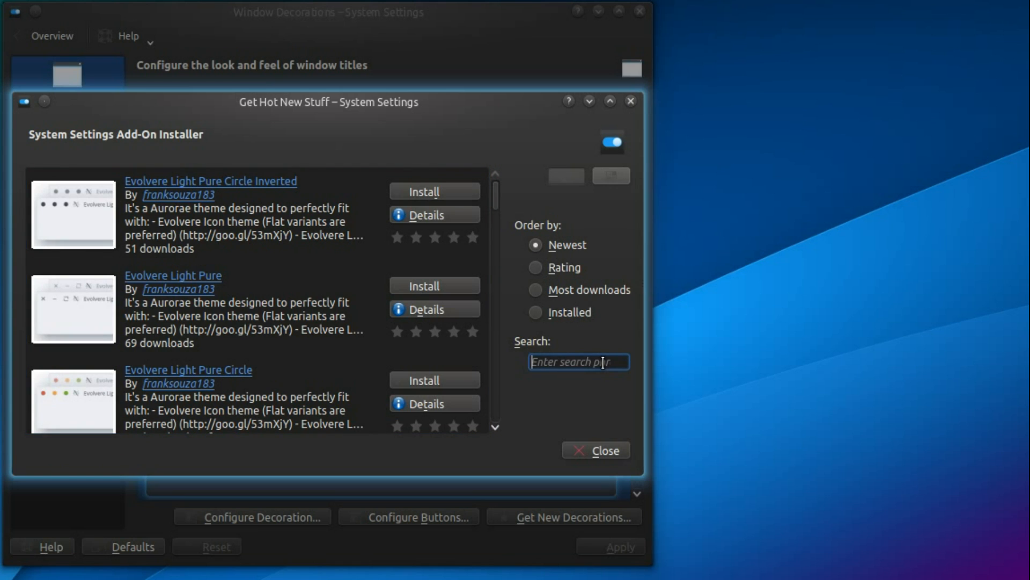
{"action": "type", "text": "ghost"}
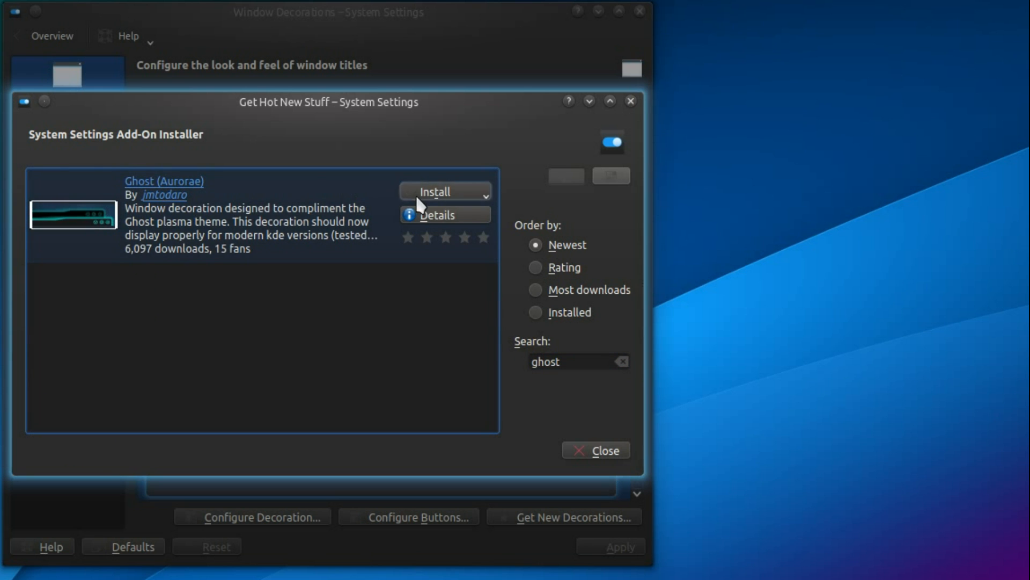
{"action": "left_click", "coordinate": [435, 191]}
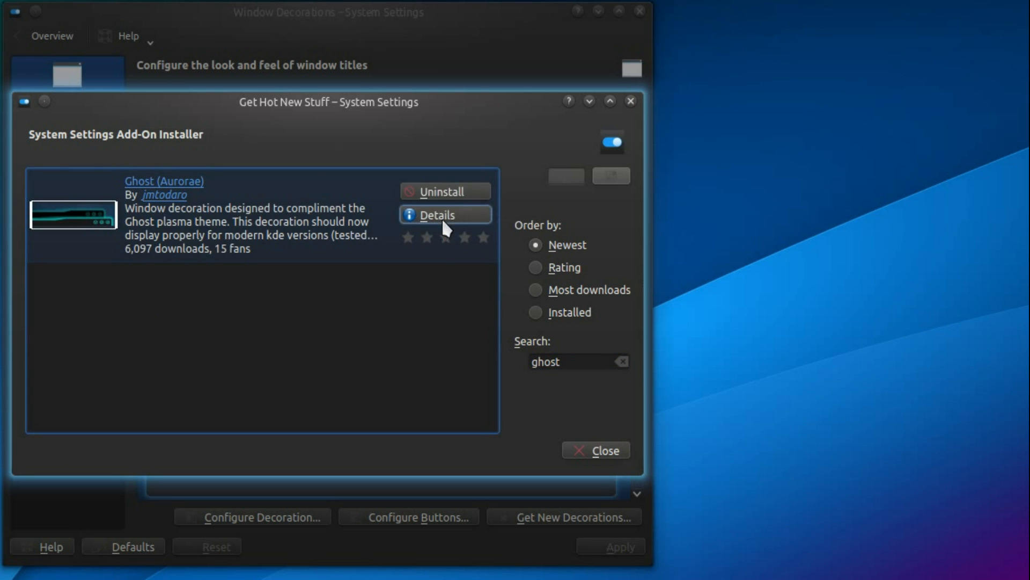
{"action": "left_click", "coordinate": [595, 450]}
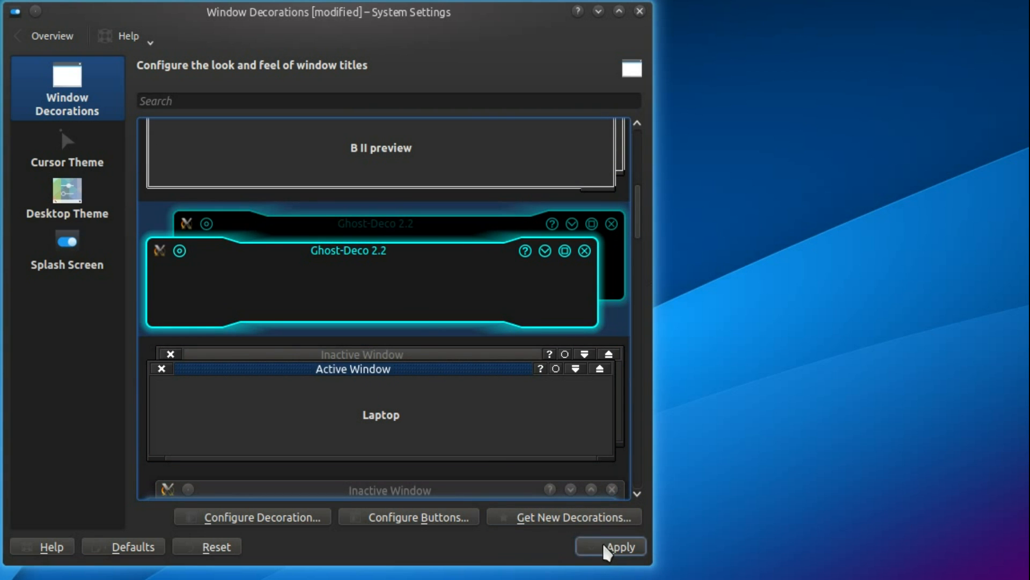
Step: Apply Ghost-Deco 2.2 and confirm a custom layout with close, minimise, maximise on the left
{"action": "left_click", "coordinate": [408, 516]}
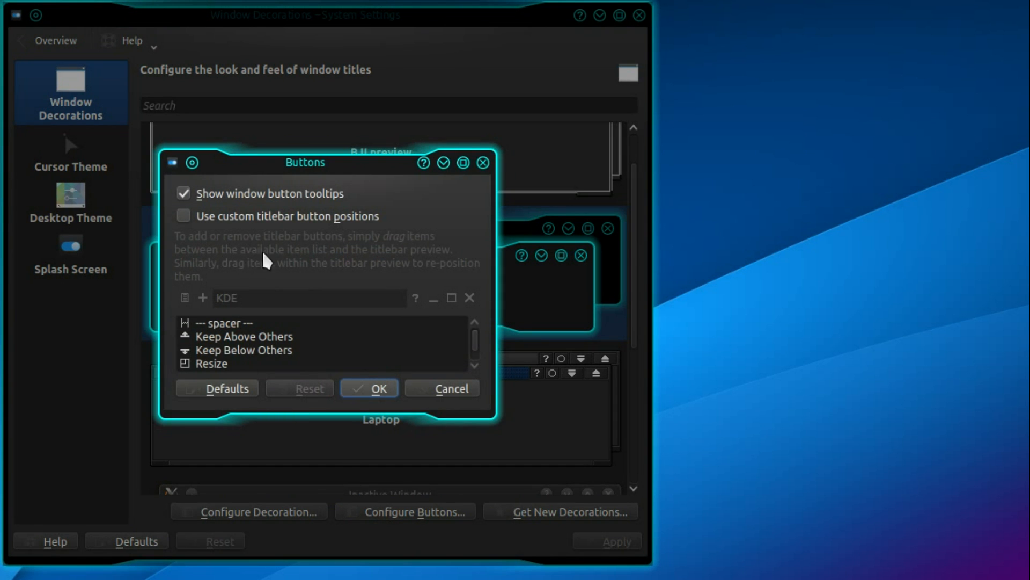
{"action": "mouse_move", "coordinate": [132, 167]}
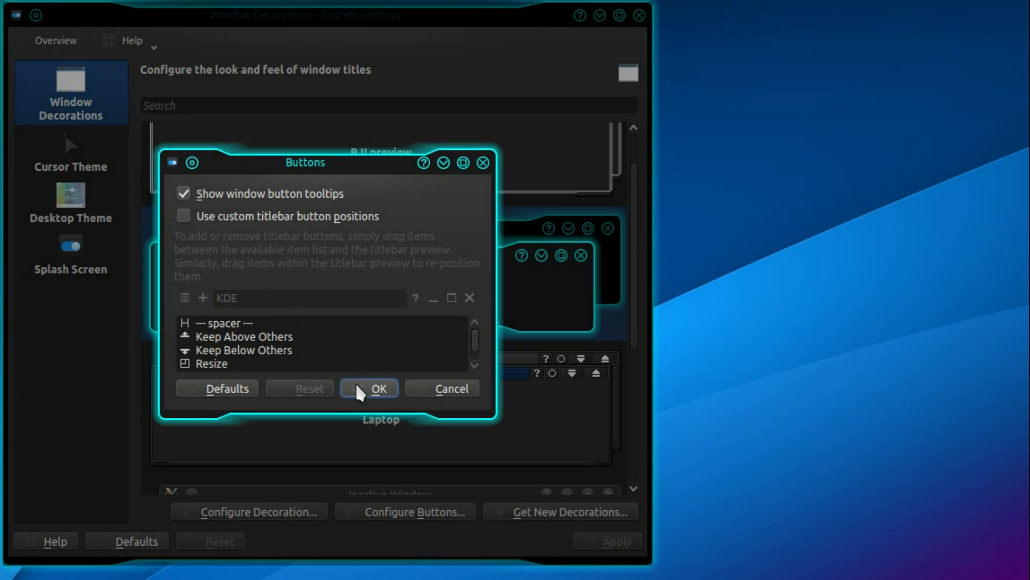
{"action": "left_click", "coordinate": [184, 217]}
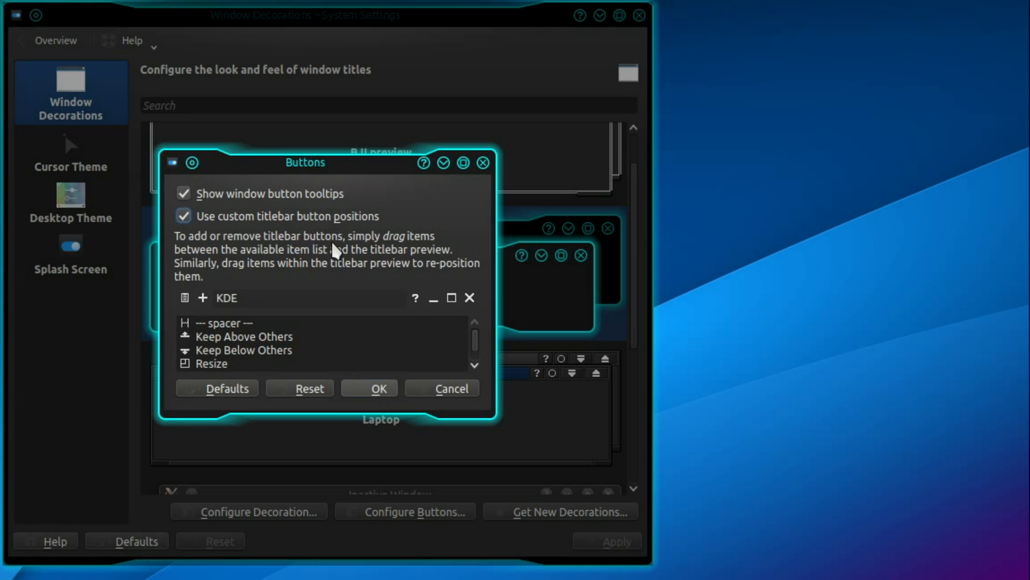
{"action": "mouse_move", "coordinate": [470, 299]}
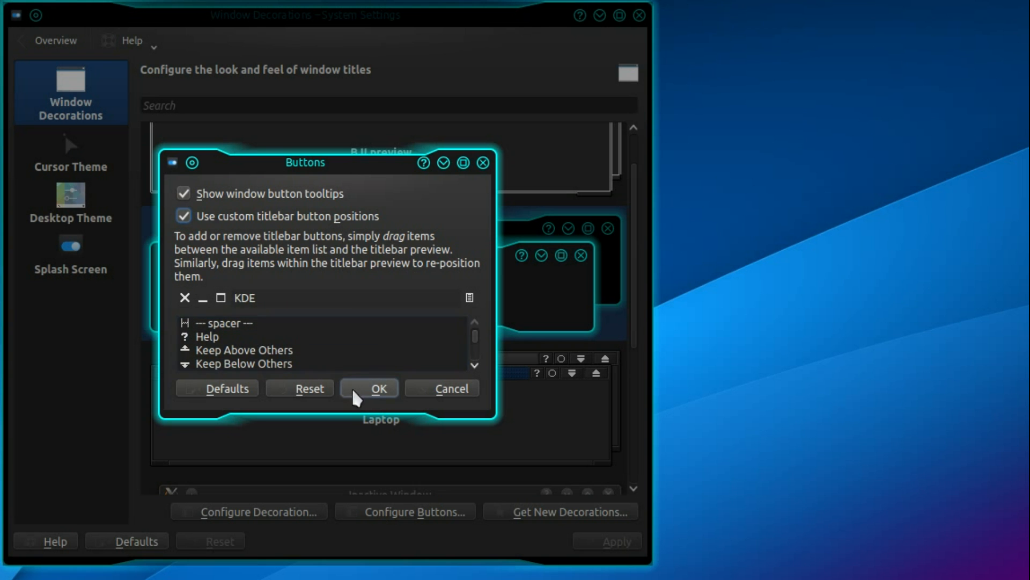
{"action": "left_click", "coordinate": [369, 388]}
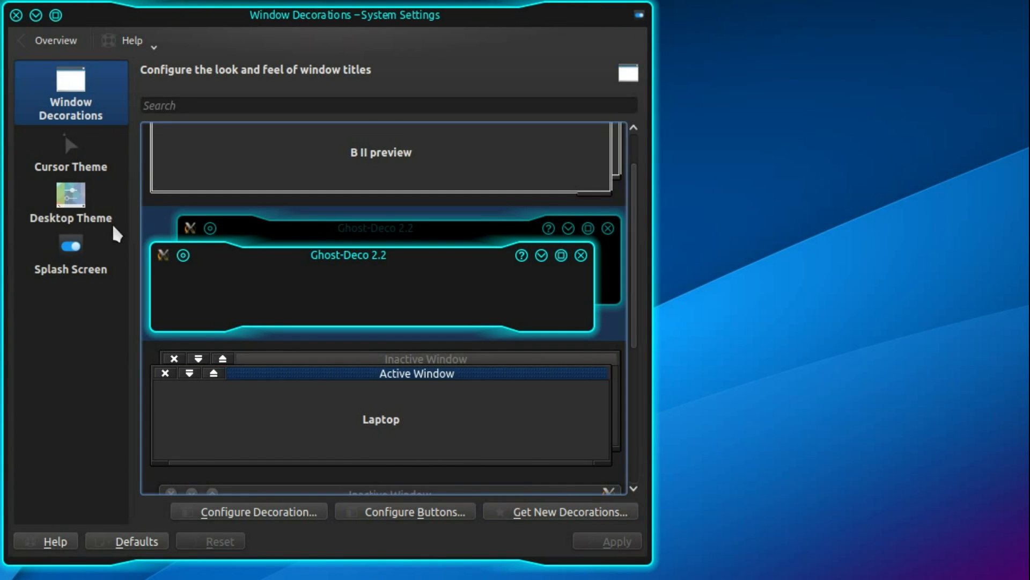
Step: Search the downloadable desktop themes for 'underworld' and install the Underworld theme
{"action": "left_click", "coordinate": [70, 152]}
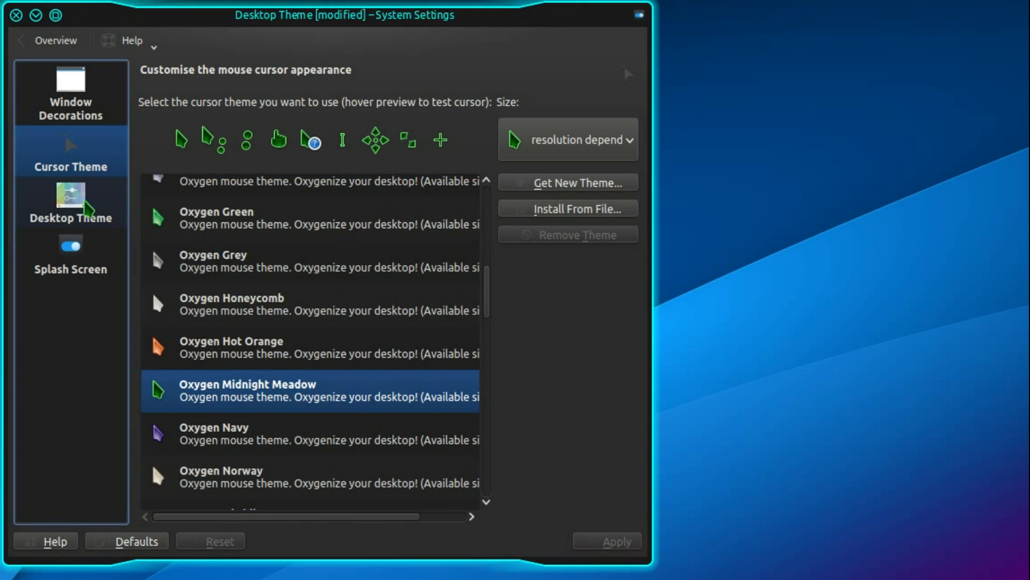
{"action": "left_click", "coordinate": [69, 204]}
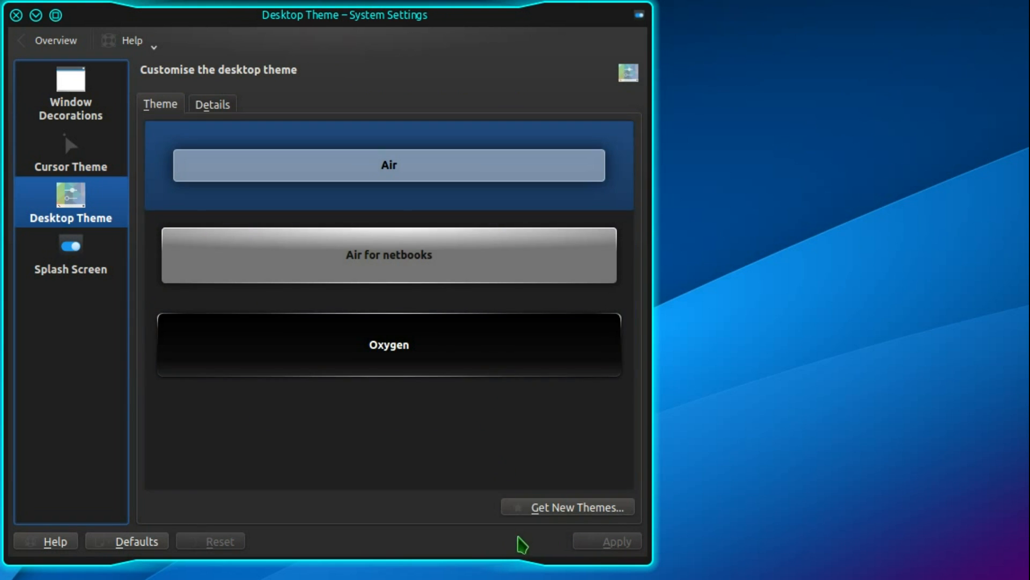
{"action": "left_click", "coordinate": [575, 507]}
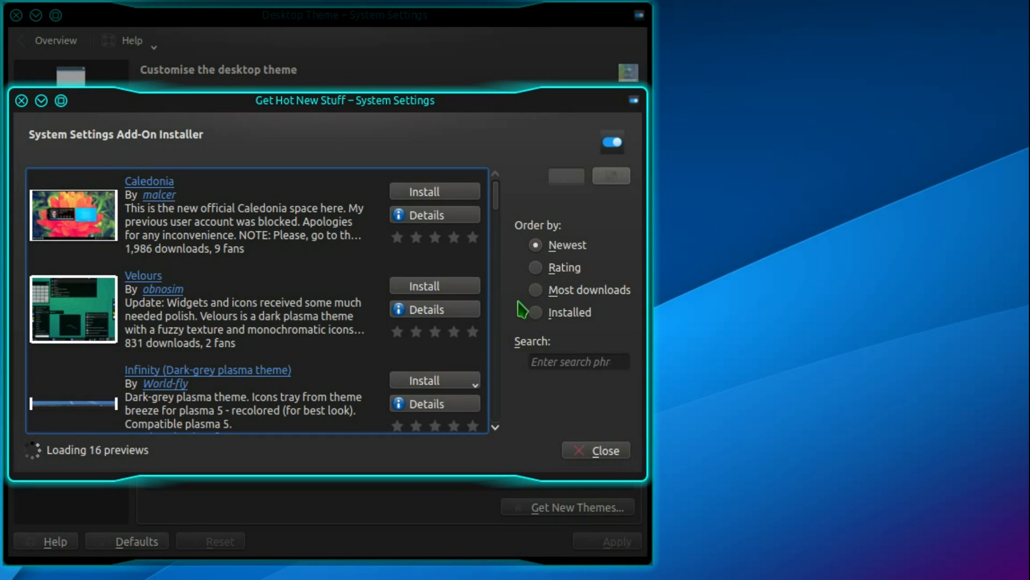
{"action": "type", "text": "underworld"}
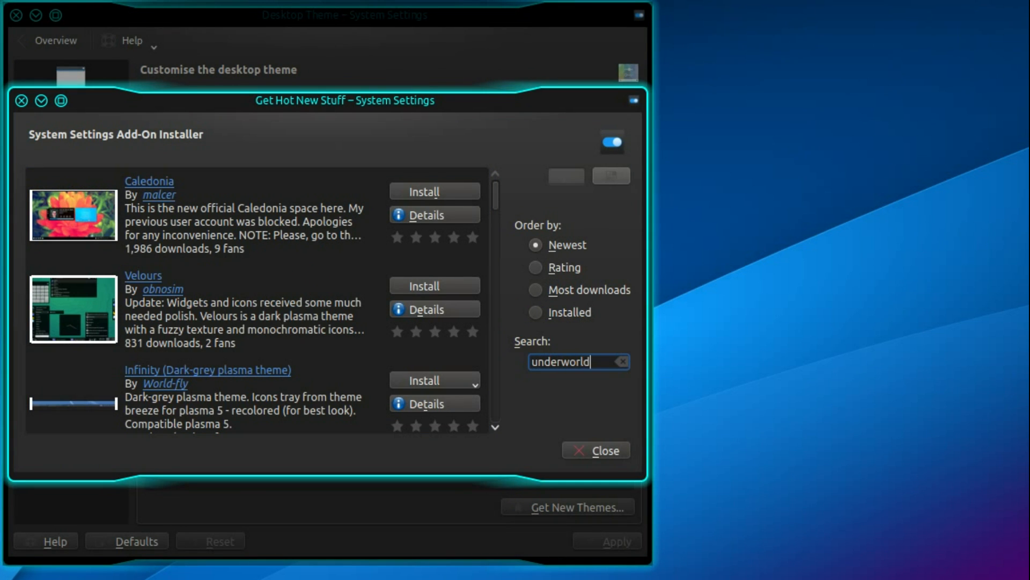
{"action": "key", "text": "Return"}
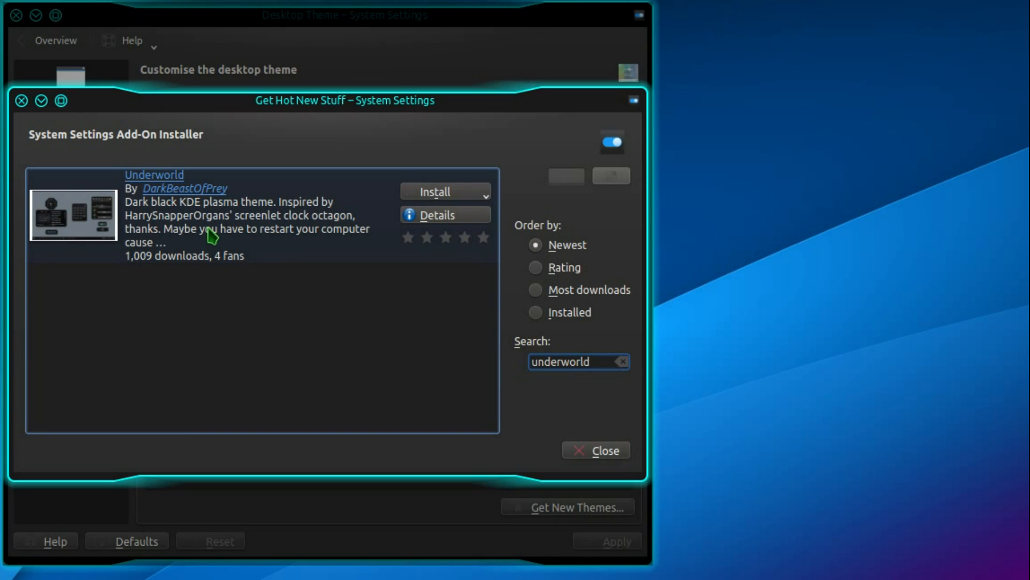
{"action": "mouse_move", "coordinate": [317, 222]}
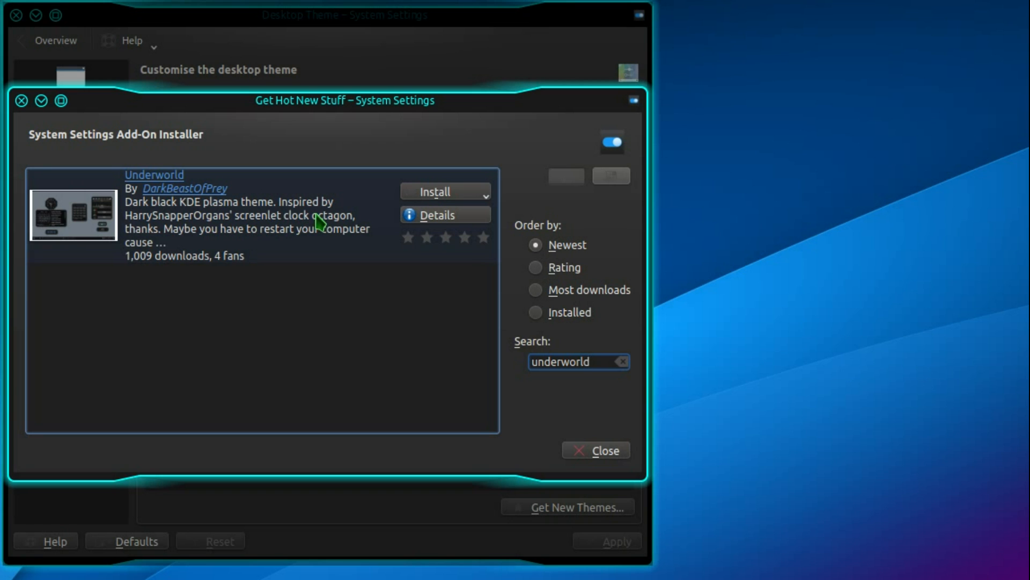
{"action": "mouse_move", "coordinate": [328, 230]}
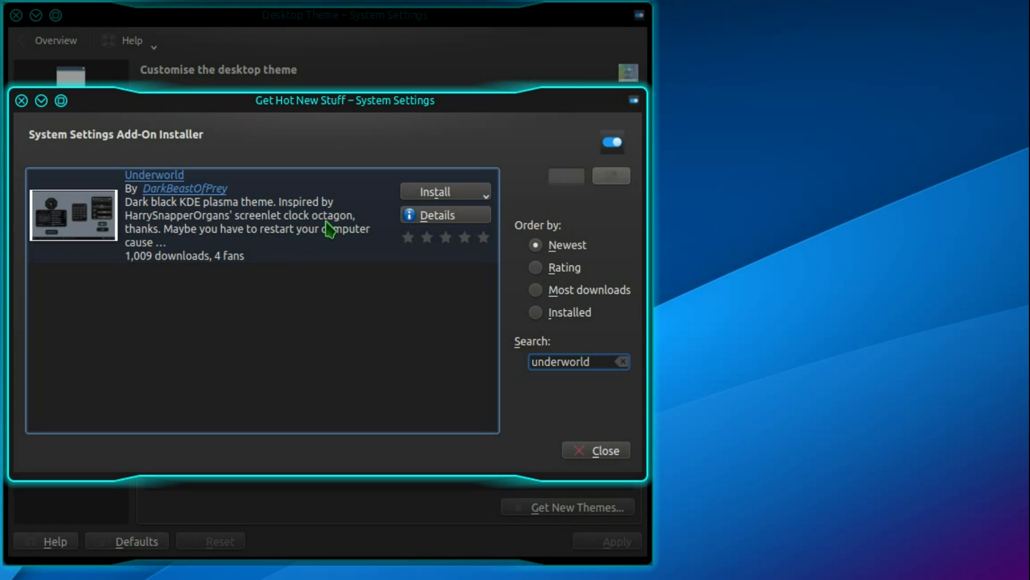
{"action": "mouse_move", "coordinate": [342, 236]}
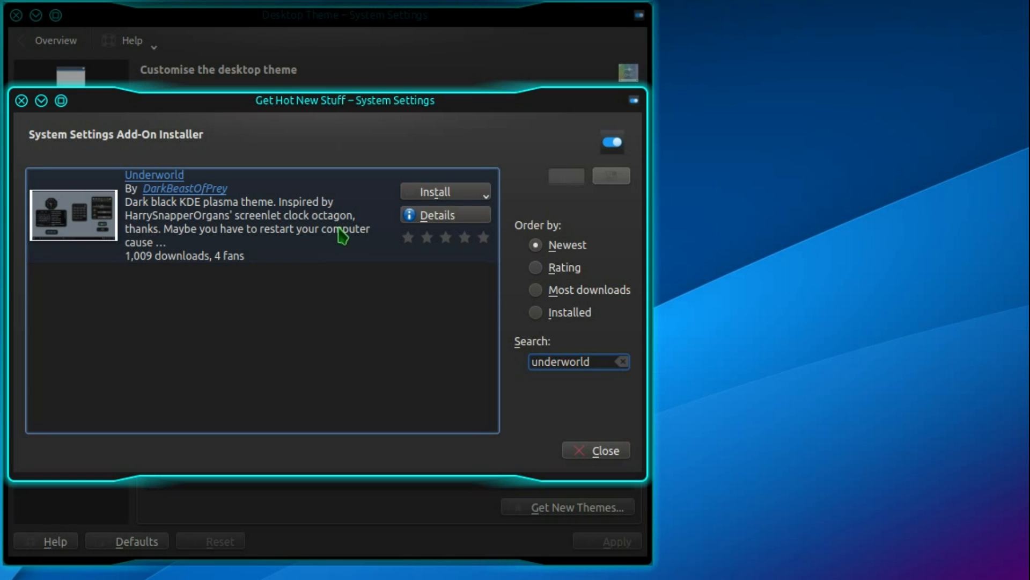
{"action": "left_click", "coordinate": [489, 191]}
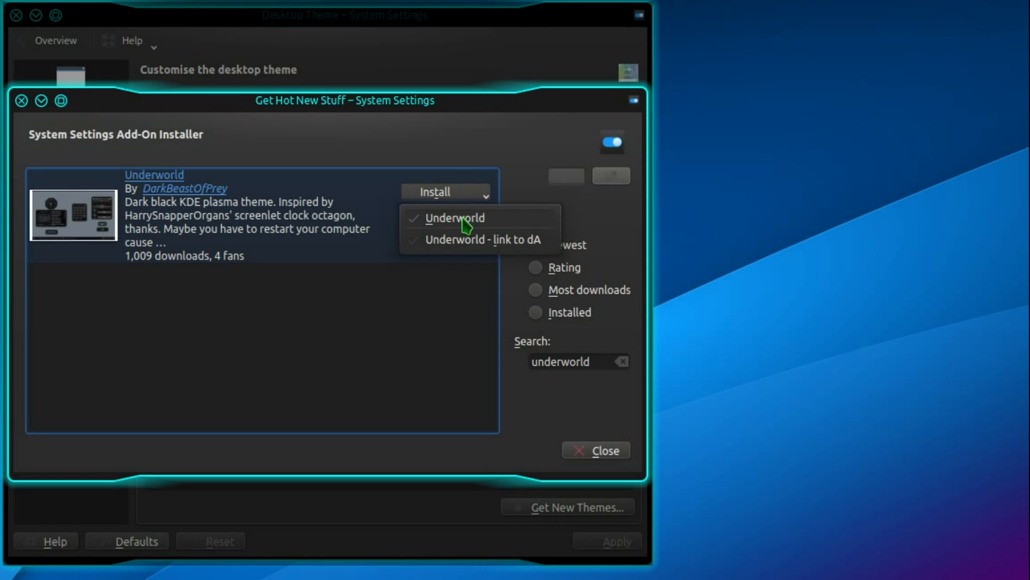
{"action": "left_click", "coordinate": [456, 217]}
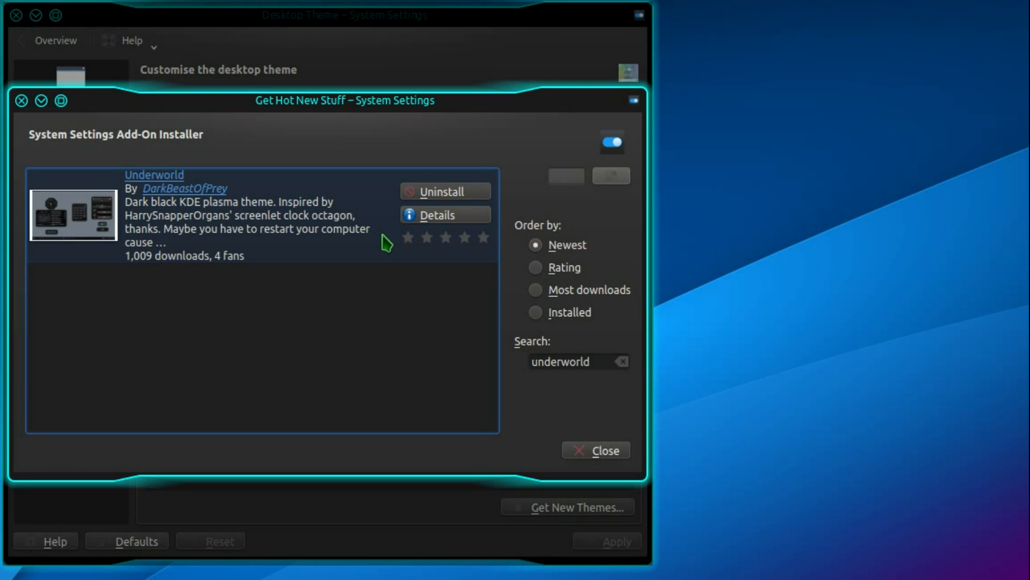
{"action": "mouse_move", "coordinate": [594, 450]}
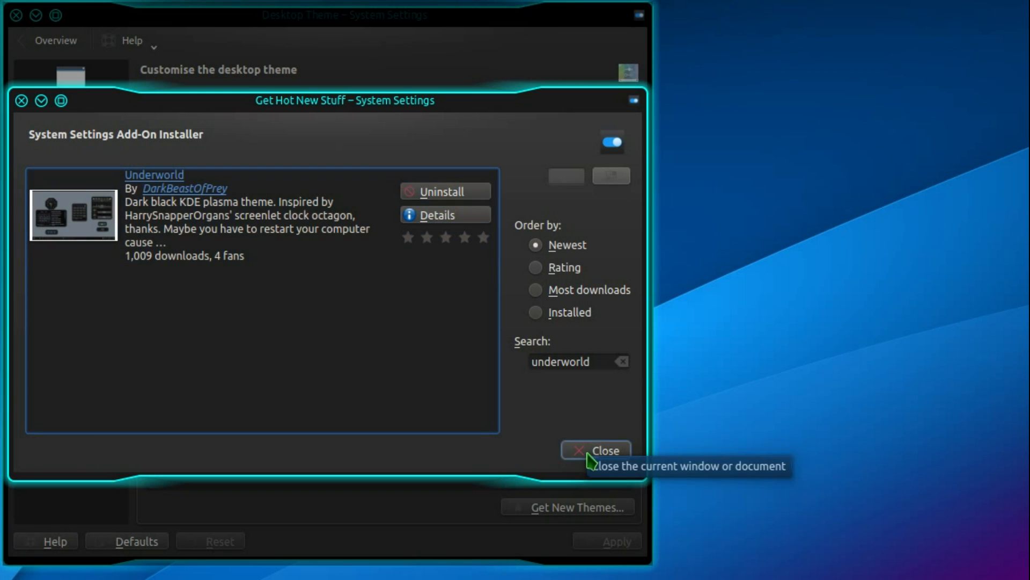
{"action": "mouse_move", "coordinate": [587, 464]}
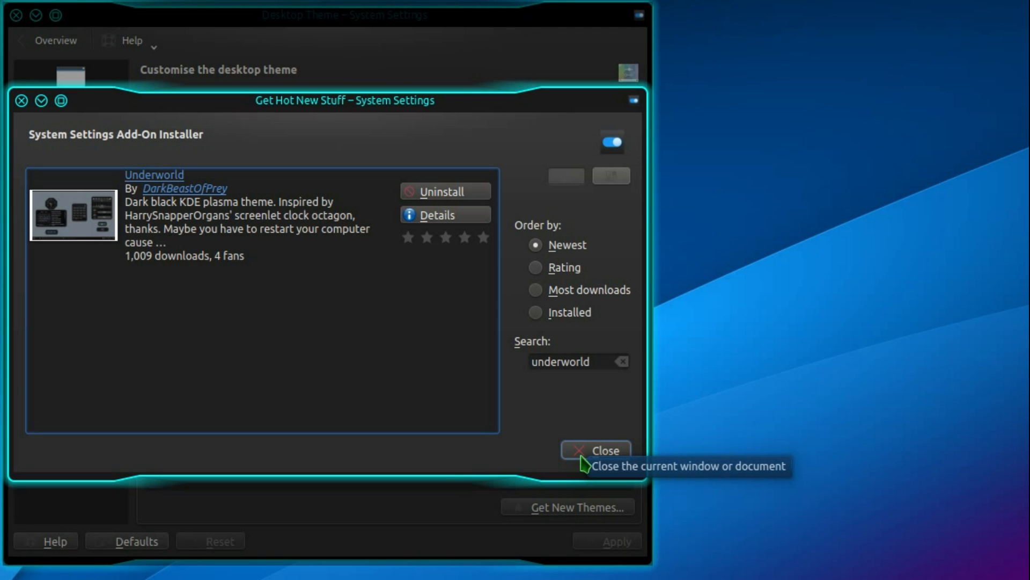
Step: Apply the Underworld desktop theme and close the appearance settings
{"action": "left_click", "coordinate": [595, 451]}
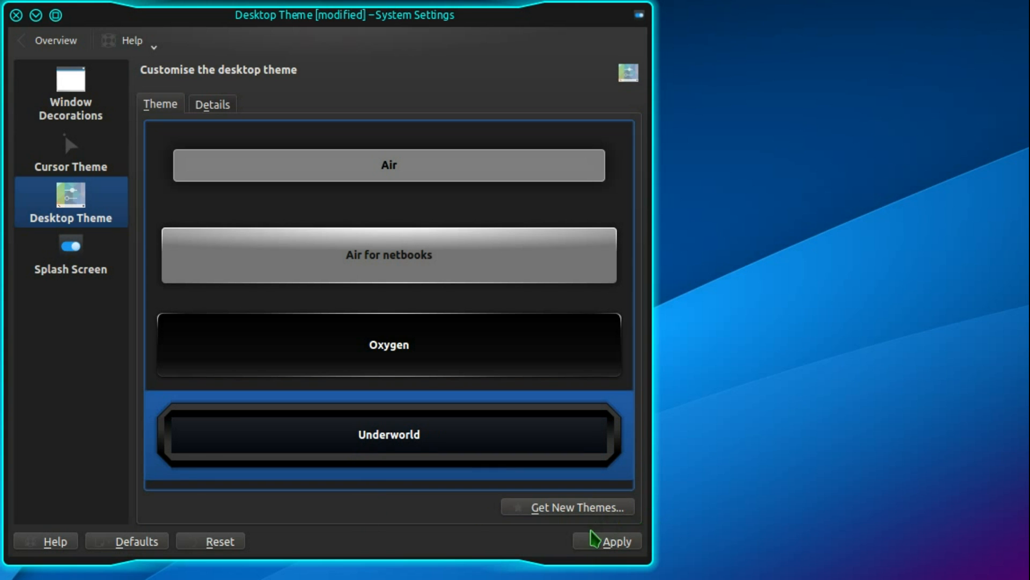
{"action": "left_click", "coordinate": [608, 541]}
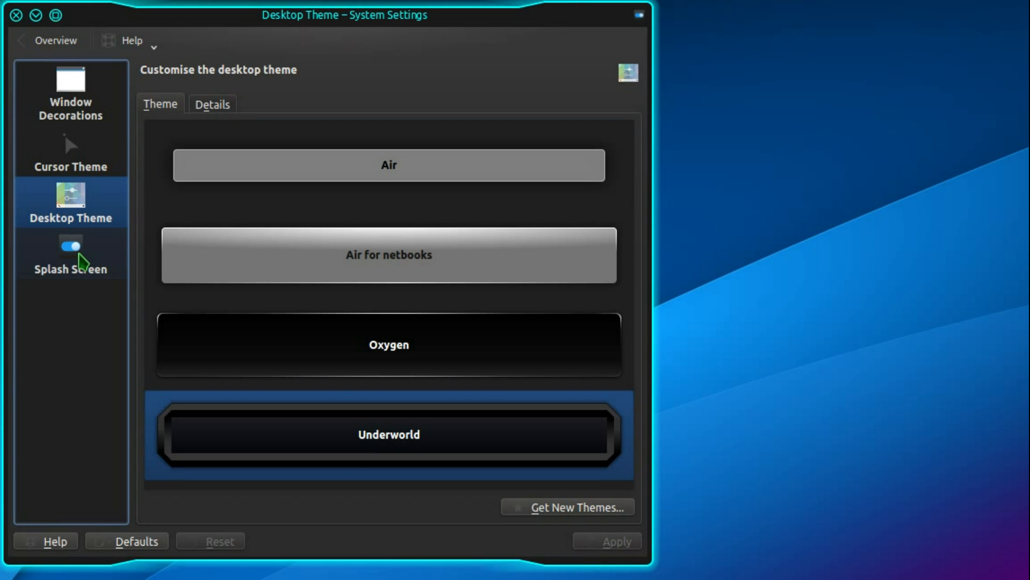
{"action": "left_click", "coordinate": [71, 254]}
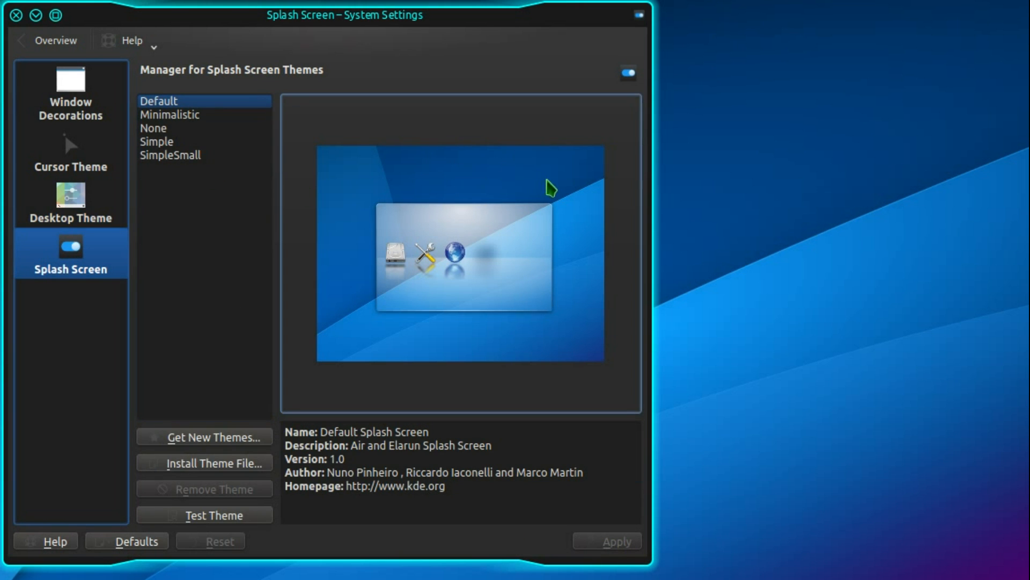
{"action": "mouse_move", "coordinate": [21, 30]}
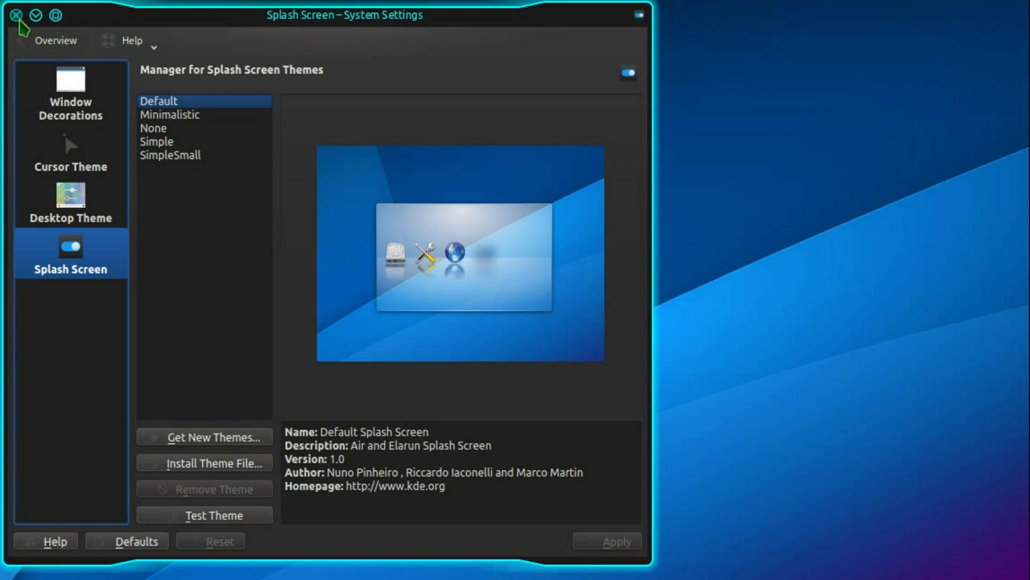
{"action": "left_click", "coordinate": [50, 40]}
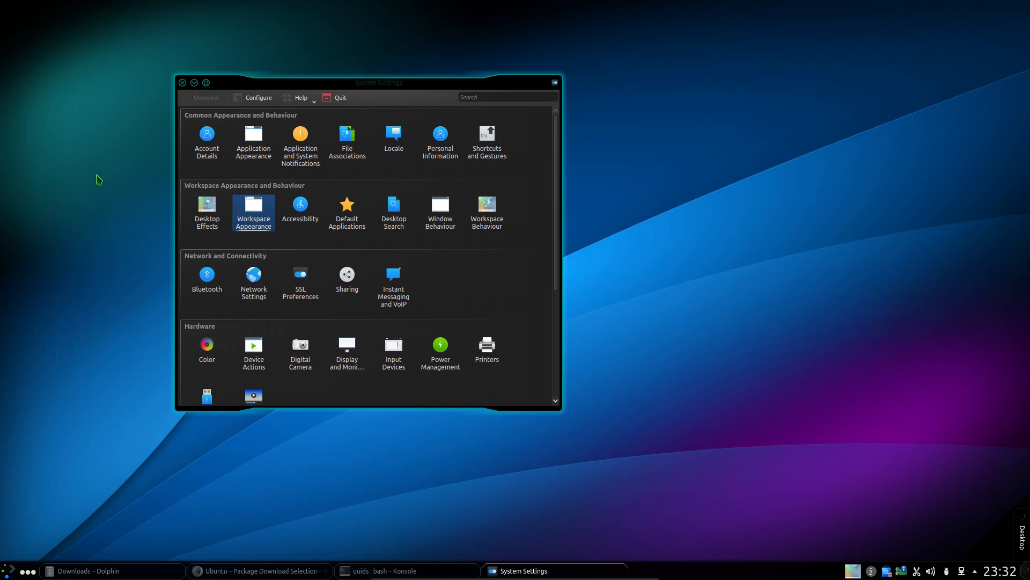
{"action": "mouse_move", "coordinate": [485, 404]}
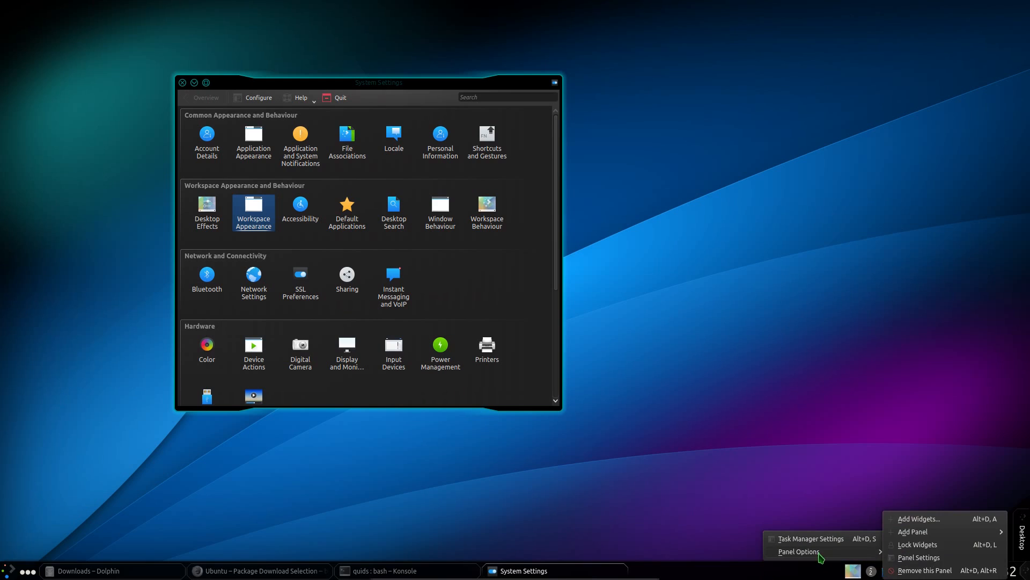
Step: Remove the bottom taskbar panel and minimise the System Settings window
{"action": "left_click", "coordinate": [927, 570]}
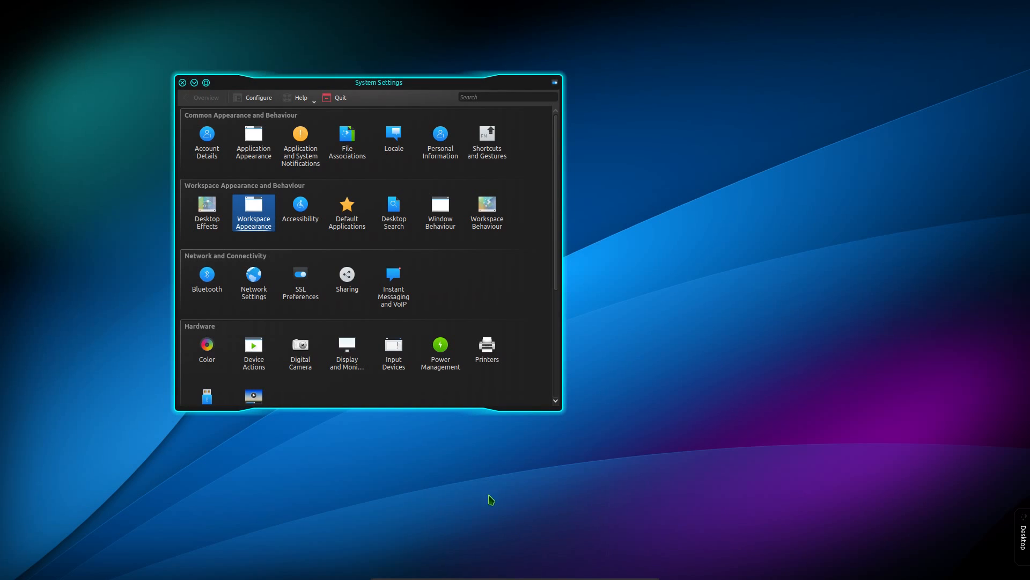
{"action": "left_click", "coordinate": [194, 82]}
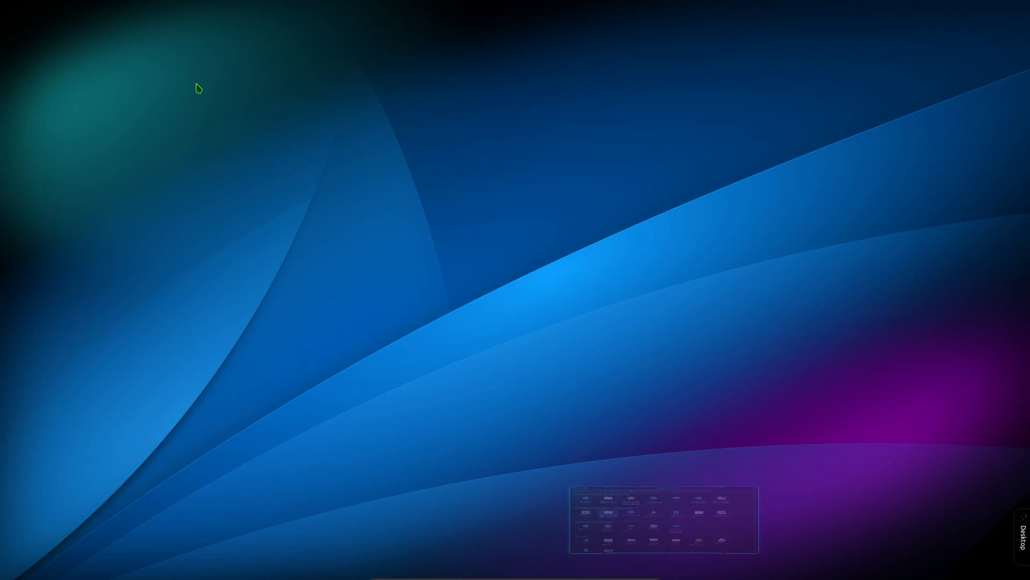
Step: Add an Empty Panel from the desktop's context menu
{"action": "right_click", "coordinate": [199, 89]}
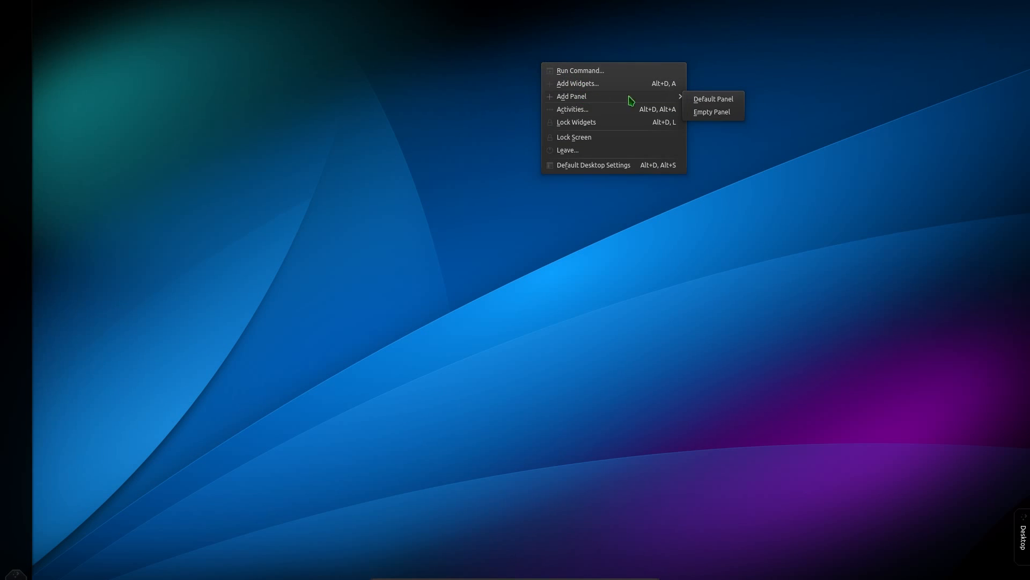
{"action": "left_click", "coordinate": [711, 111]}
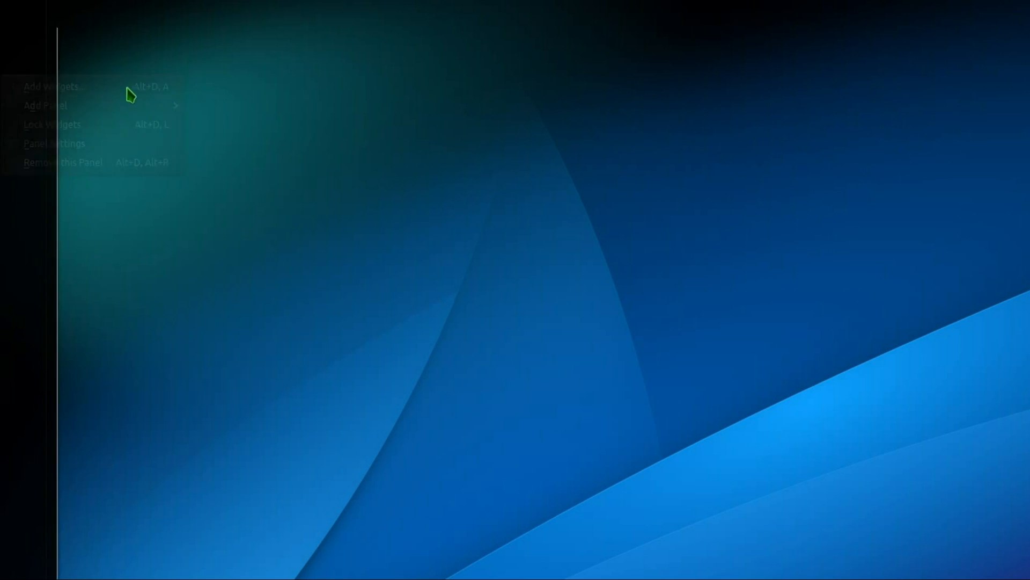
Step: Search widgets for 'home' and 'icon' and add Homerun Launcher and Icon-Only Task Manager
{"action": "left_click", "coordinate": [50, 86]}
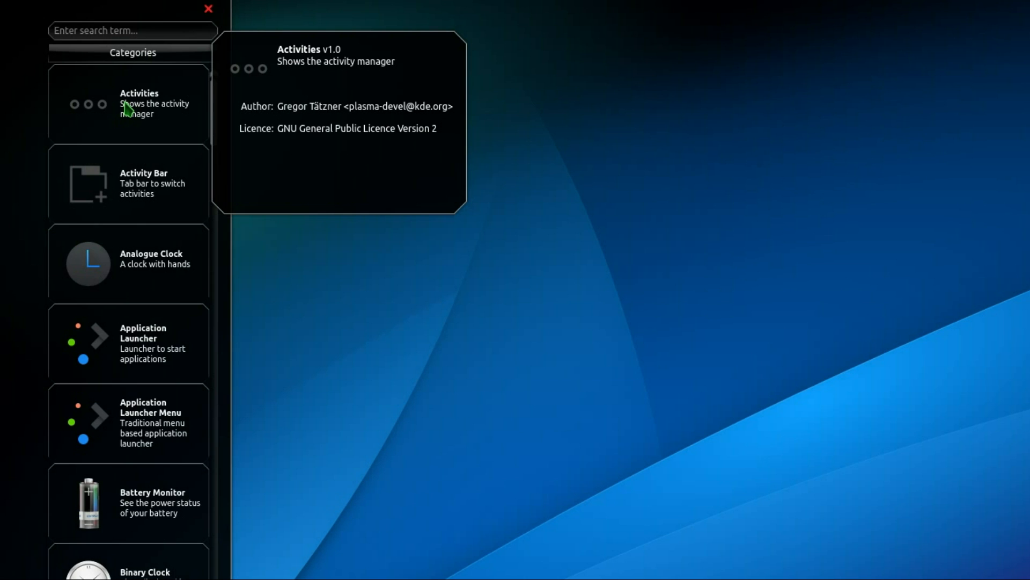
{"action": "type", "text": "home"}
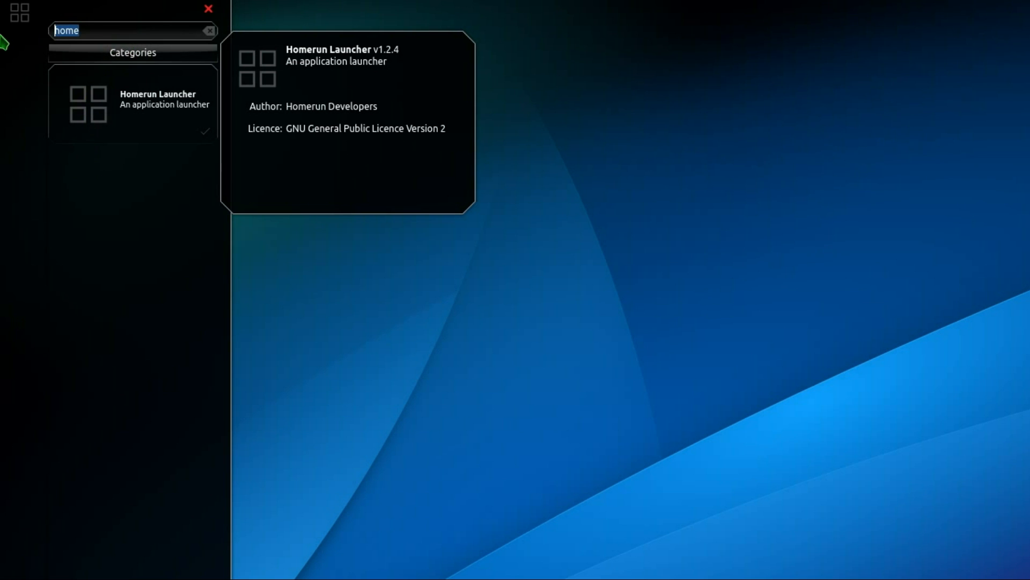
{"action": "type", "text": "icon"}
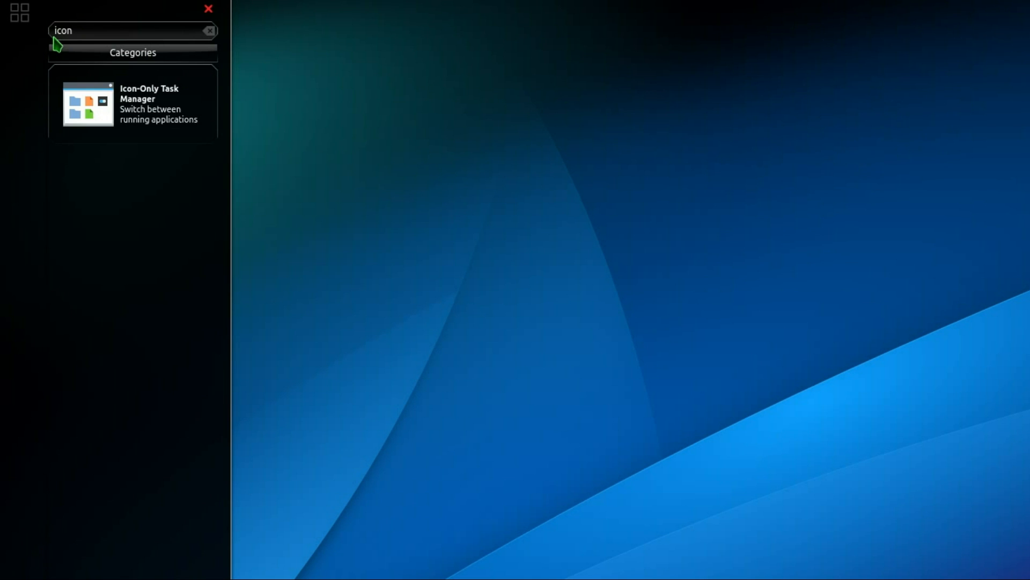
{"action": "left_click", "coordinate": [131, 103]}
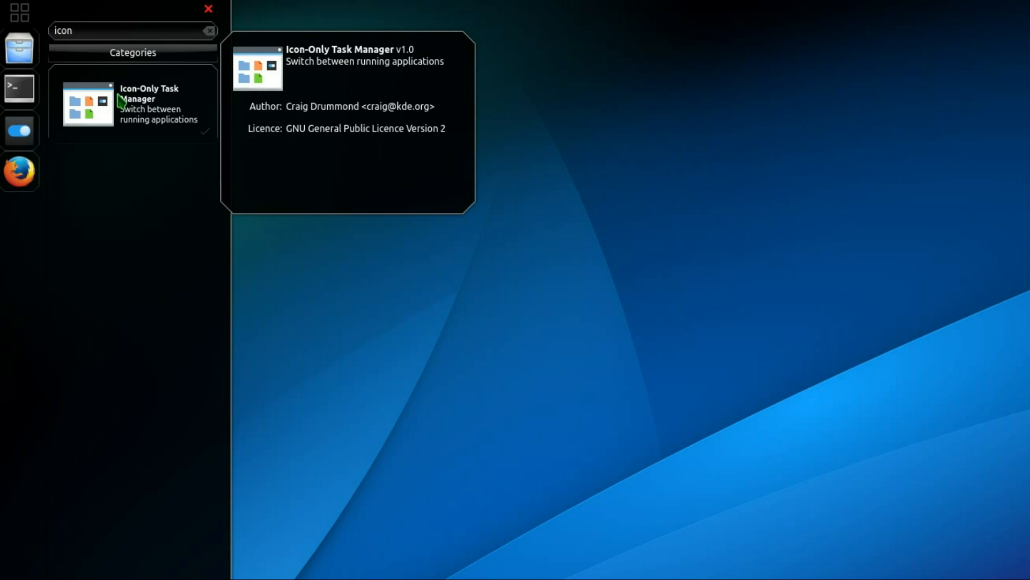
{"action": "mouse_move", "coordinate": [188, 433]}
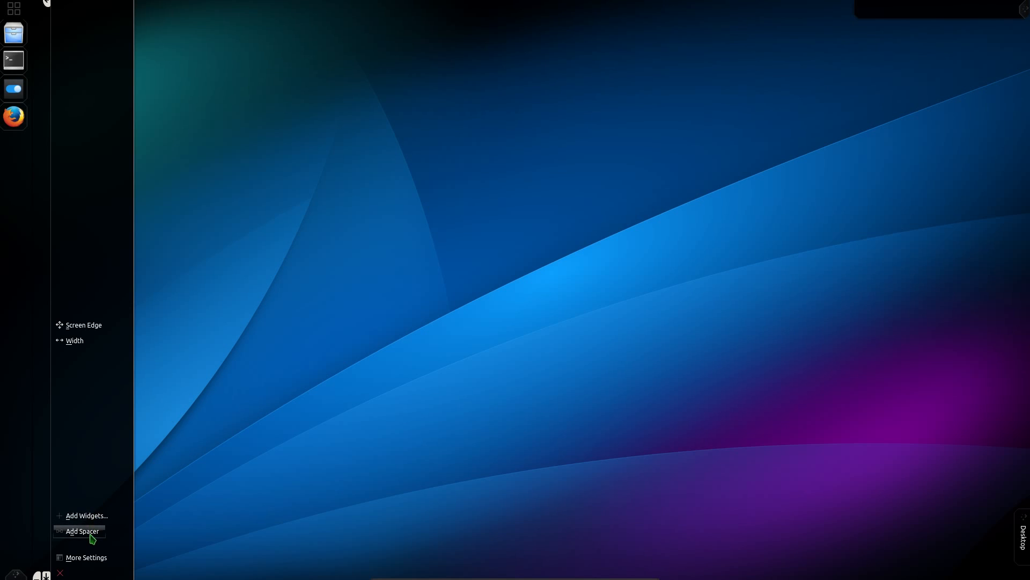
{"action": "left_click", "coordinate": [82, 531]}
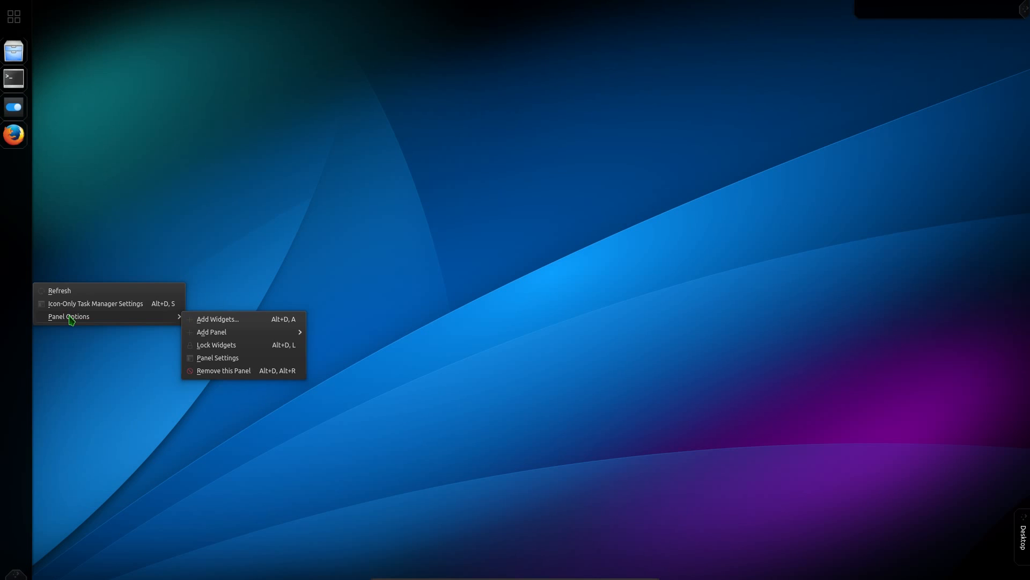
Step: Set the Icon-Only Task Manager to Do Not Show tooltips, no window highlighting, 79% icon scale
{"action": "left_click", "coordinate": [94, 302]}
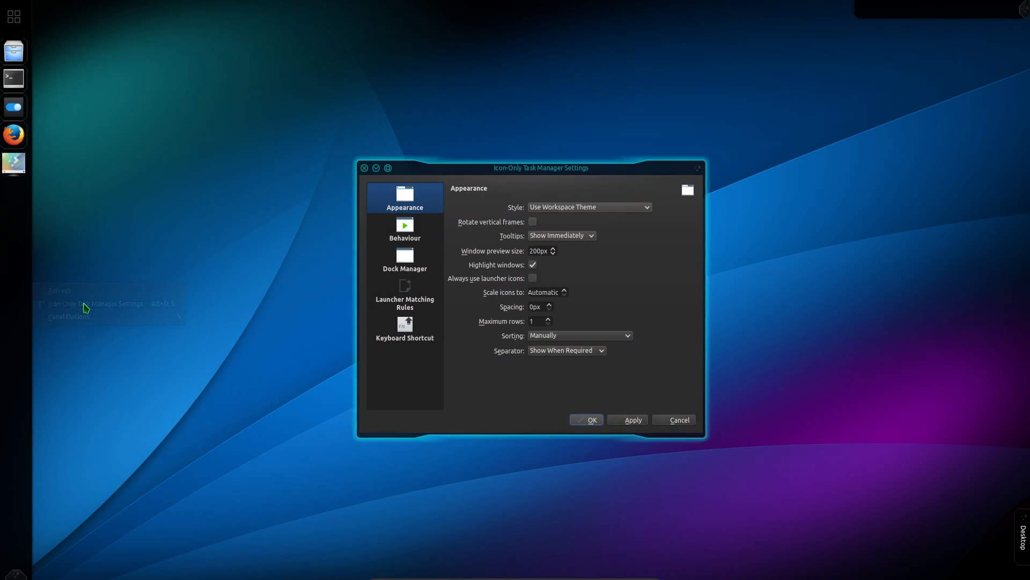
{"action": "left_click", "coordinate": [561, 235]}
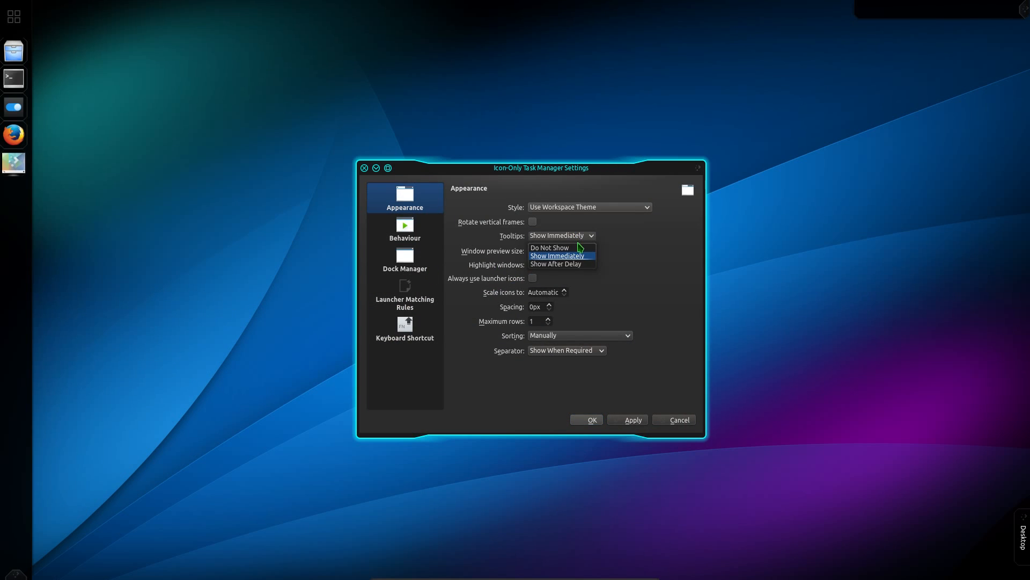
{"action": "left_click", "coordinate": [550, 247]}
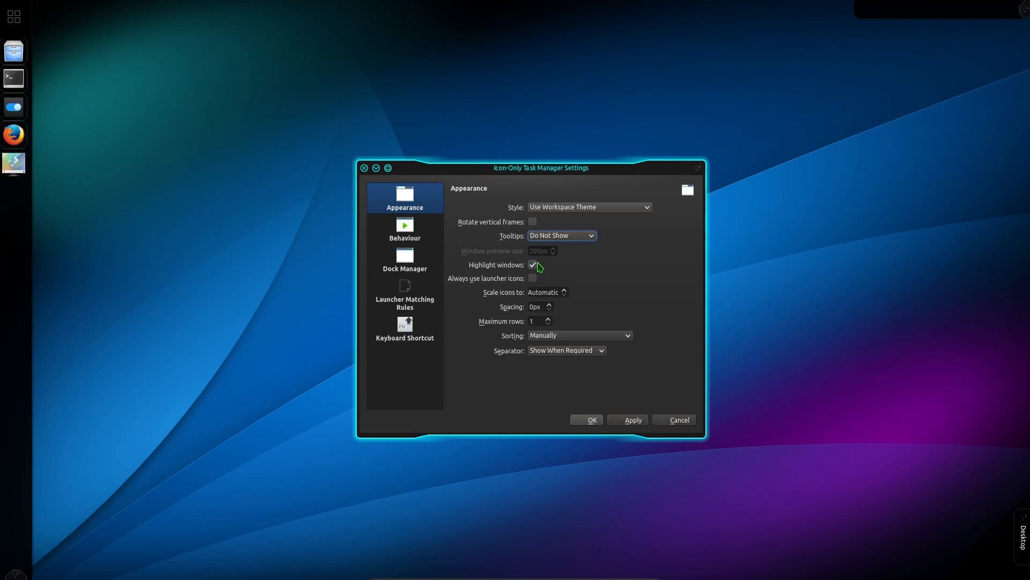
{"action": "left_click", "coordinate": [532, 265]}
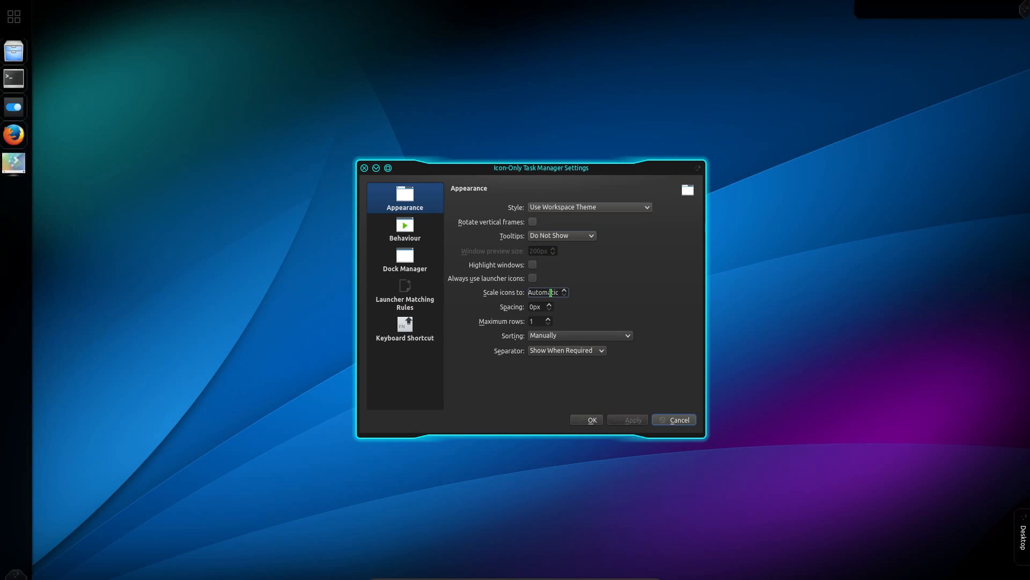
{"action": "left_click", "coordinate": [563, 296]}
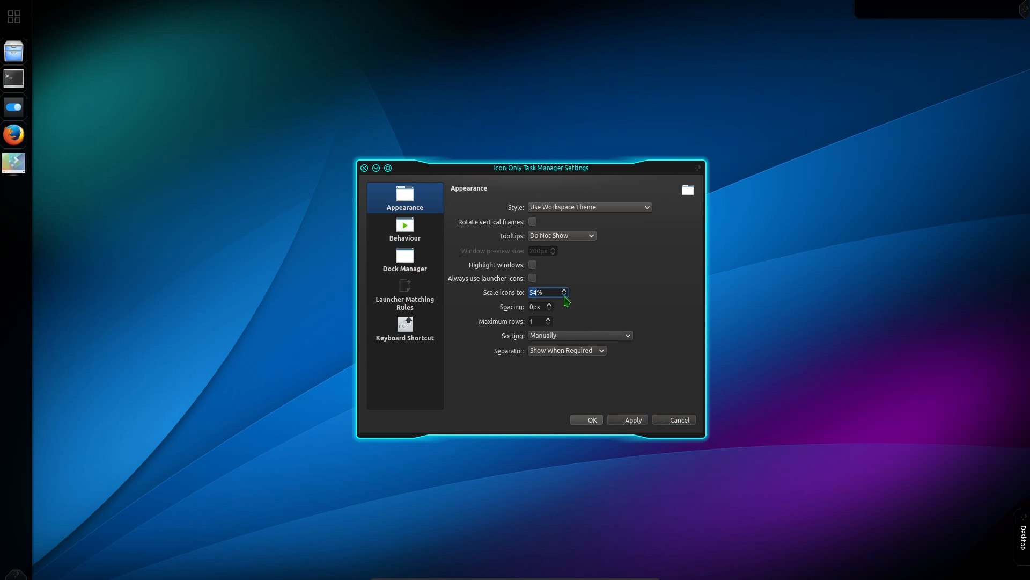
{"action": "left_click", "coordinate": [564, 295]}
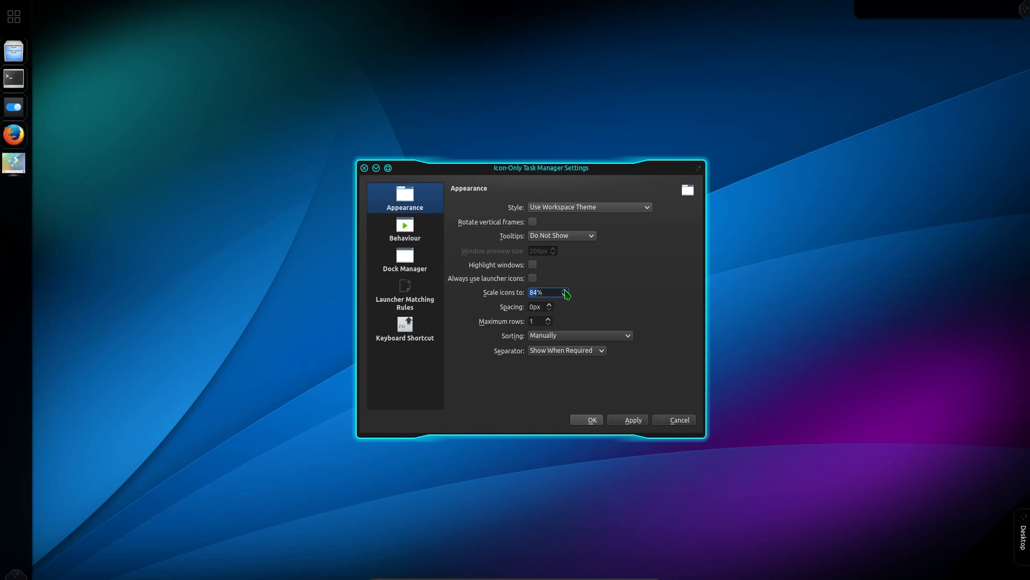
{"action": "left_click", "coordinate": [564, 295]}
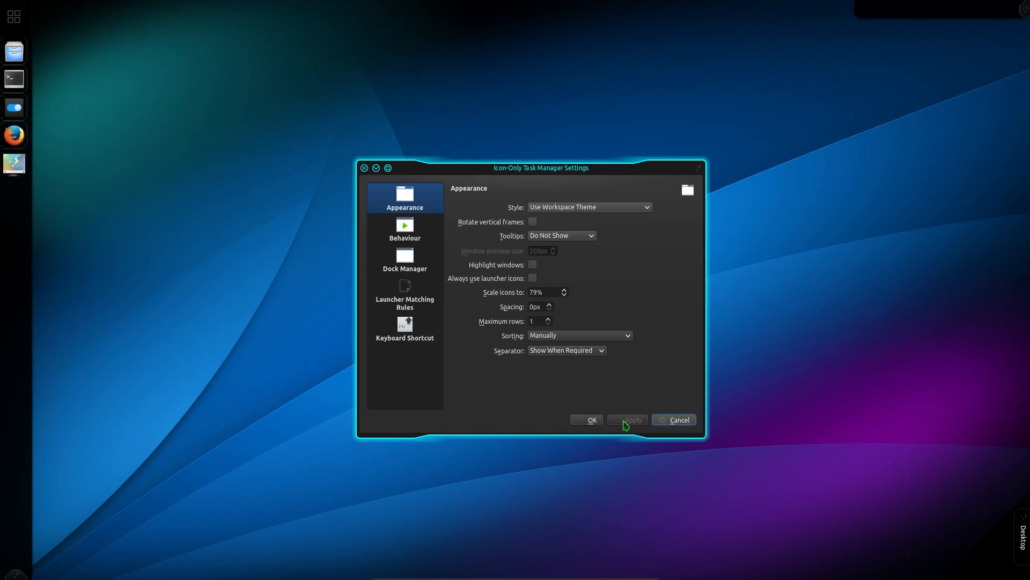
{"action": "mouse_move", "coordinate": [627, 421]}
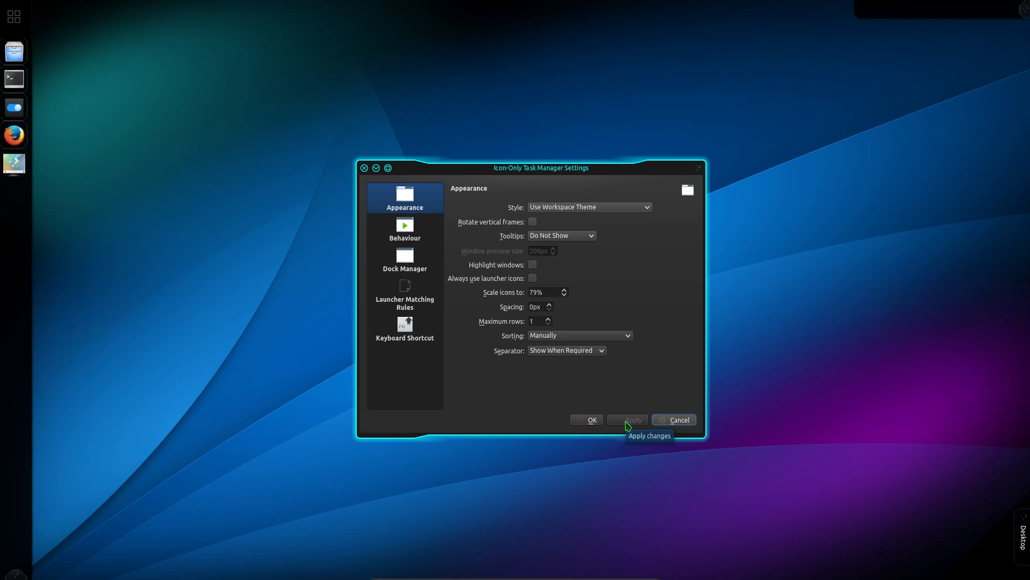
{"action": "left_click", "coordinate": [586, 419]}
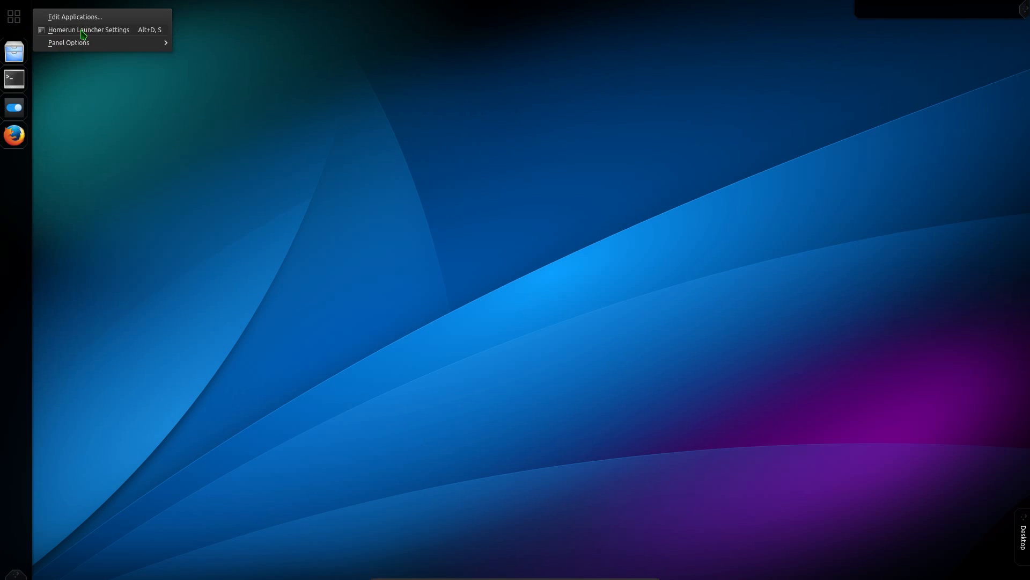
Step: Set the Homerun launcher's icon to the blue KDE logo in its settings
{"action": "left_click", "coordinate": [88, 30]}
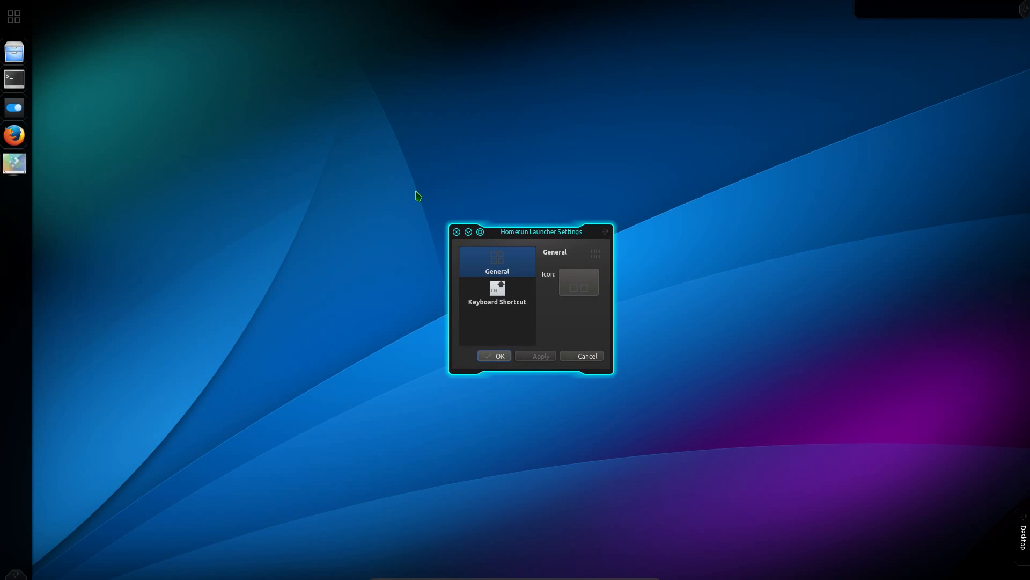
{"action": "mouse_move", "coordinate": [577, 281]}
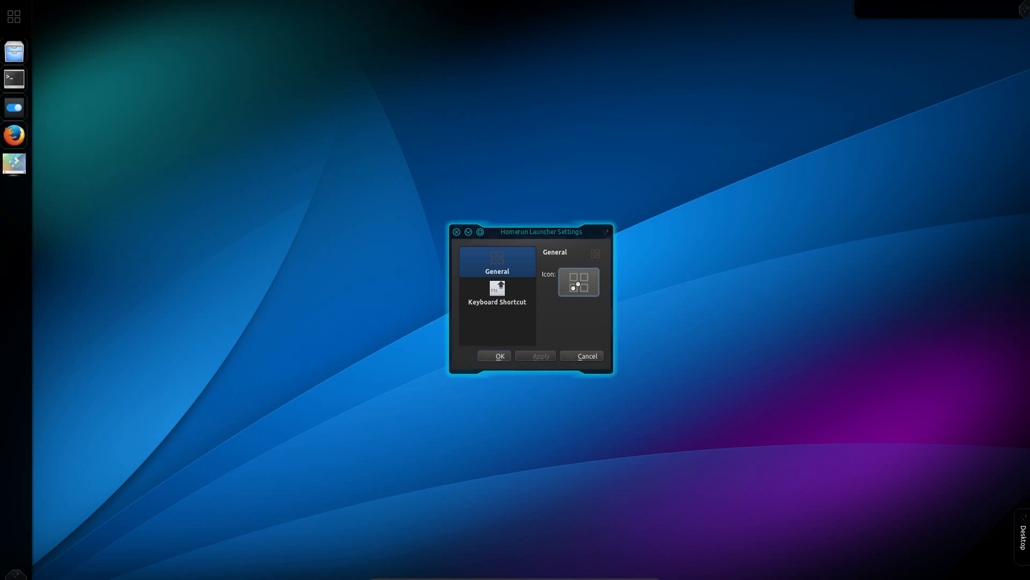
{"action": "left_click", "coordinate": [578, 281]}
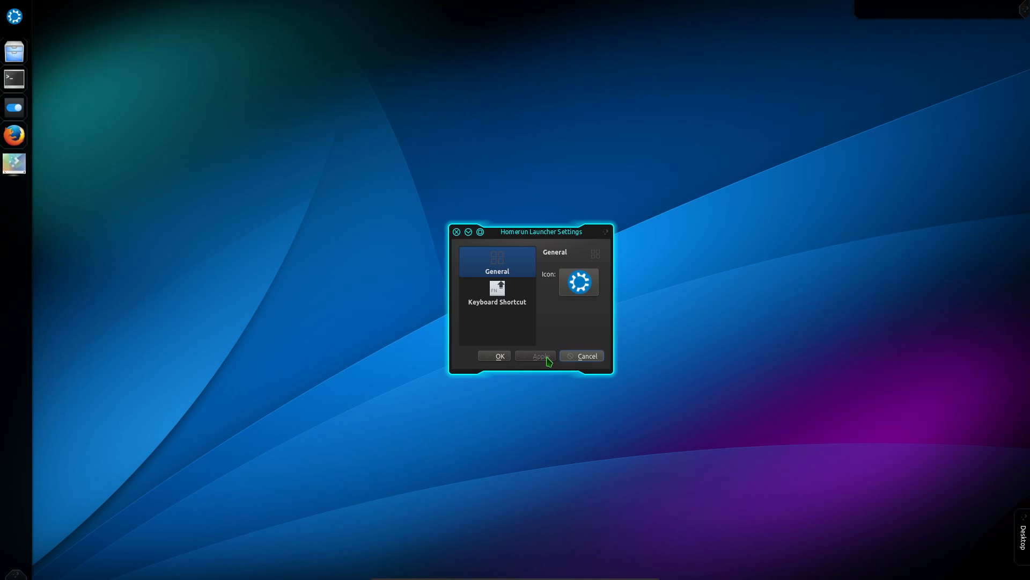
{"action": "left_click", "coordinate": [580, 355]}
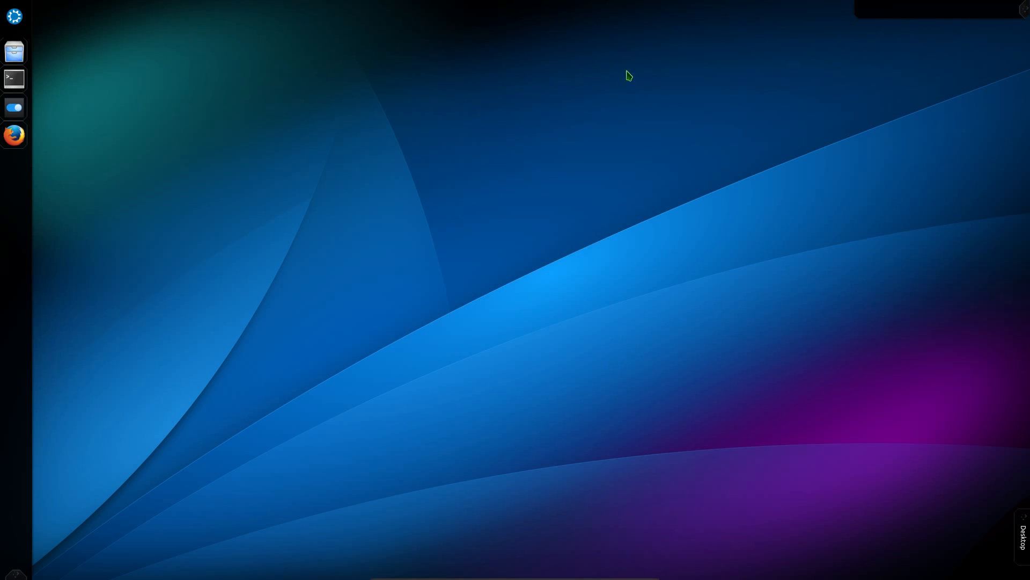
{"action": "mouse_move", "coordinate": [891, 14]}
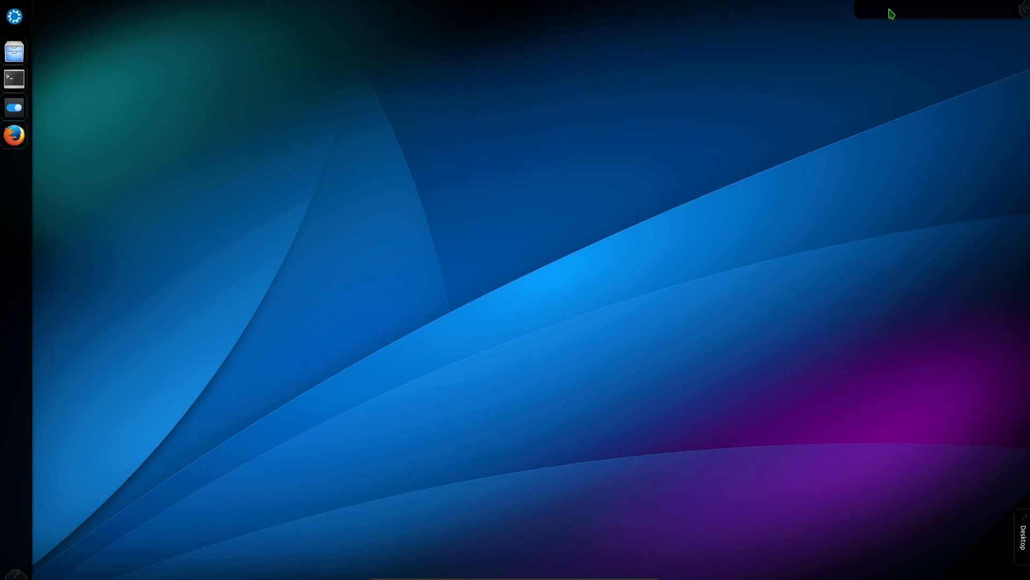
Step: Add the System Tray and Digital Clock ('dig') widgets to the top panel
{"action": "right_click", "coordinate": [892, 13]}
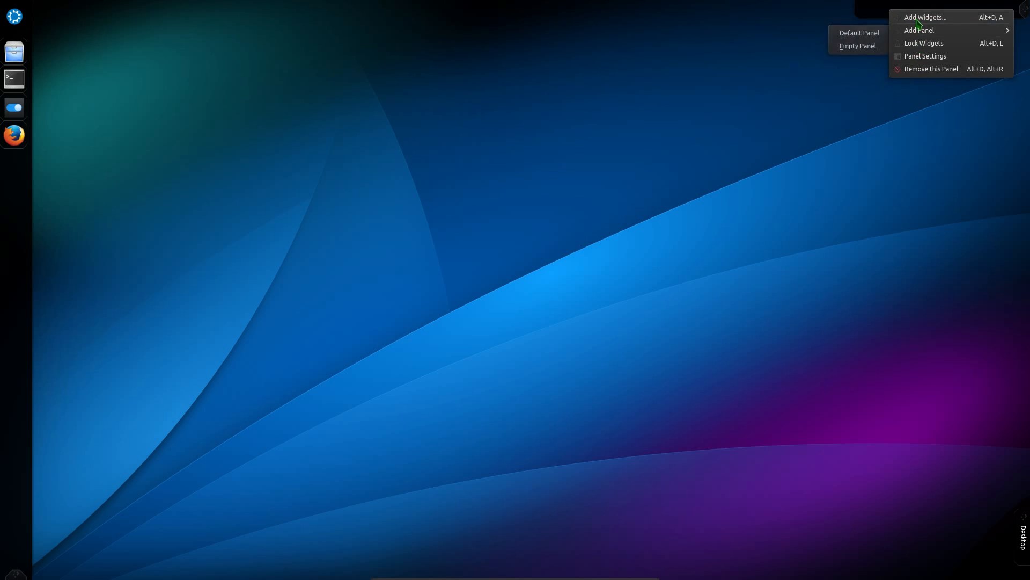
{"action": "left_click", "coordinate": [925, 18]}
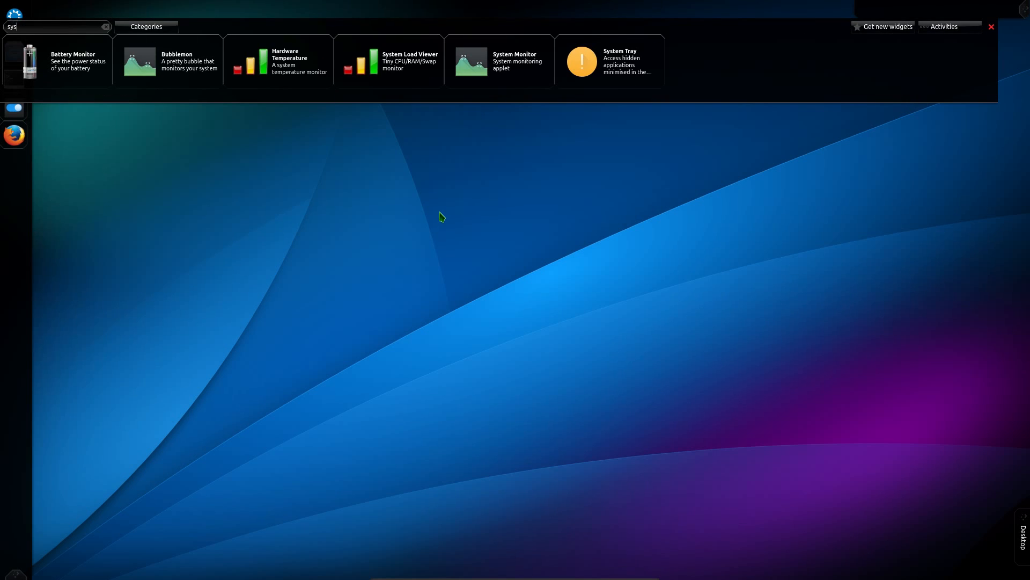
{"action": "mouse_move", "coordinate": [608, 61]}
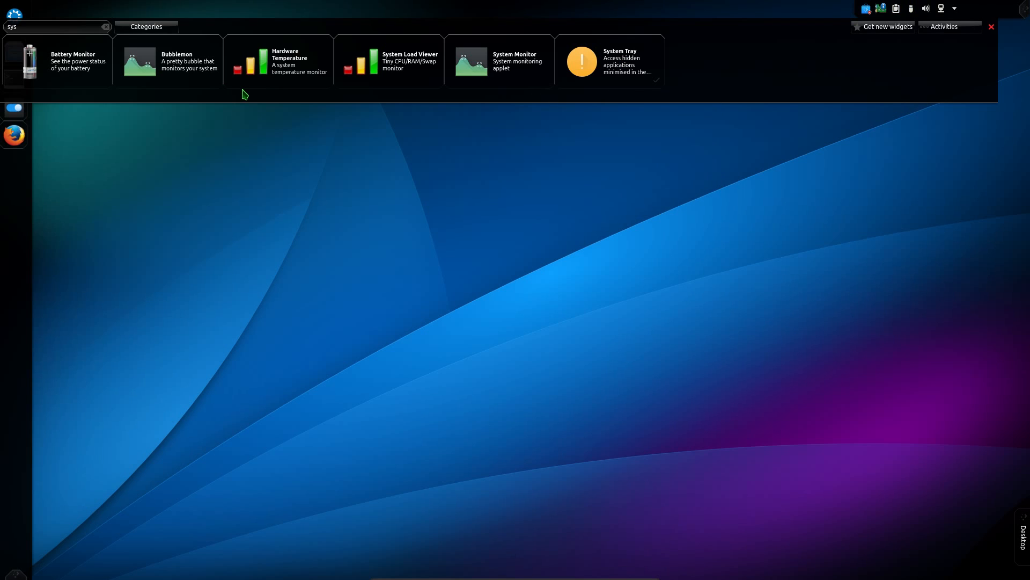
{"action": "type", "text": "dig"}
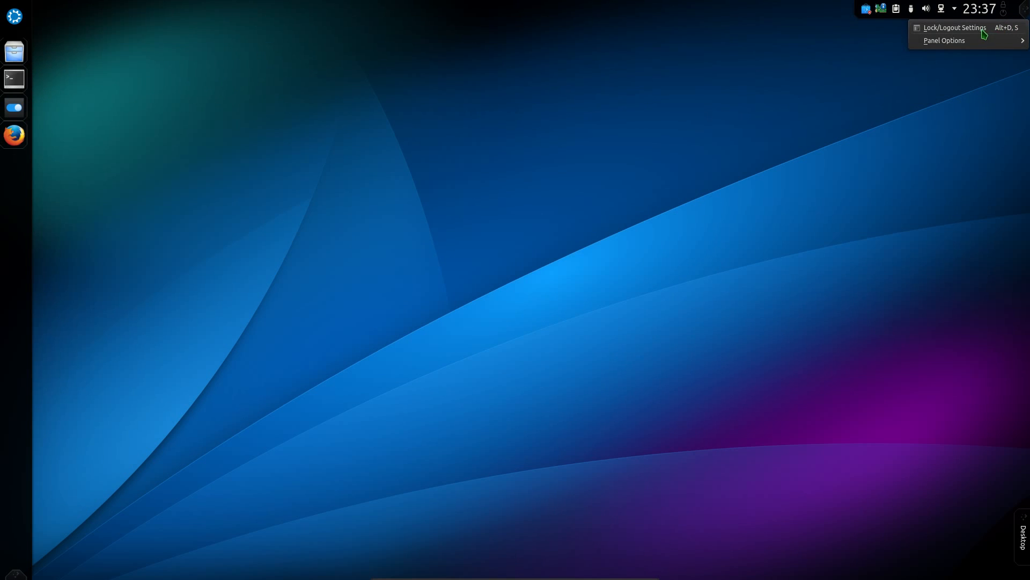
Step: Uncheck Lock in the Lock/Logout widget settings, leaving only Leave enabled
{"action": "left_click", "coordinate": [955, 28]}
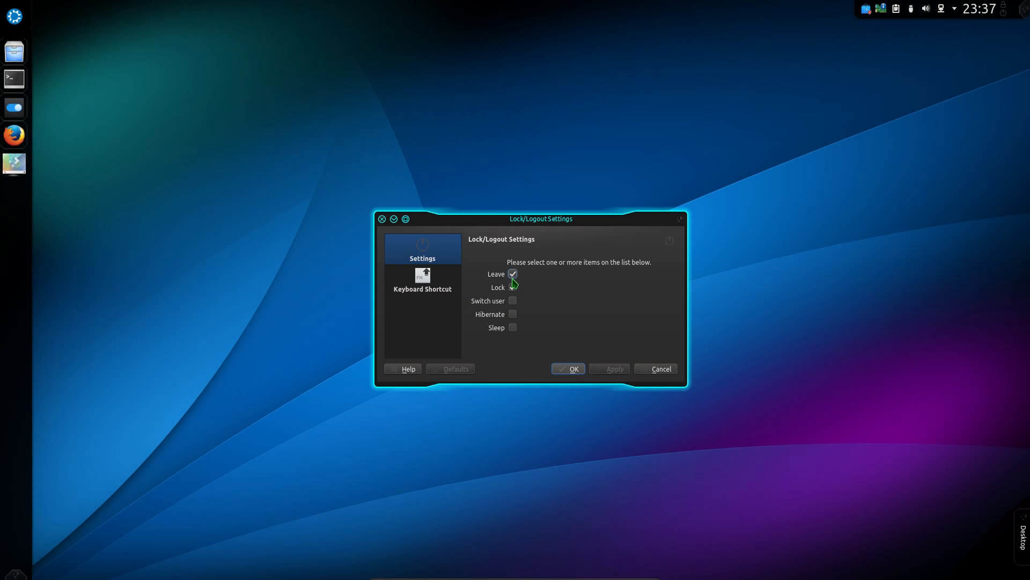
{"action": "left_click", "coordinate": [513, 287]}
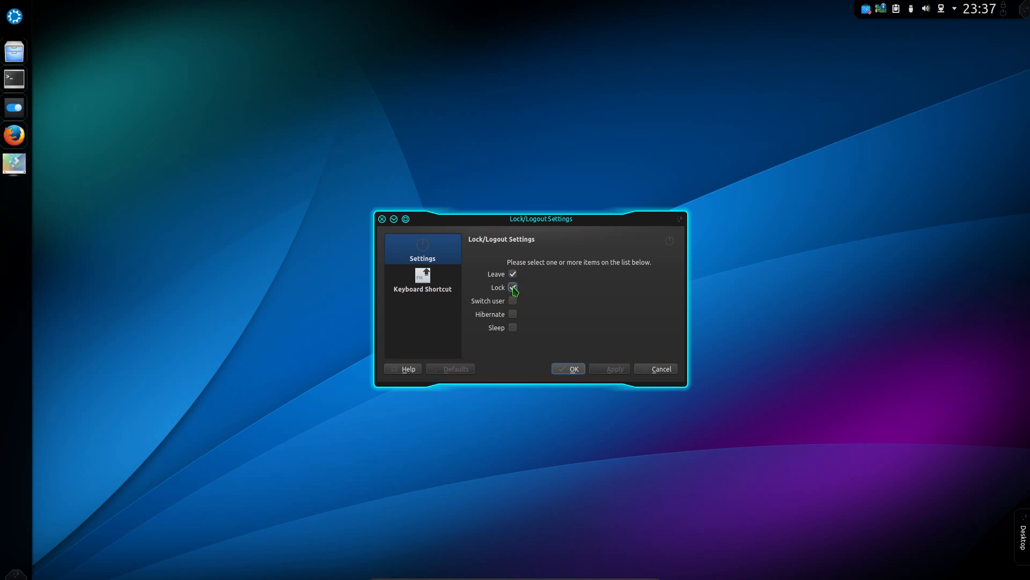
{"action": "left_click", "coordinate": [512, 287]}
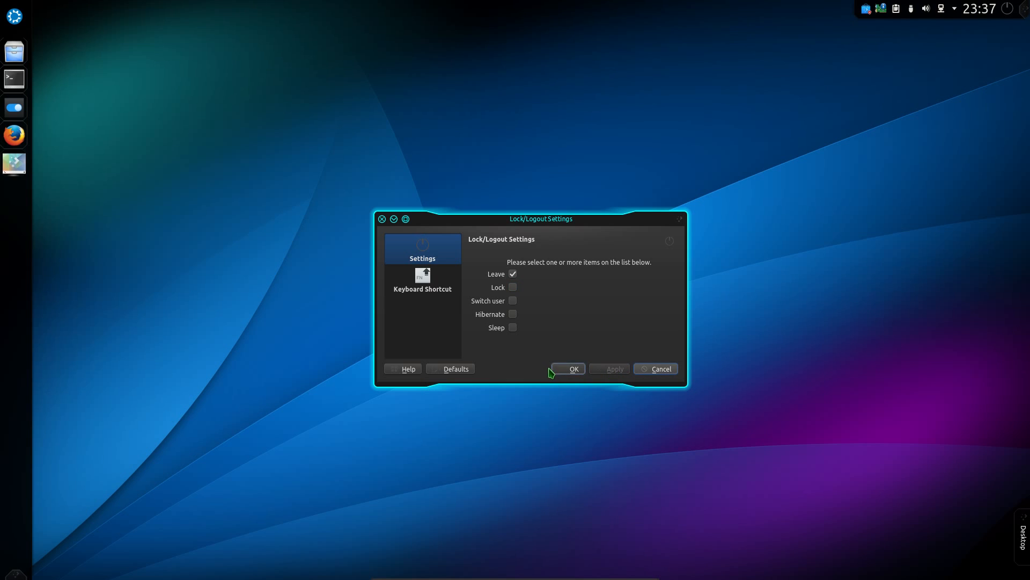
{"action": "left_click", "coordinate": [573, 369]}
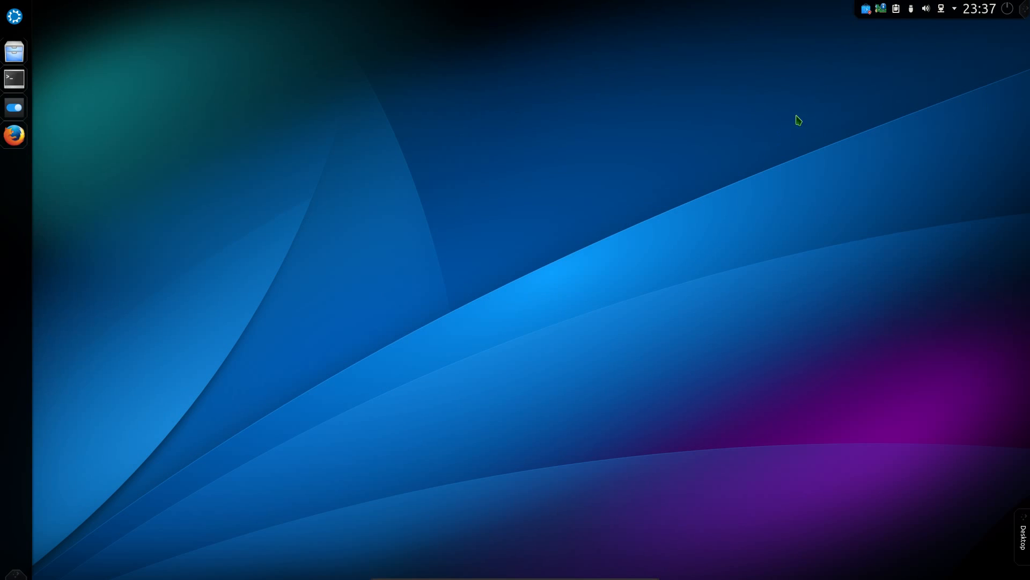
{"action": "left_click", "coordinate": [910, 9]}
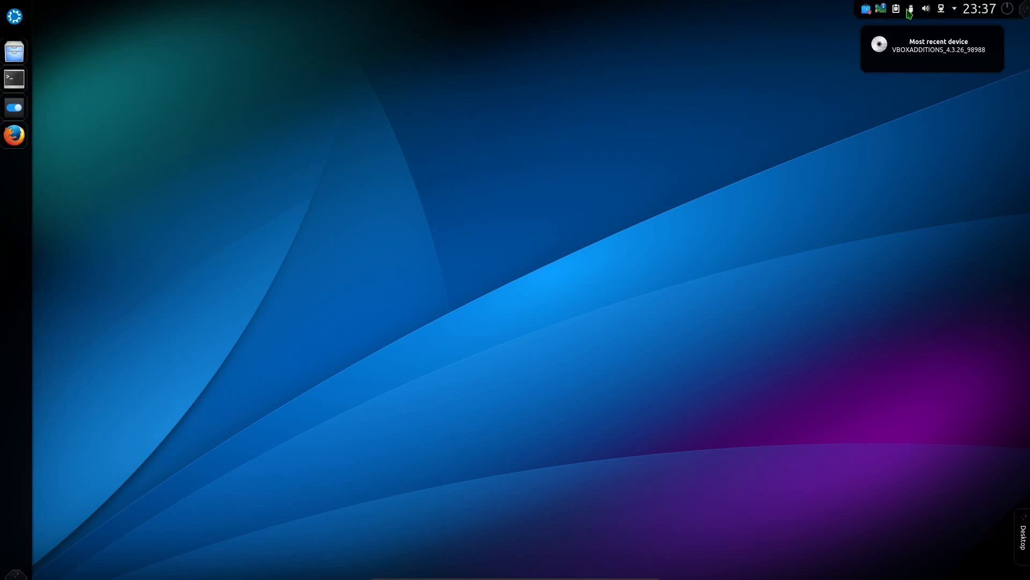